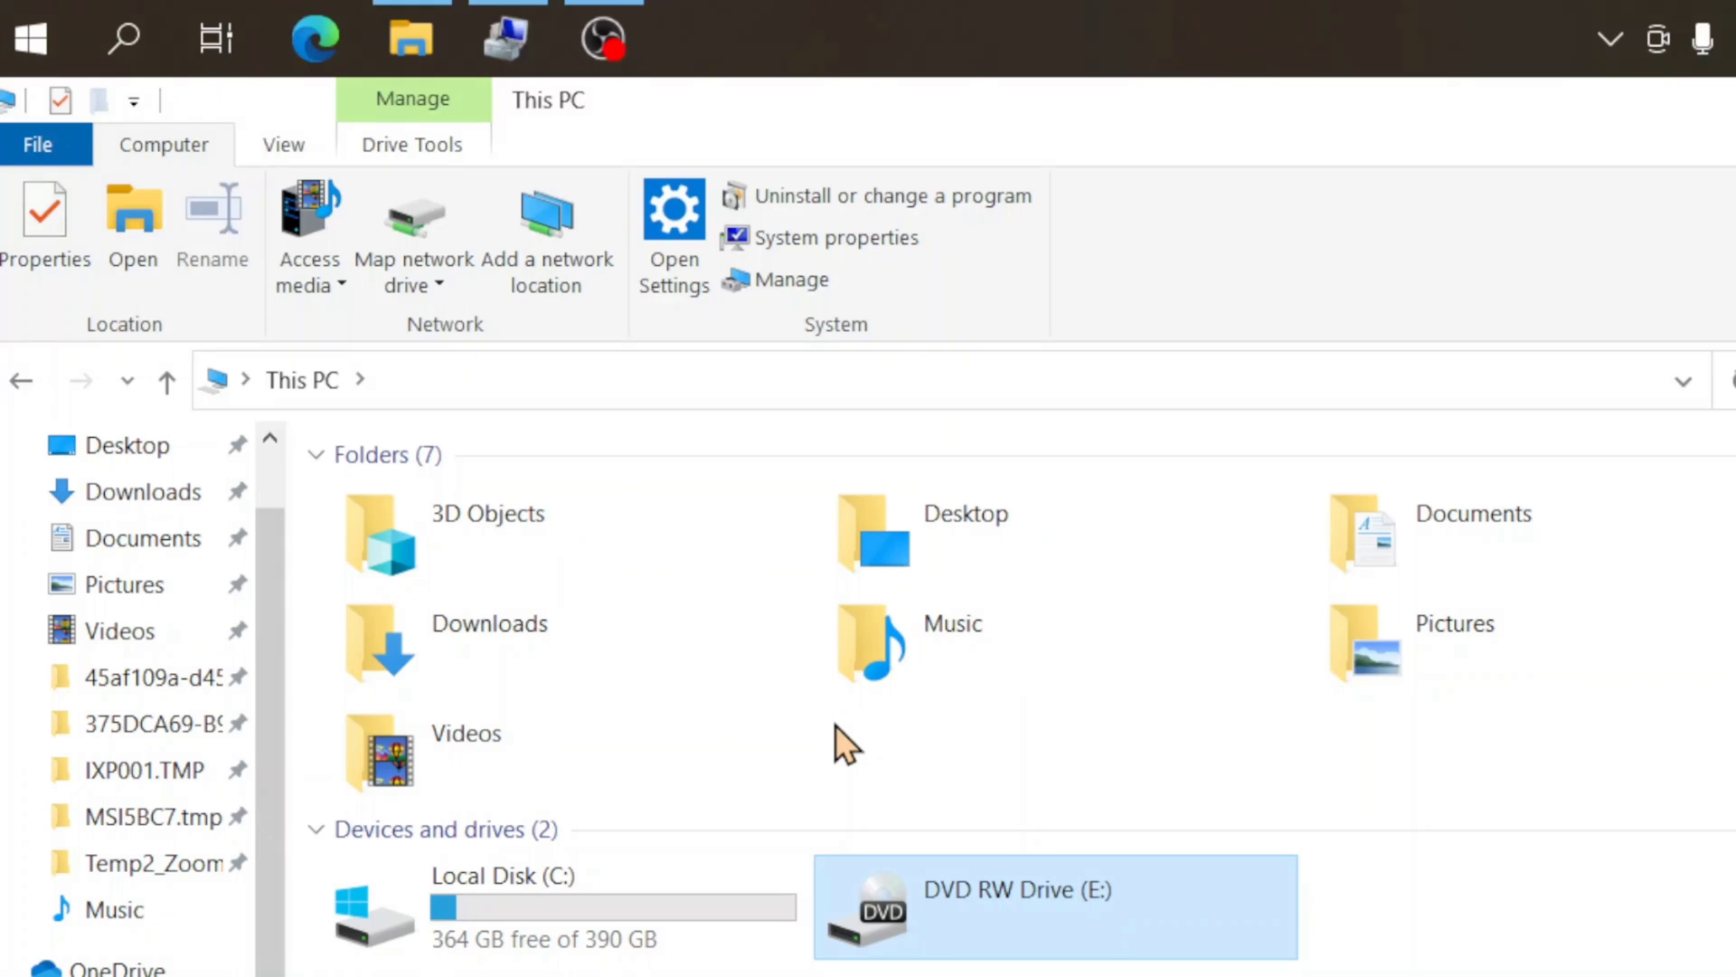
pyautogui.moveTo(1257, 775)
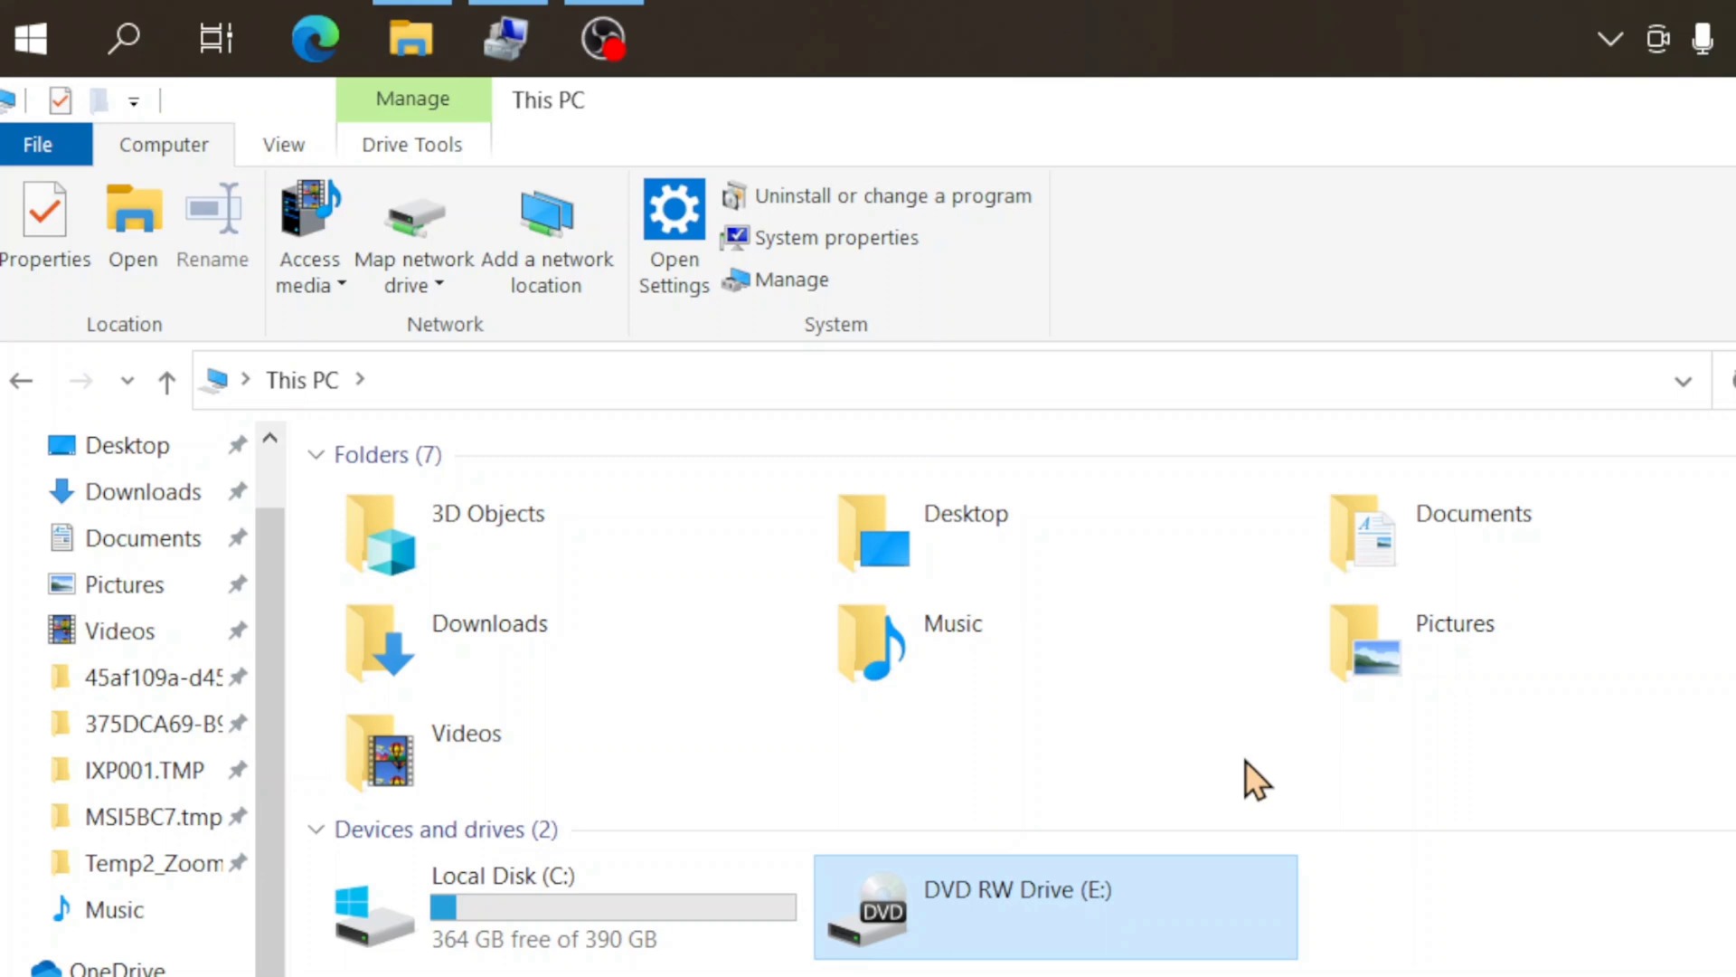
pyautogui.moveTo(1248, 787)
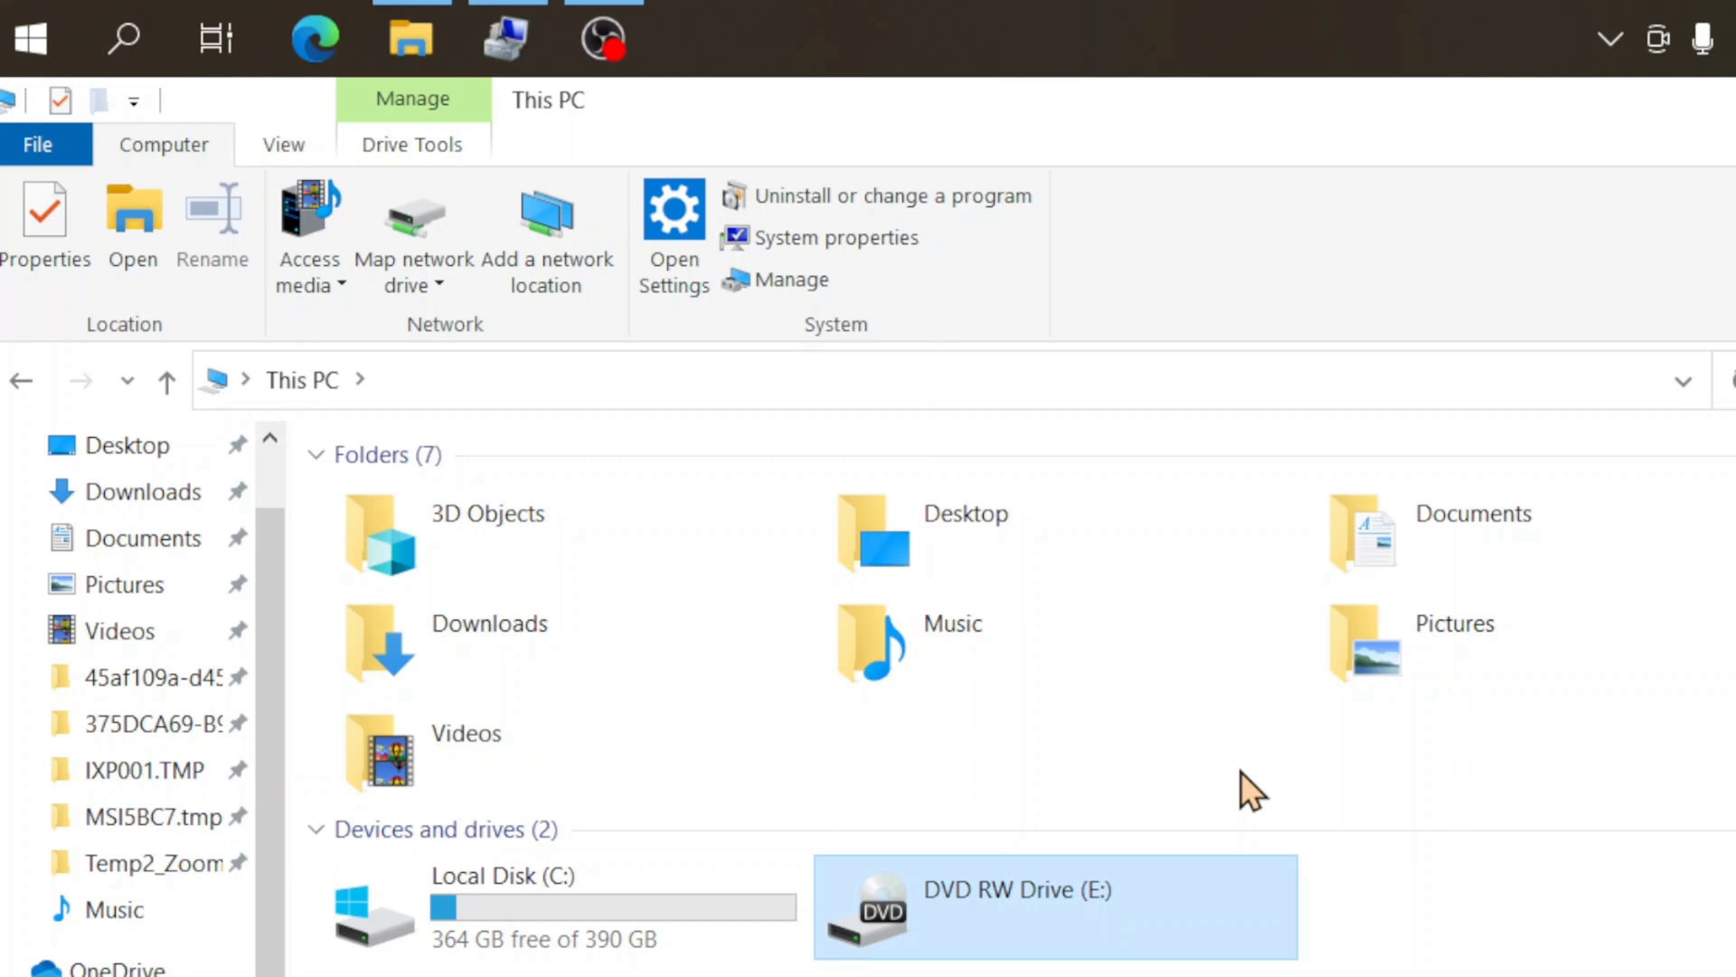
pyautogui.moveTo(1232, 800)
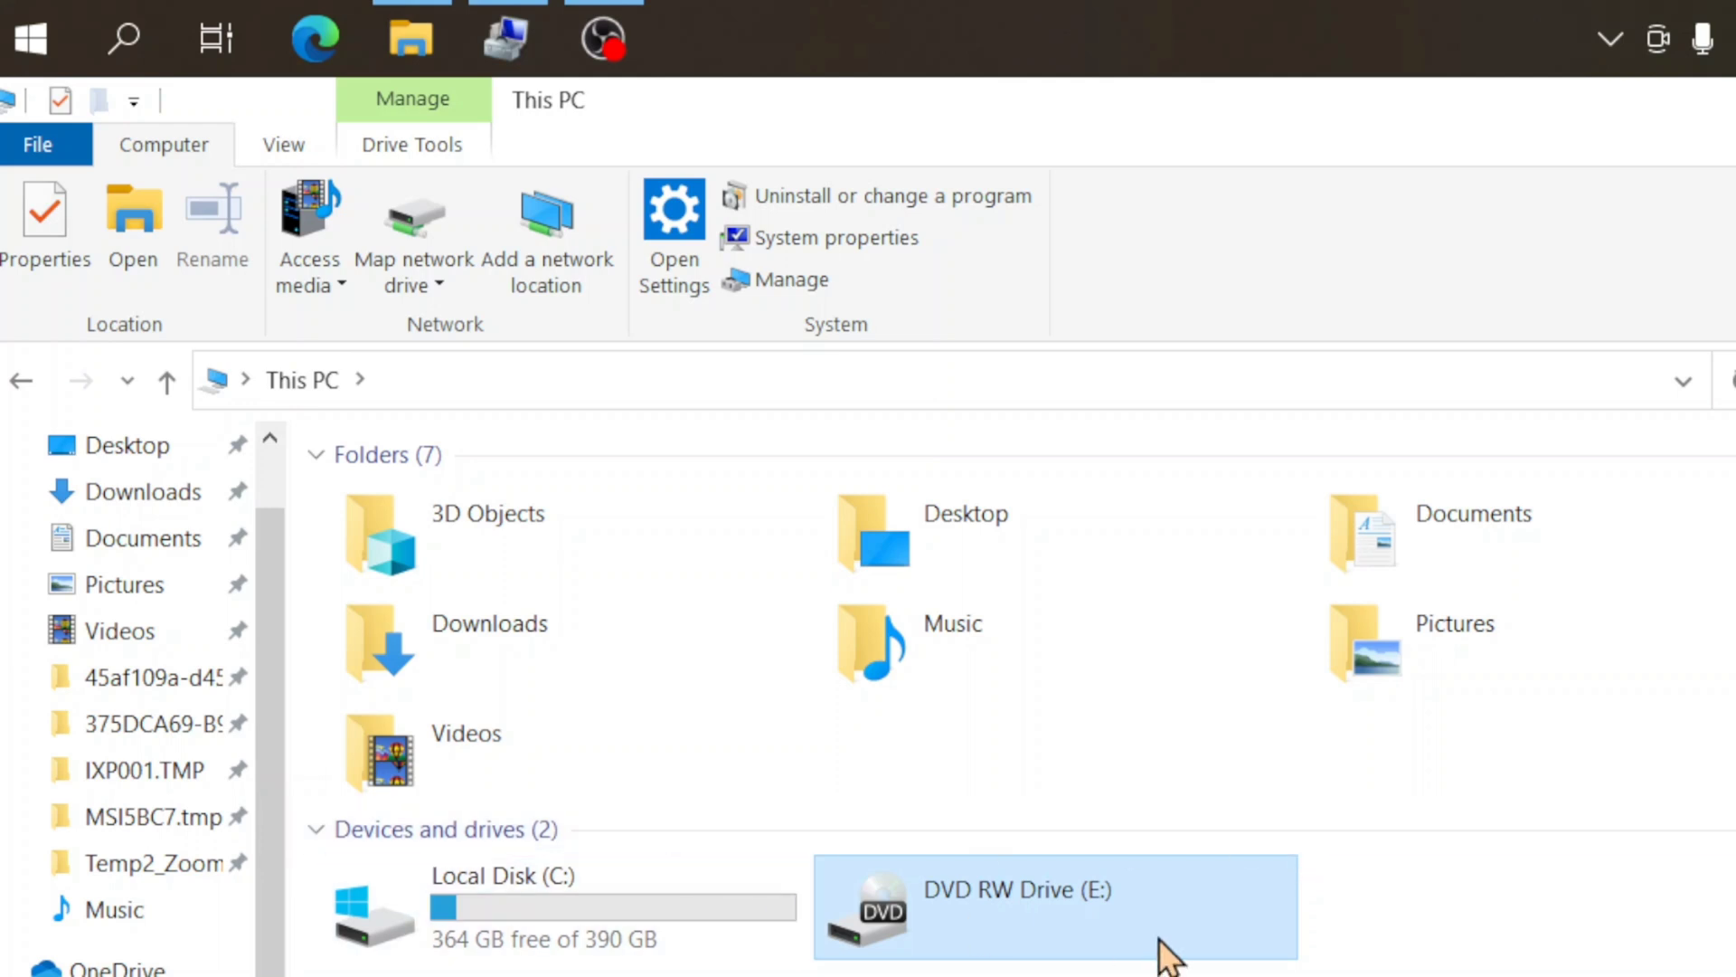
pyautogui.moveTo(1357, 946)
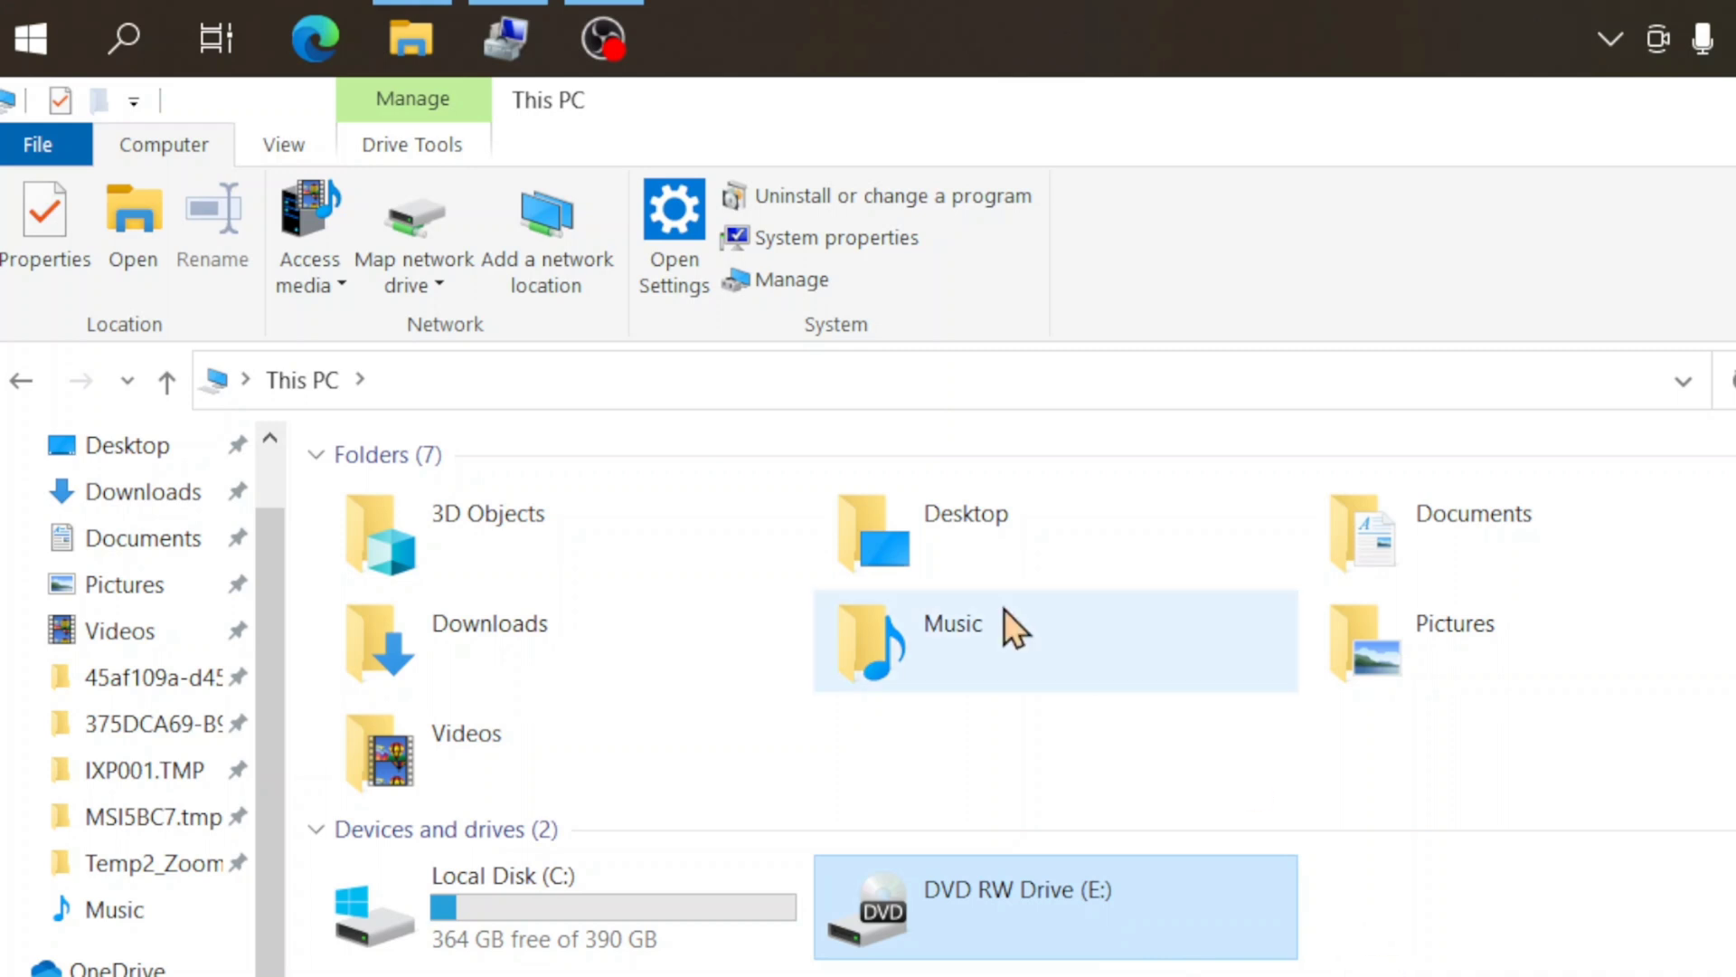
pyautogui.moveTo(27, 38)
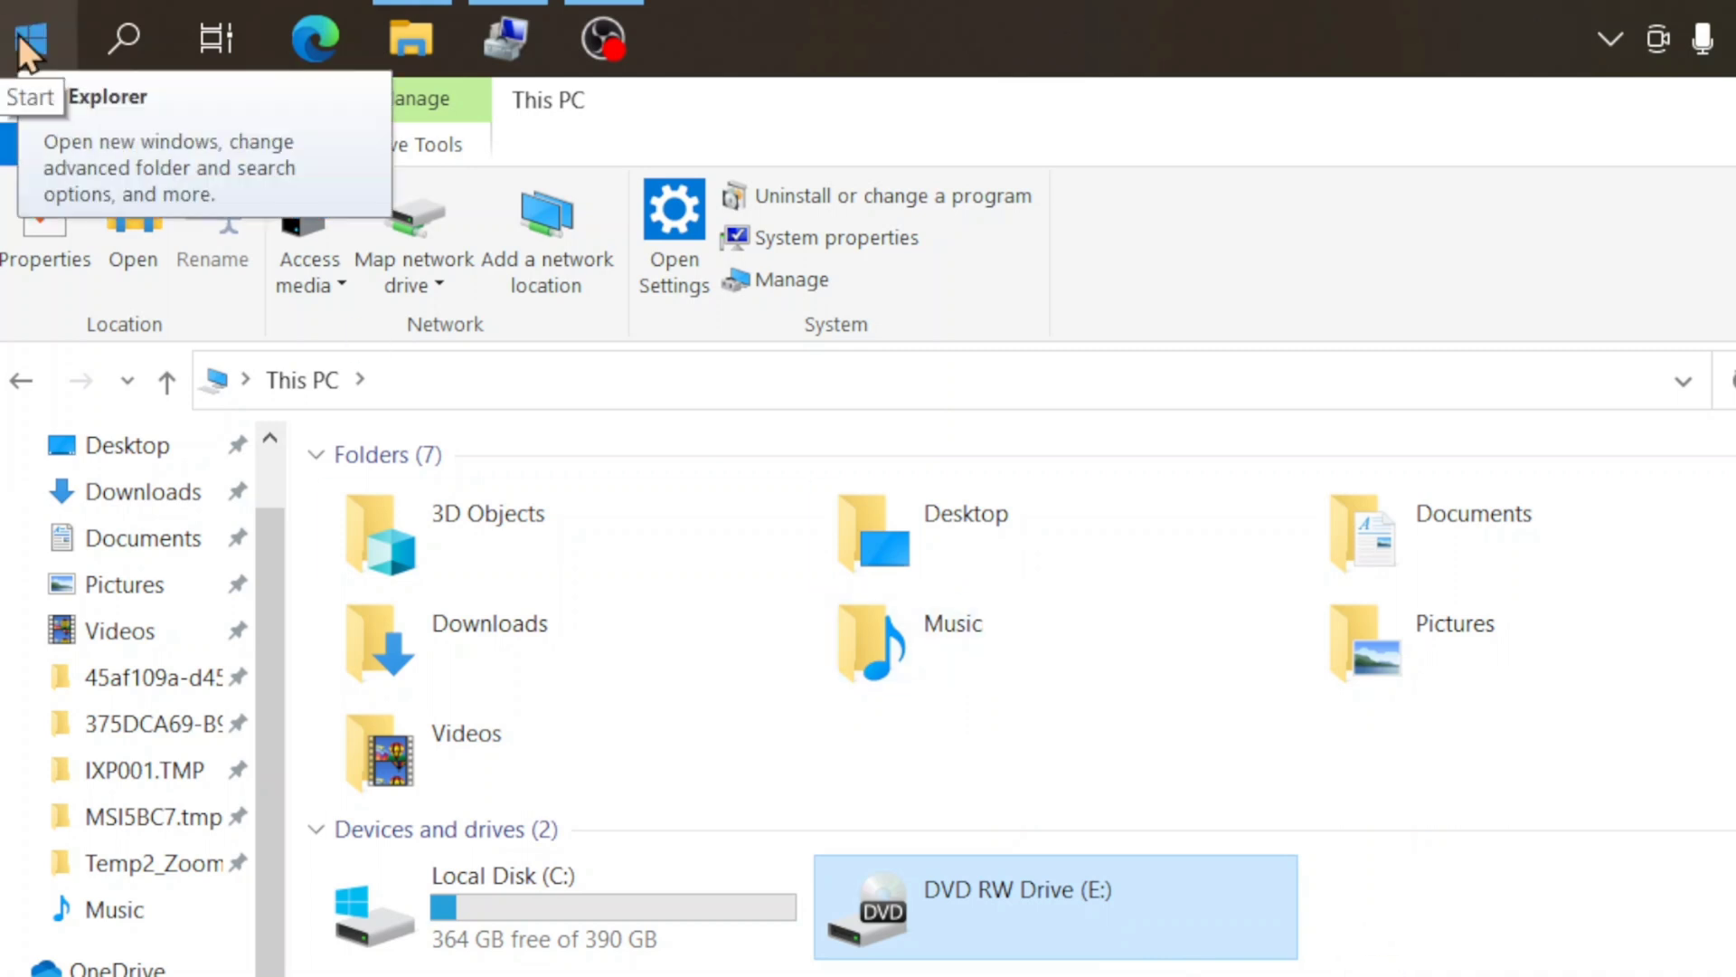
# Launch Computer Management from the Start menu search for "compu"
pyautogui.click(31, 38)
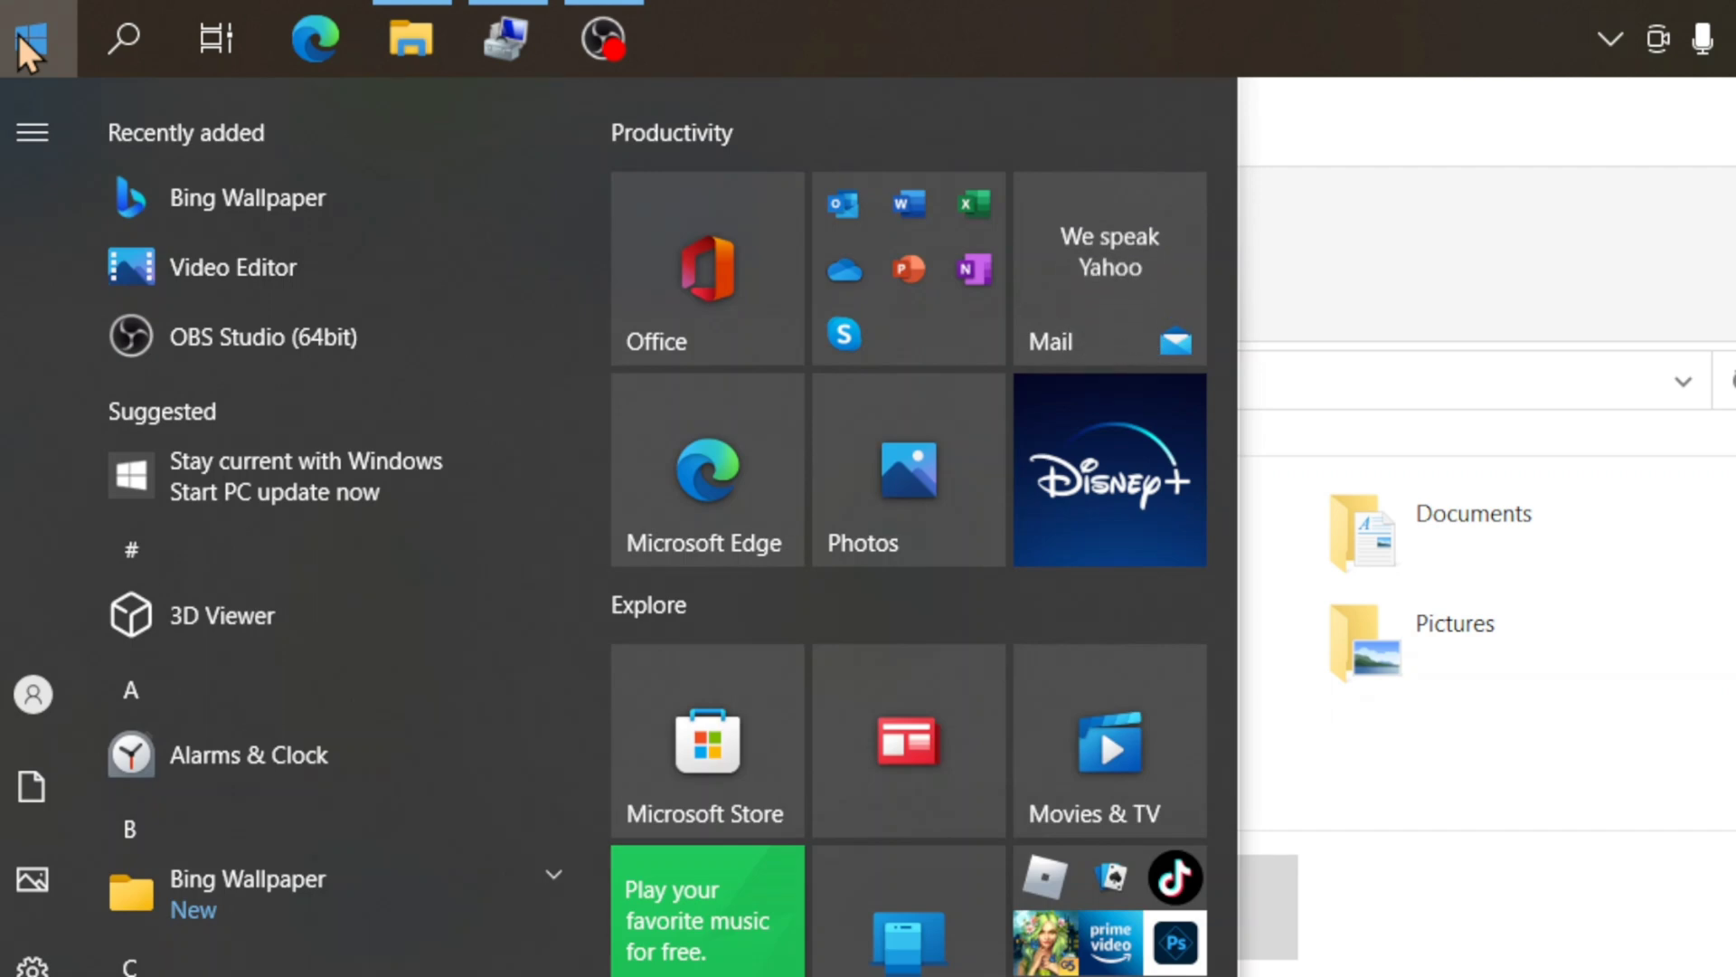
pyautogui.write('compu')
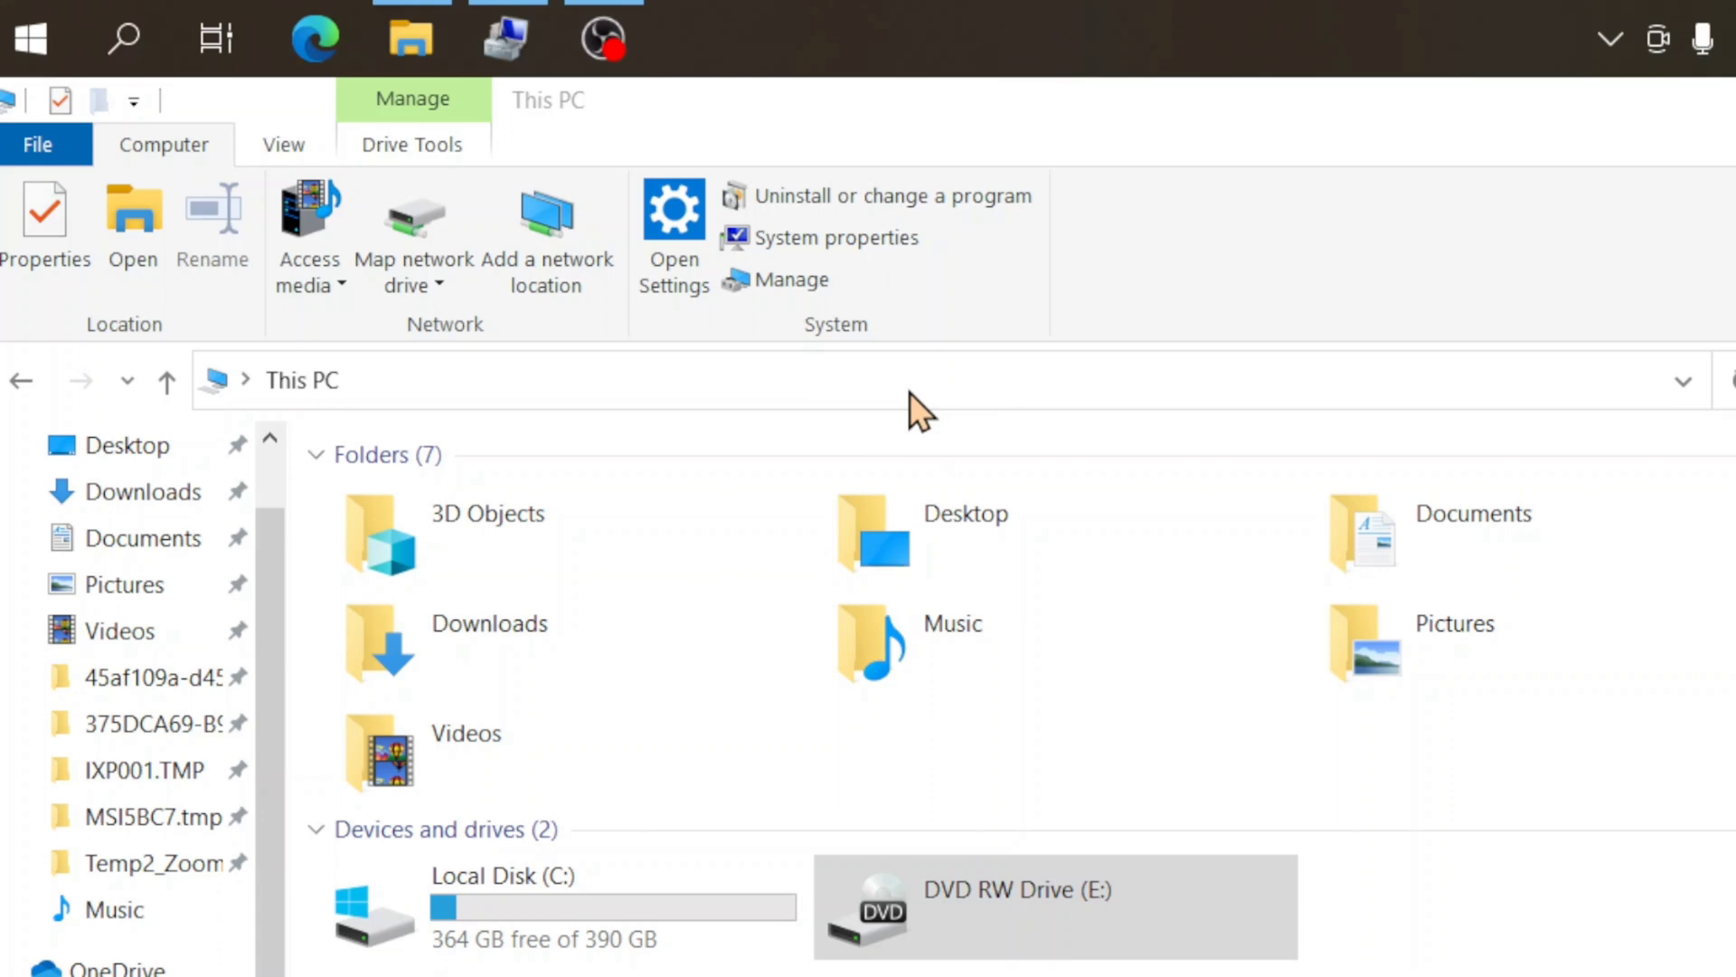
pyautogui.click(791, 278)
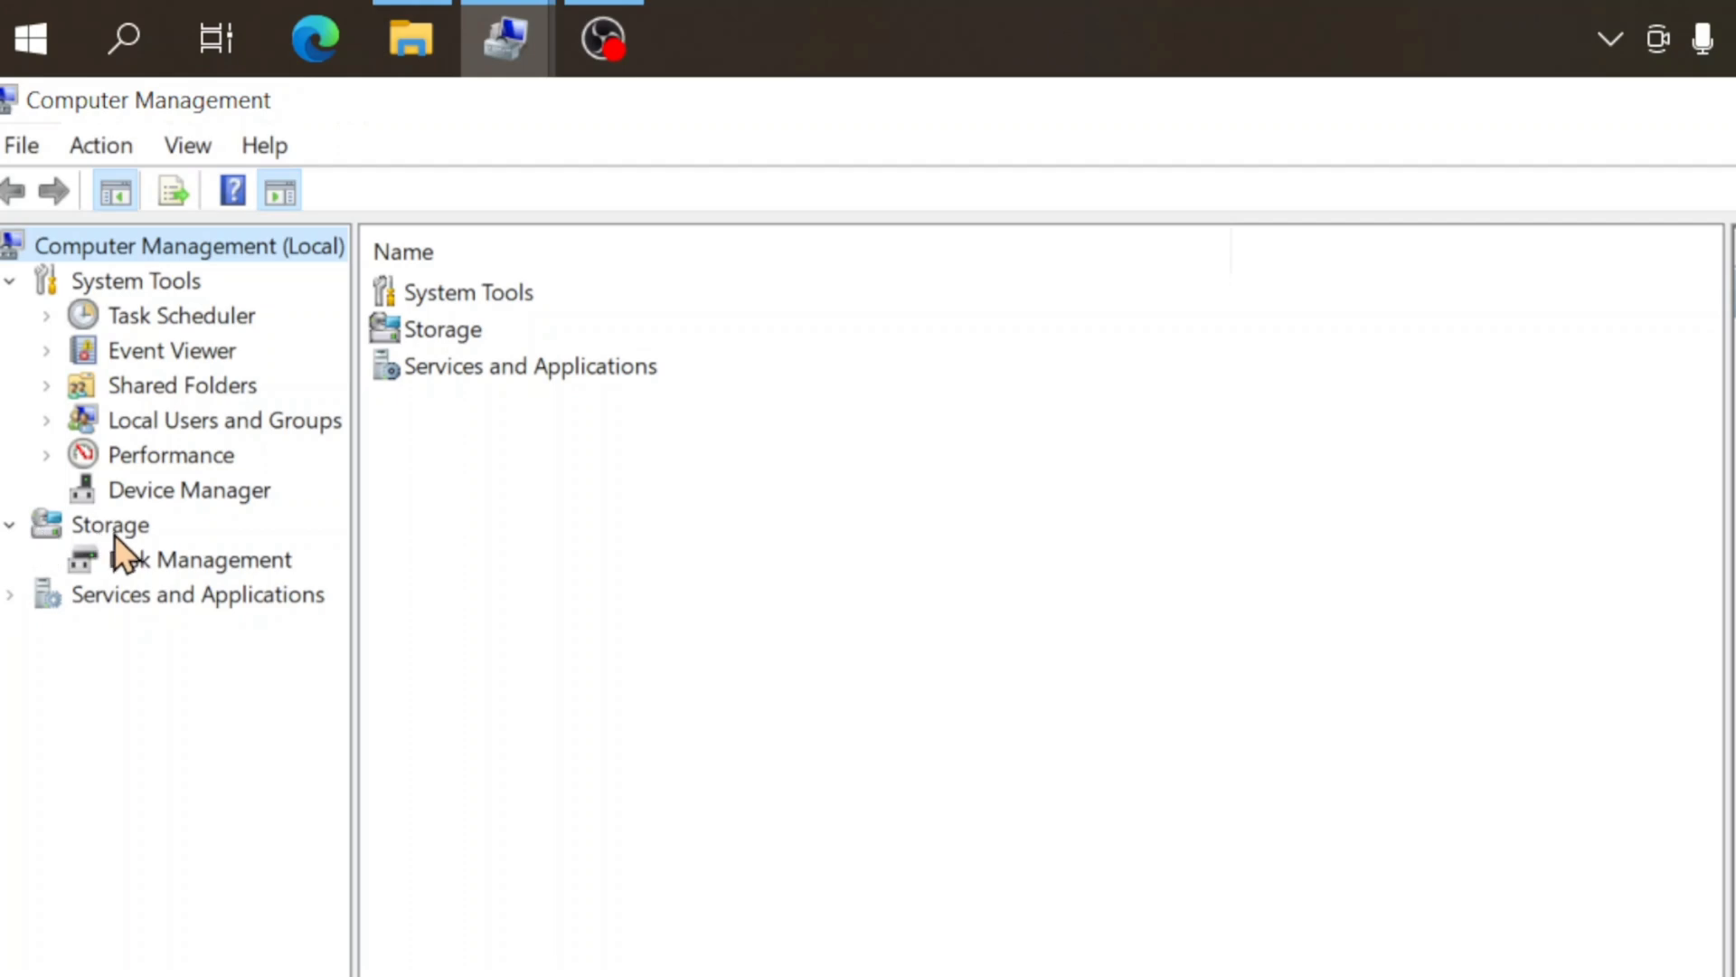
pyautogui.moveTo(17, 521)
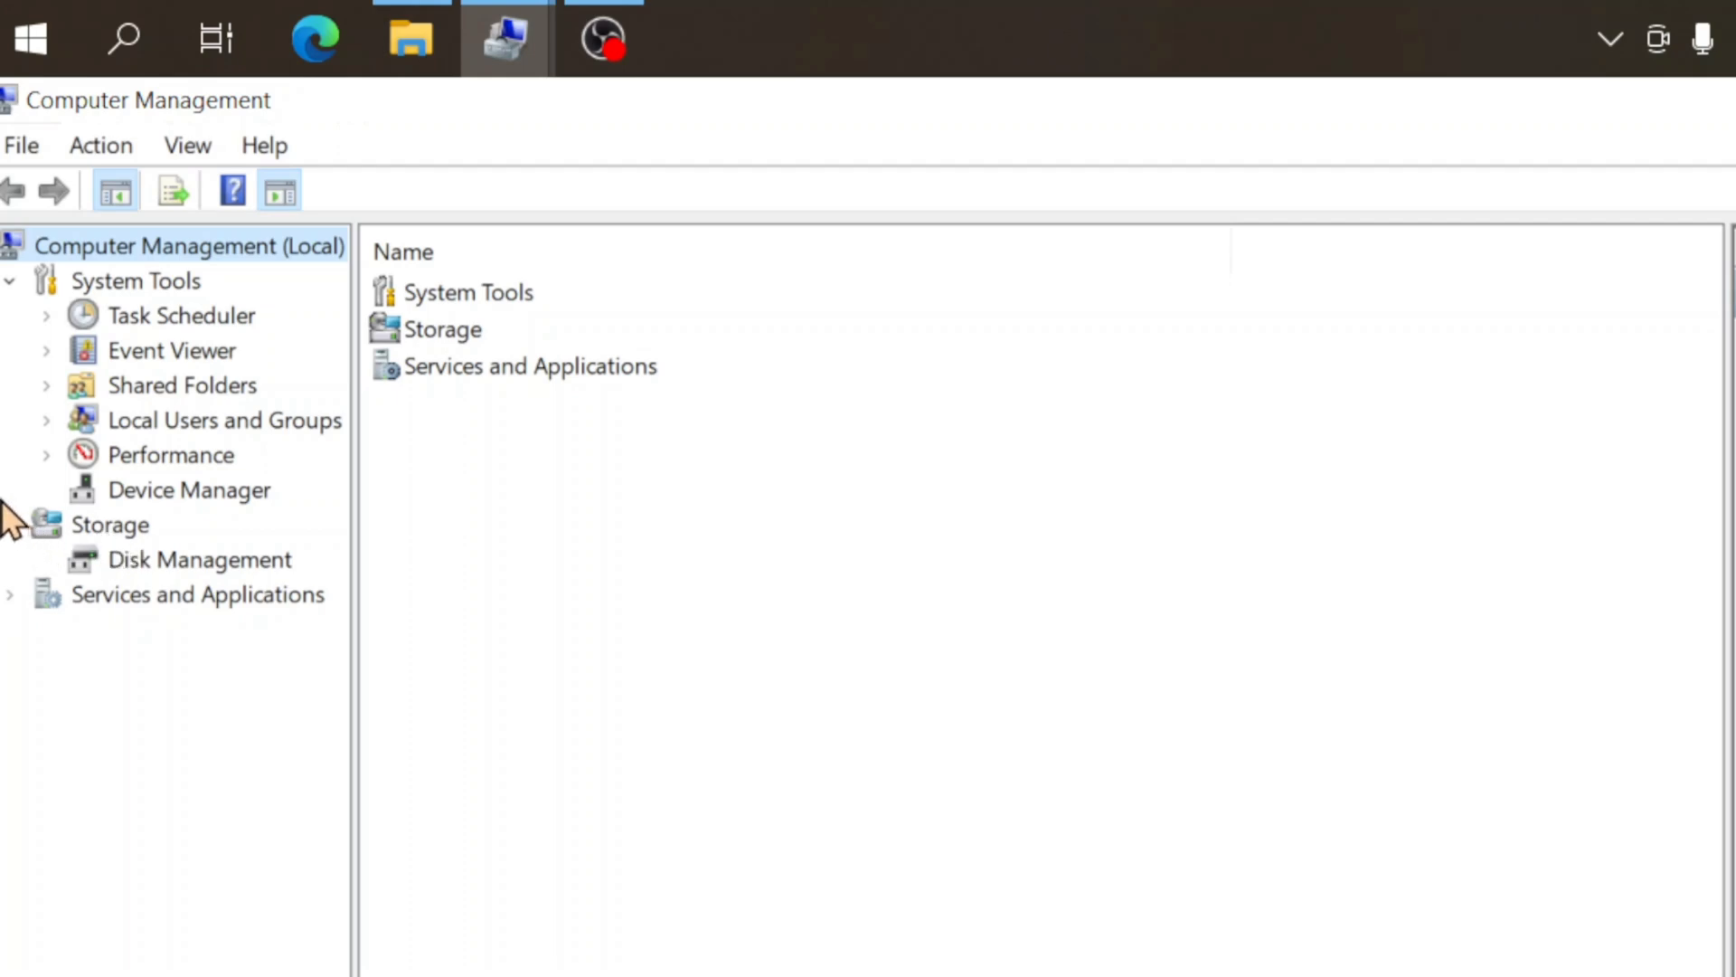
# Show Disk Management under Storage and select the 340.89 GB RAW partition on Disk 0
pyautogui.click(11, 525)
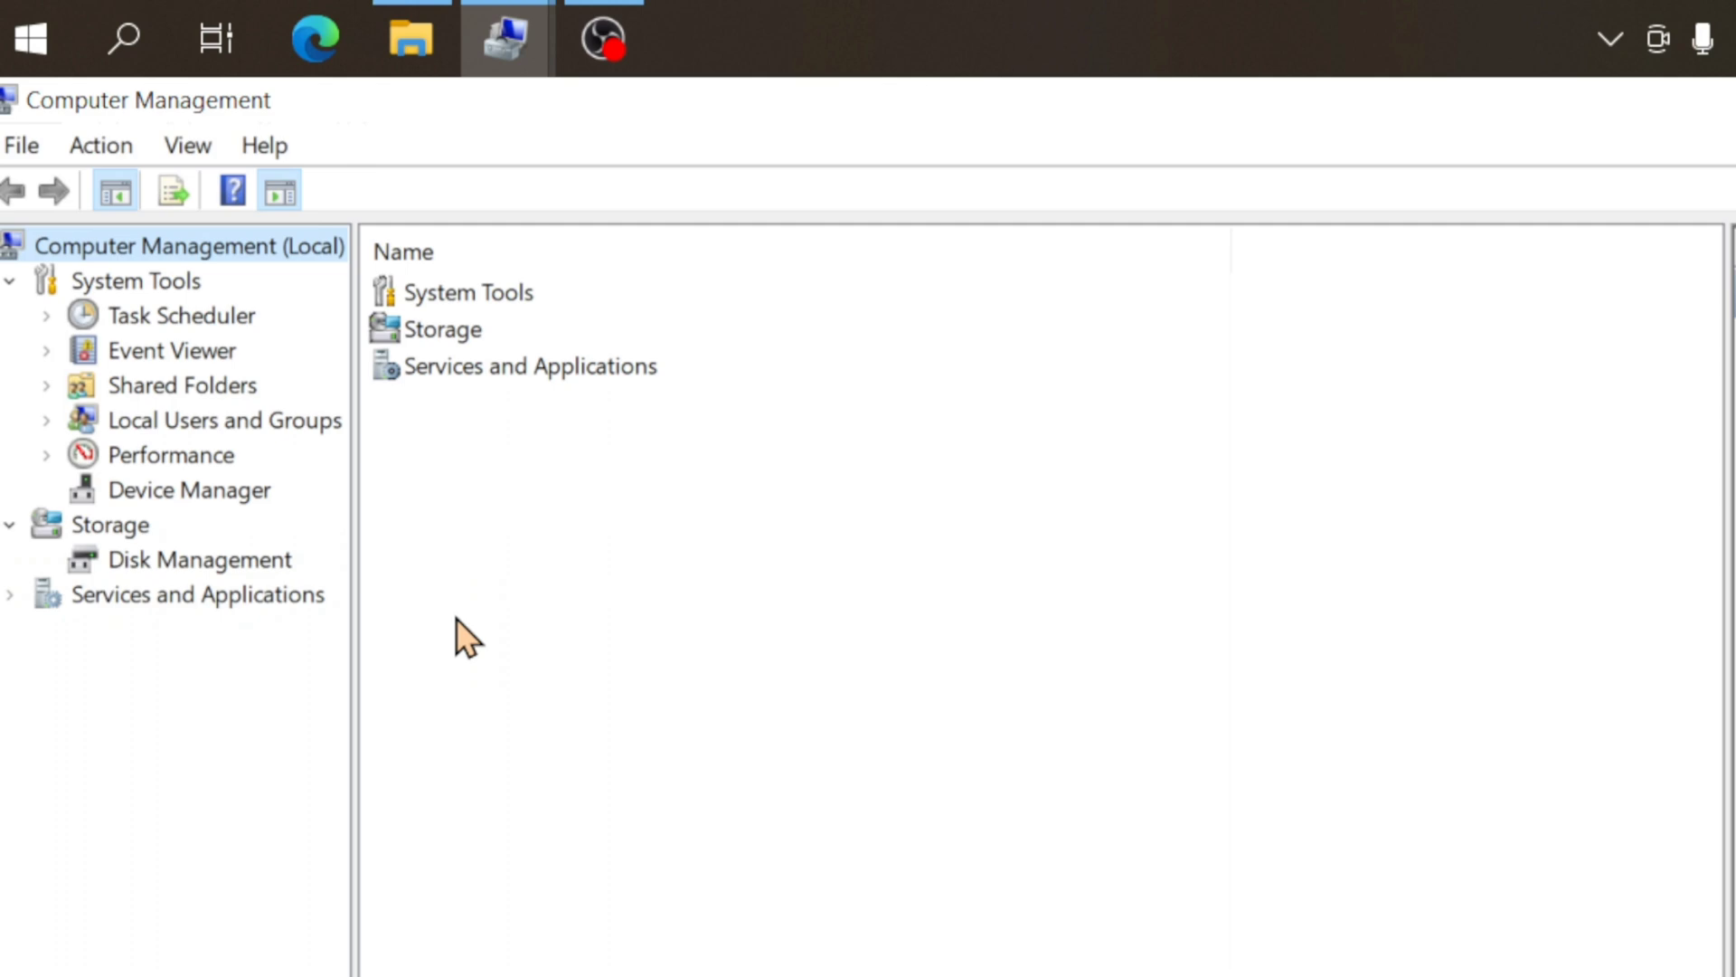
pyautogui.click(199, 559)
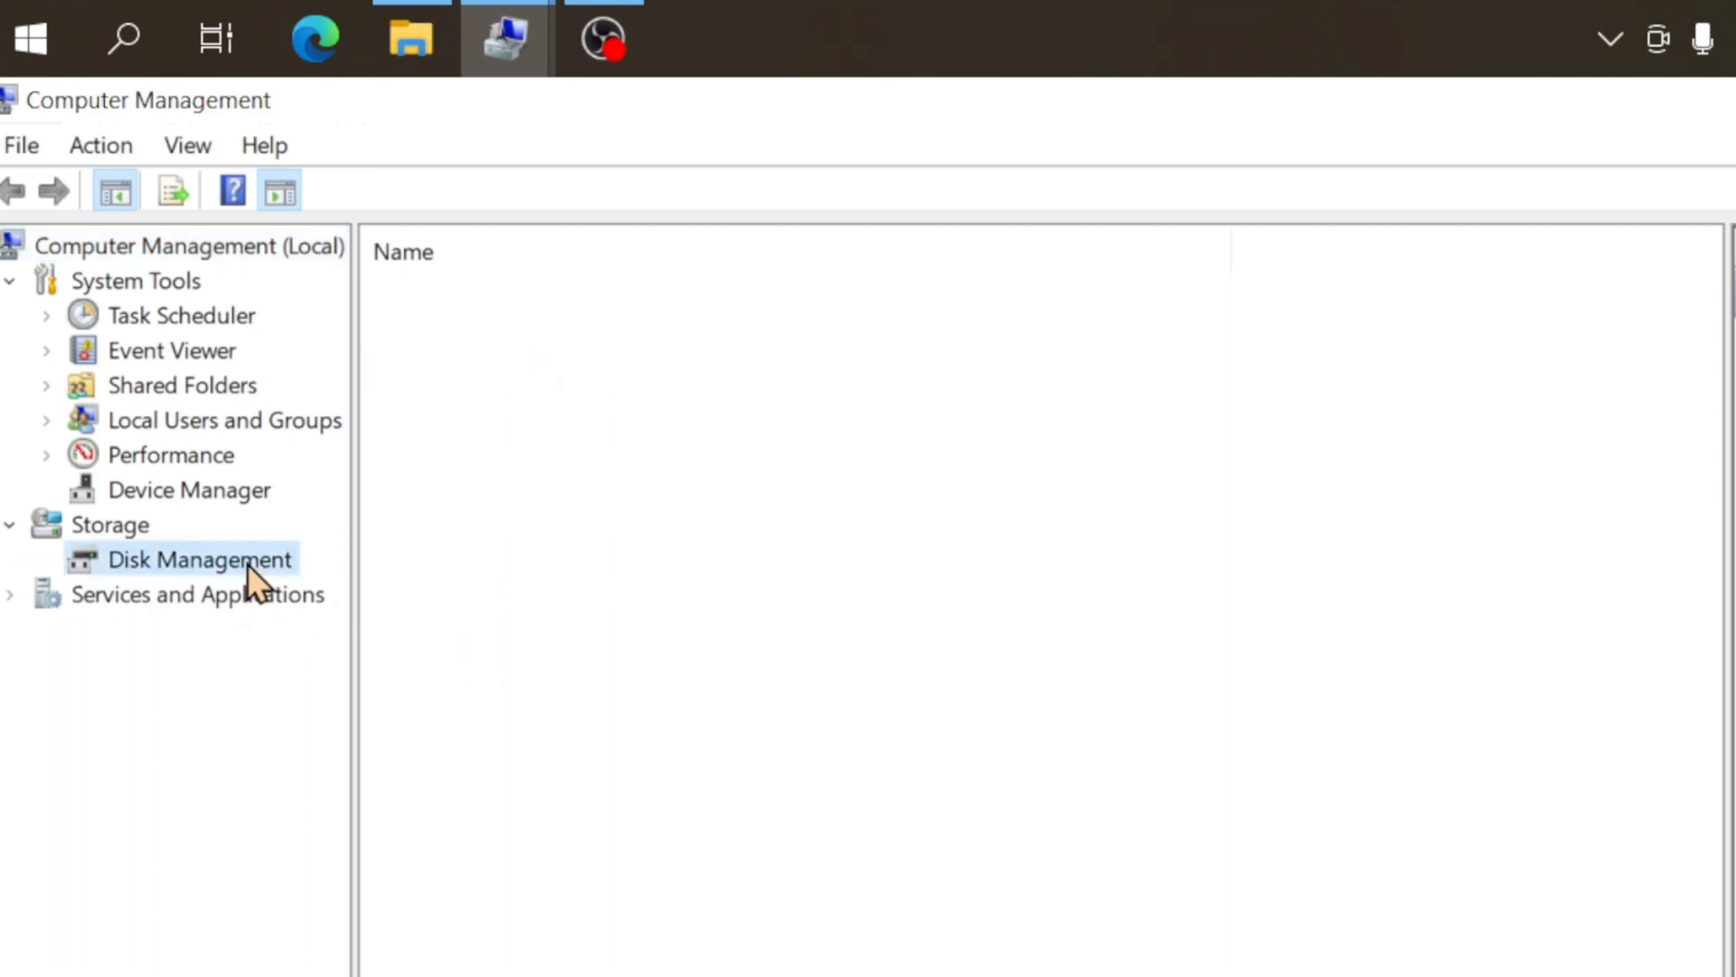
pyautogui.click(200, 559)
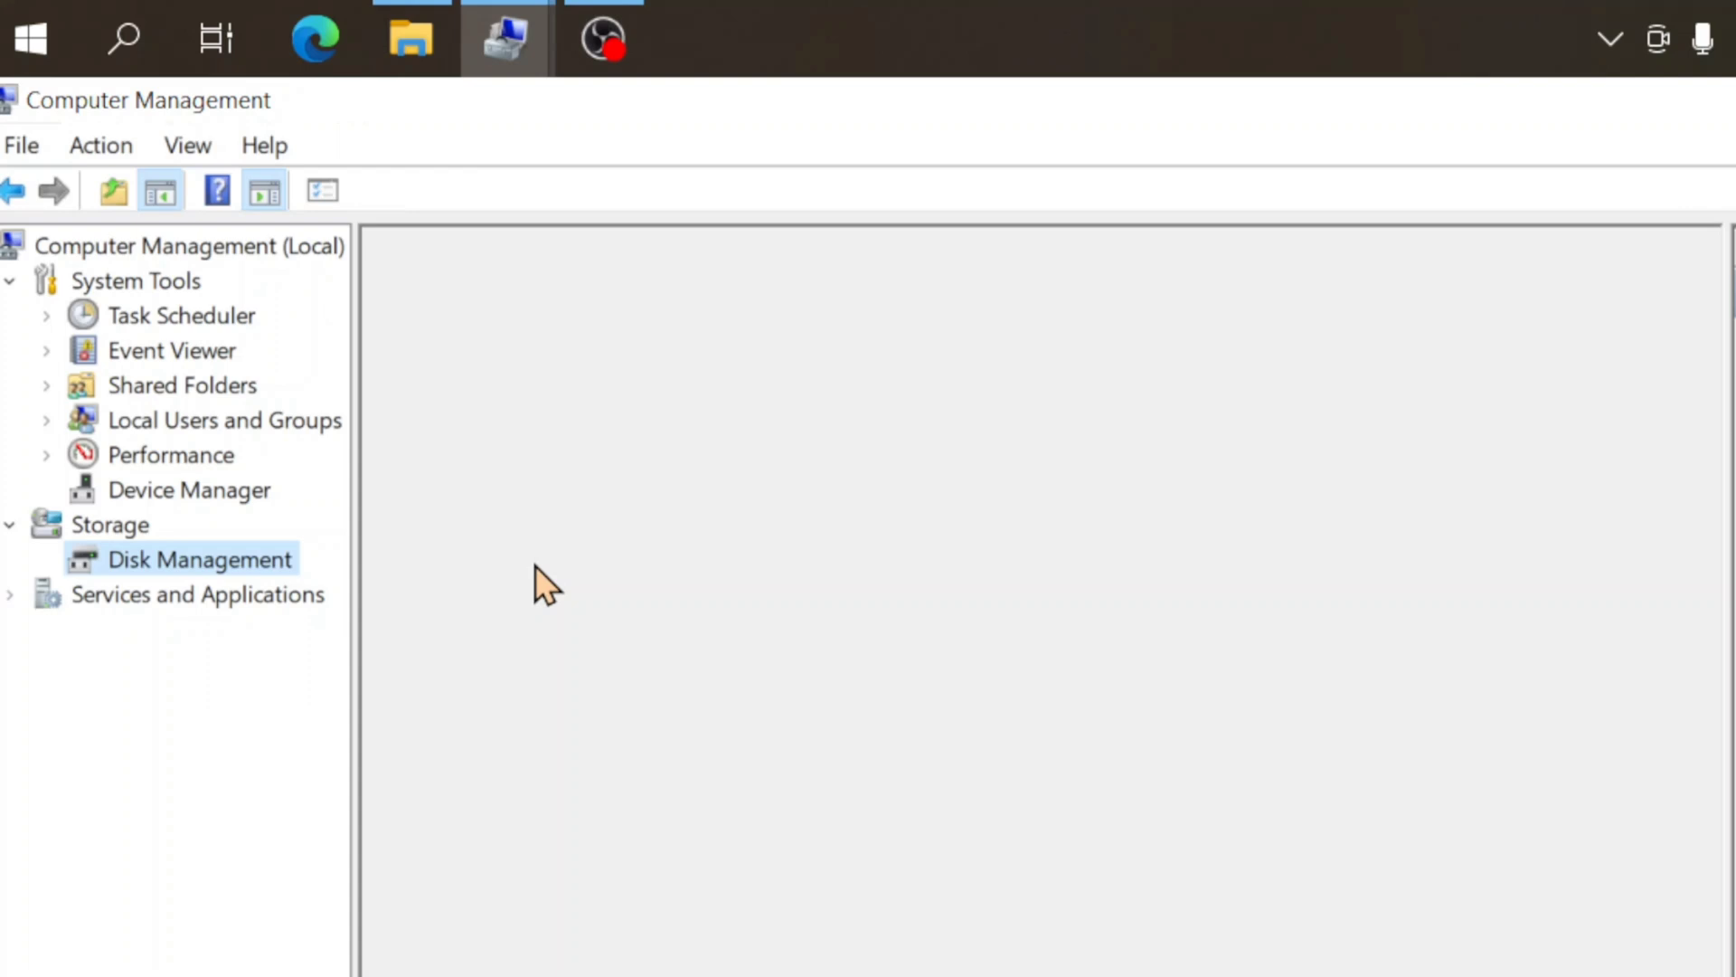
pyautogui.click(199, 559)
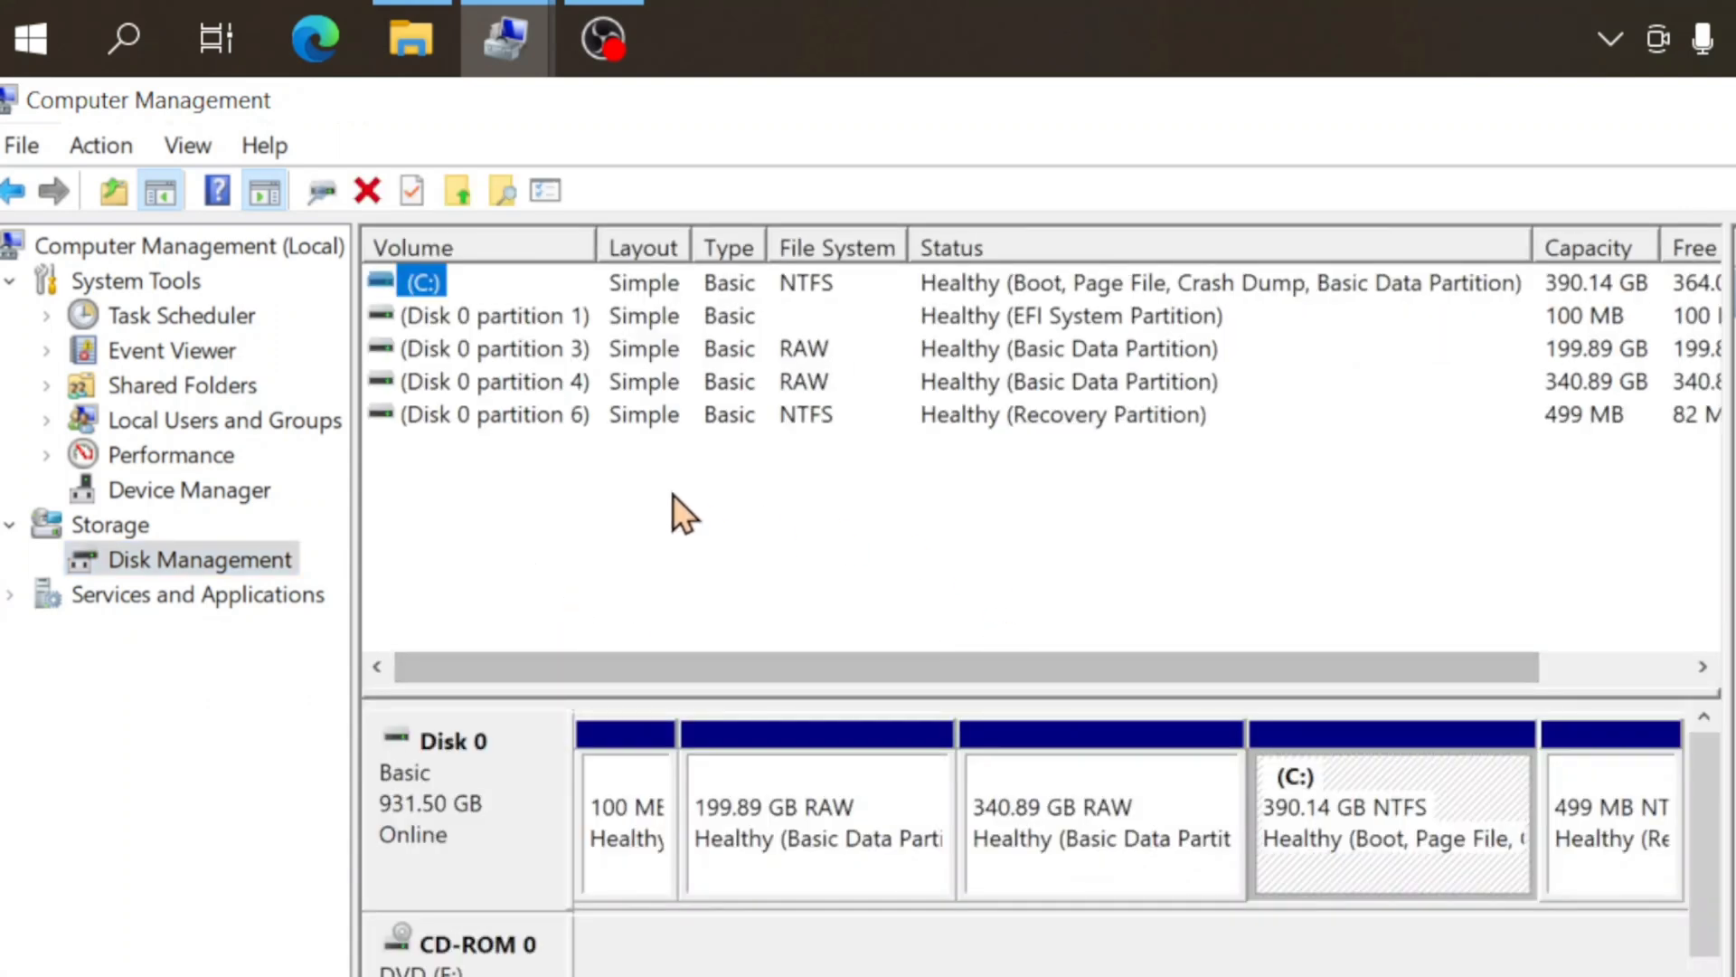
pyautogui.moveTo(610, 515)
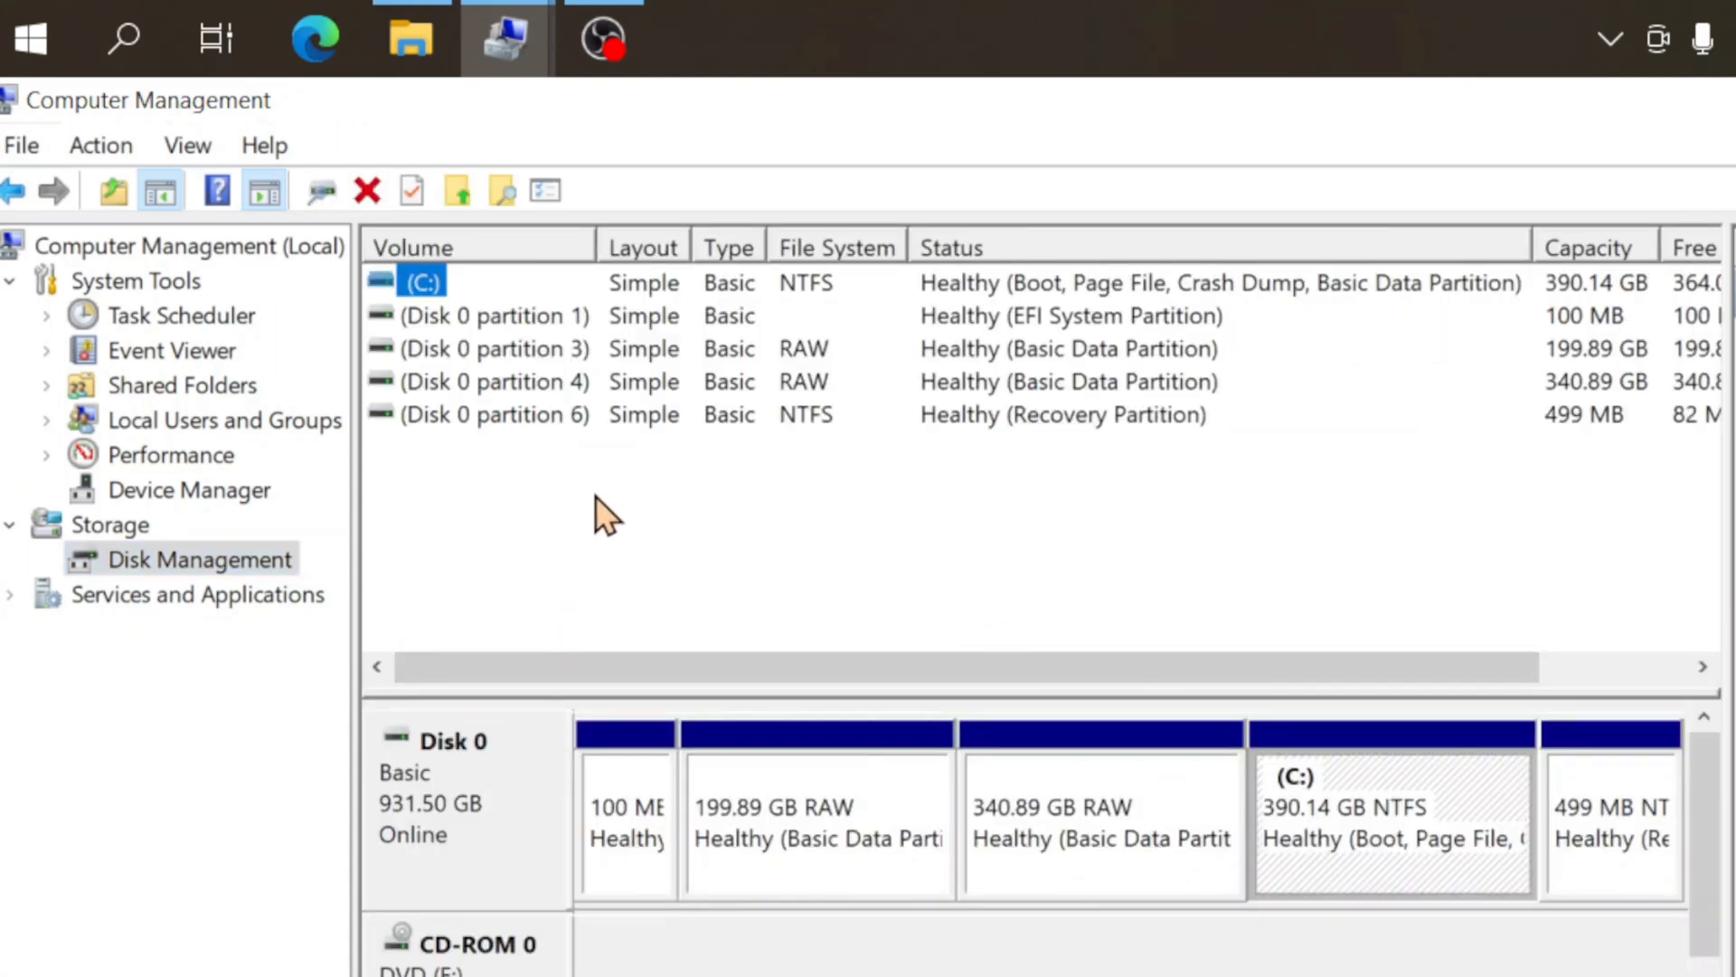
pyautogui.moveTo(416, 427)
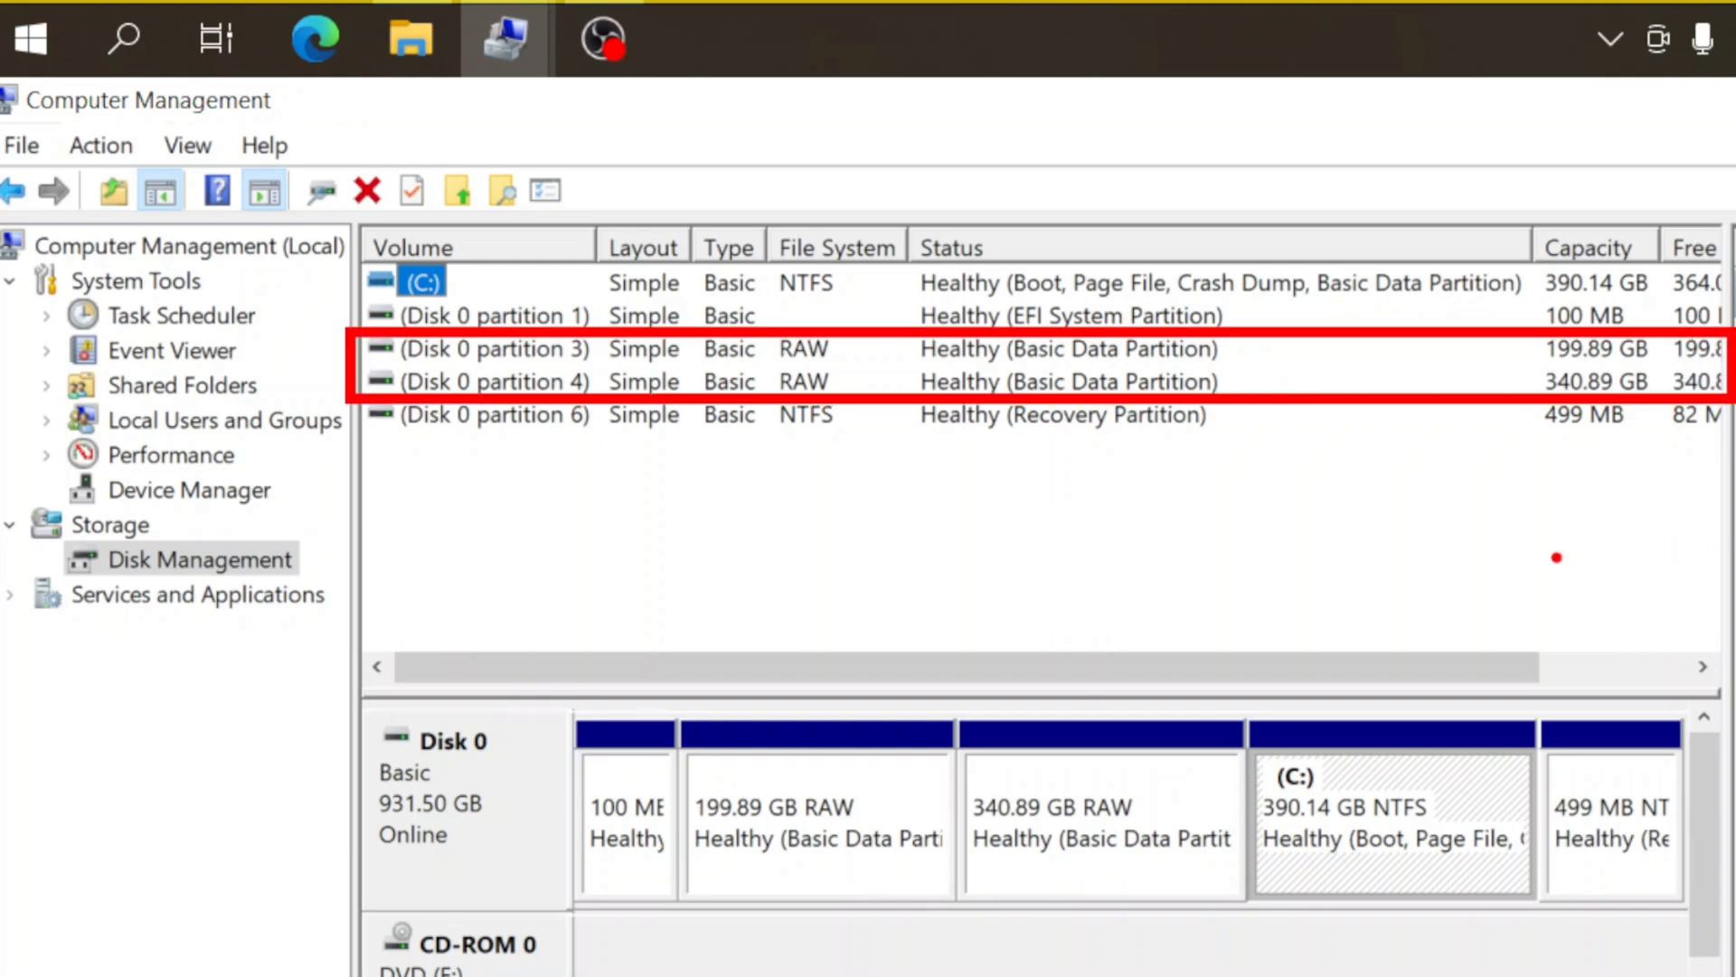
pyautogui.moveTo(975, 722)
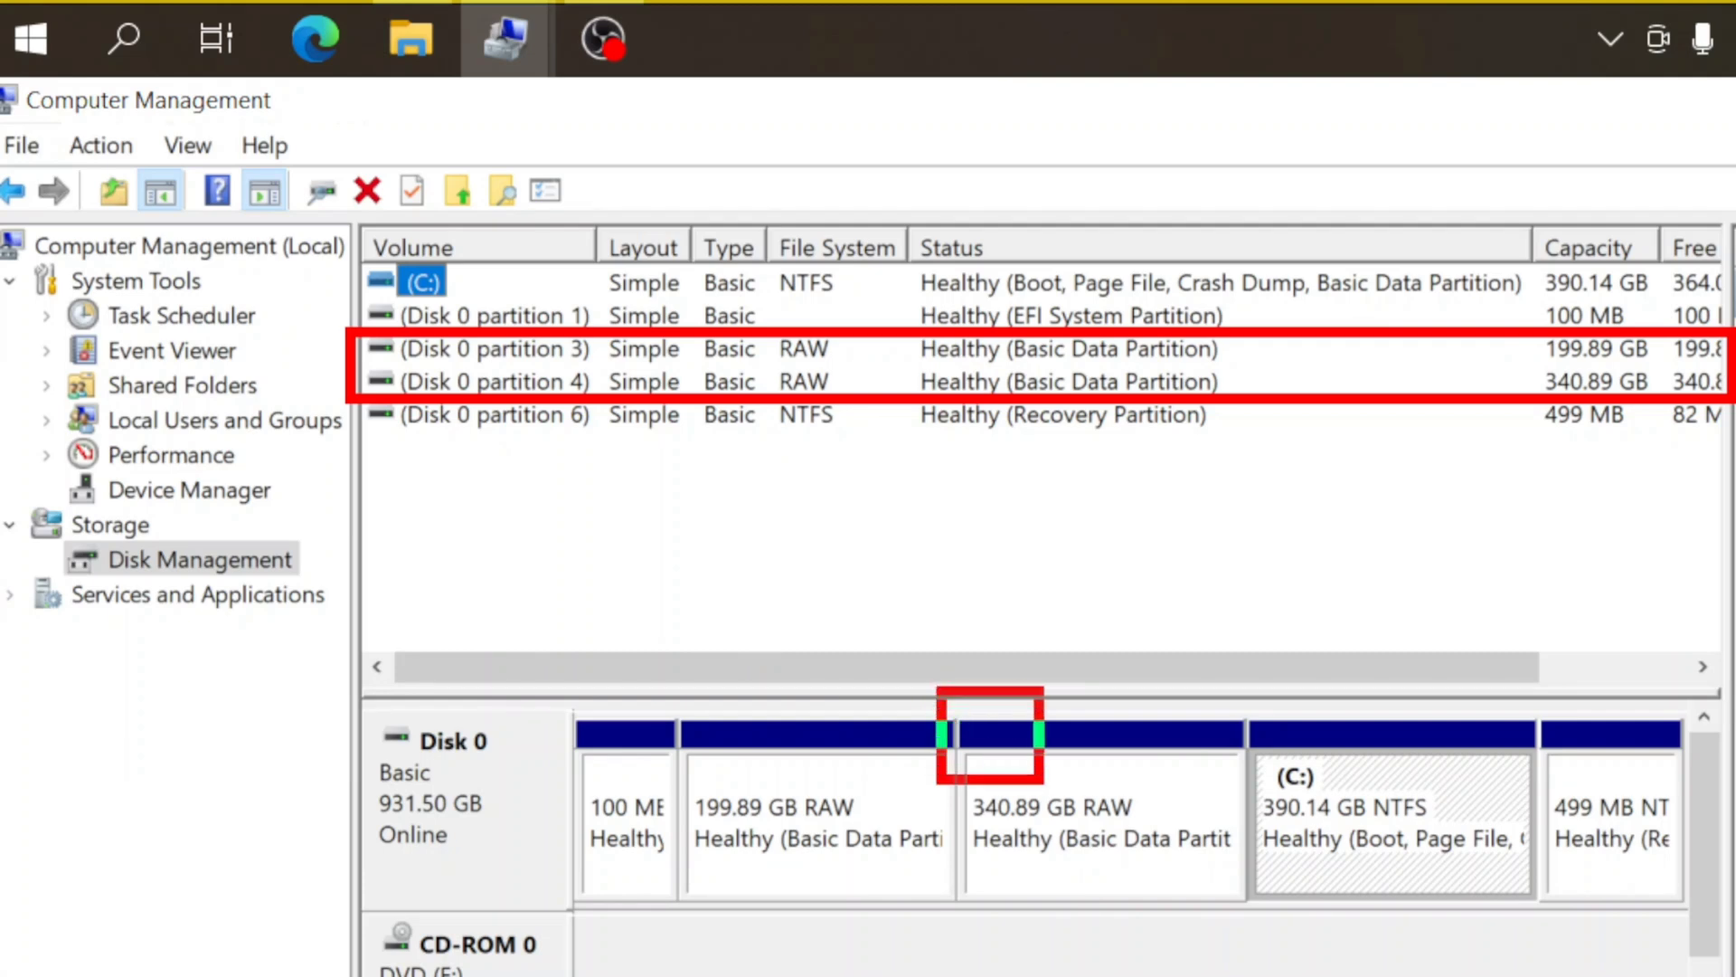
pyautogui.click(1100, 824)
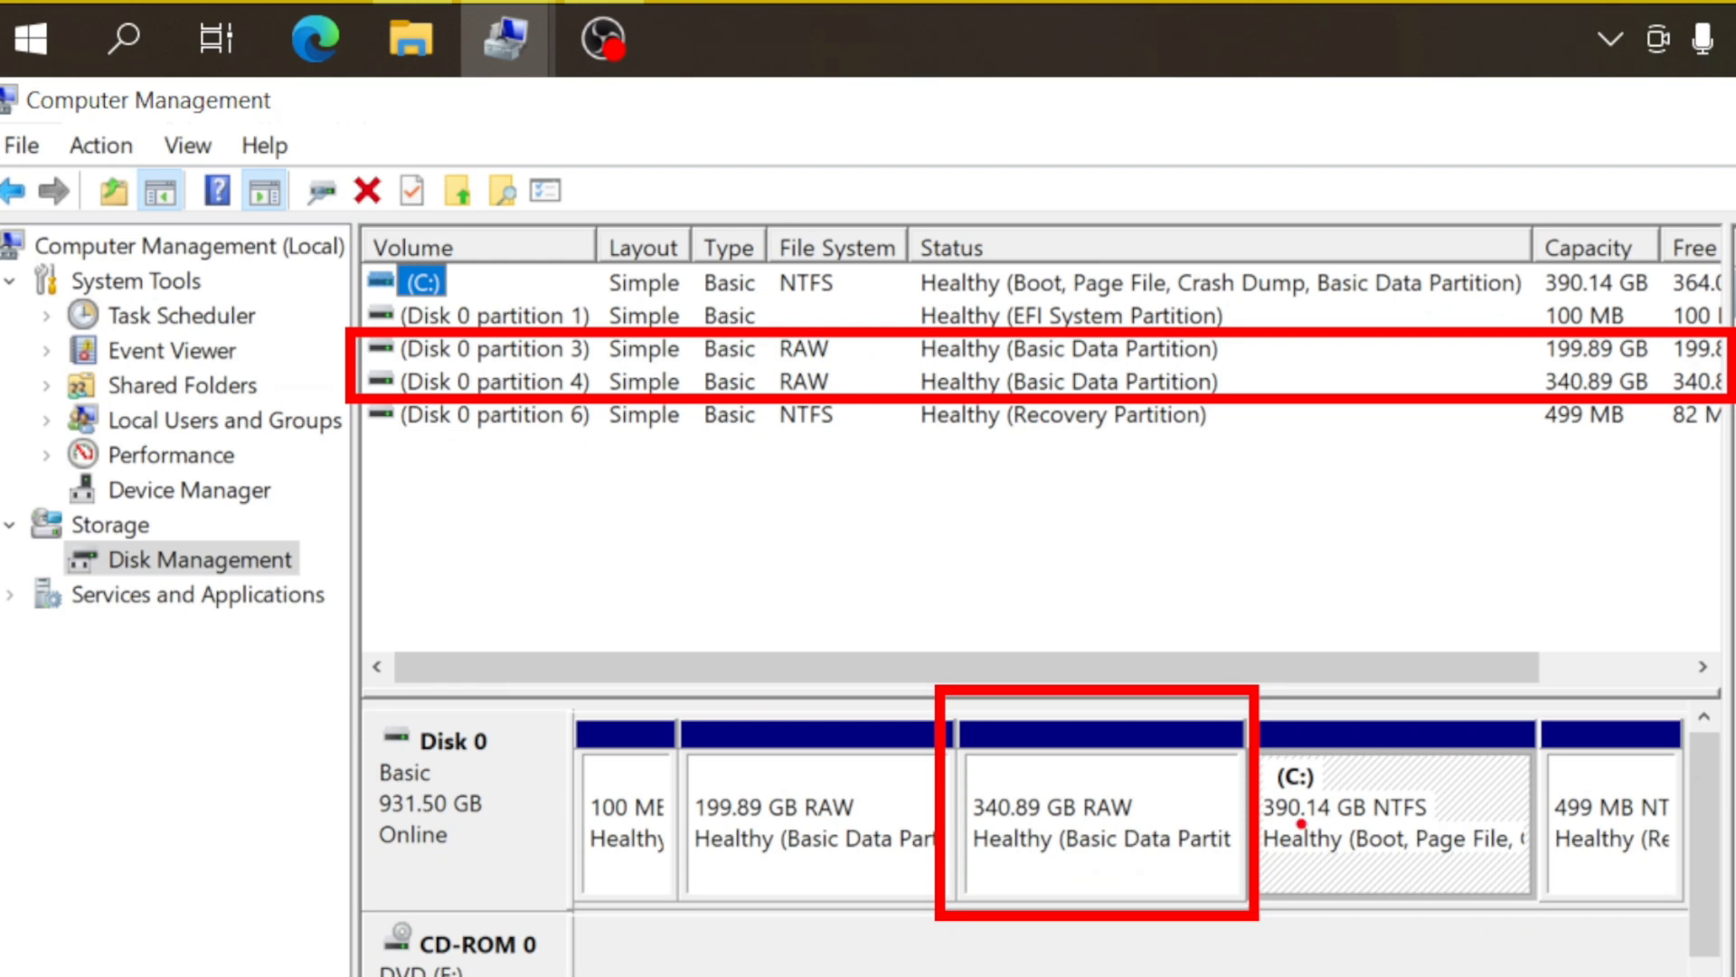
# Assign drive letter D: to the 340.89 GB RAW partition via Change Drive Letter and Paths
pyautogui.rightClick(1096, 825)
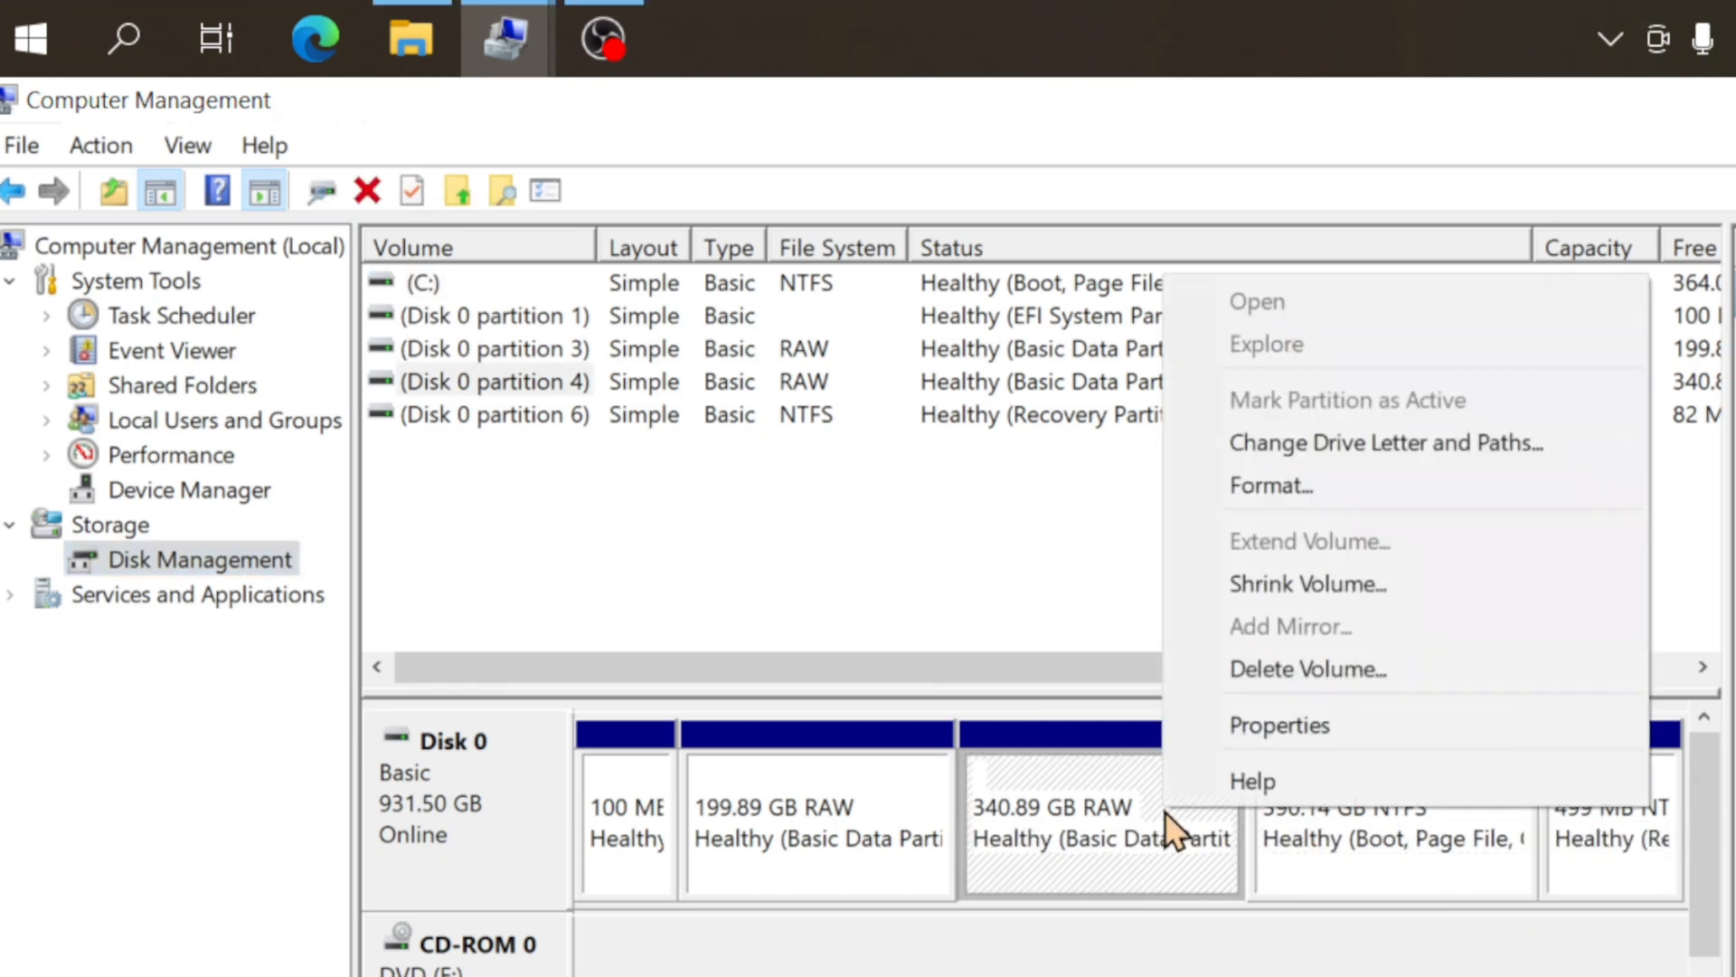
pyautogui.moveTo(1295, 443)
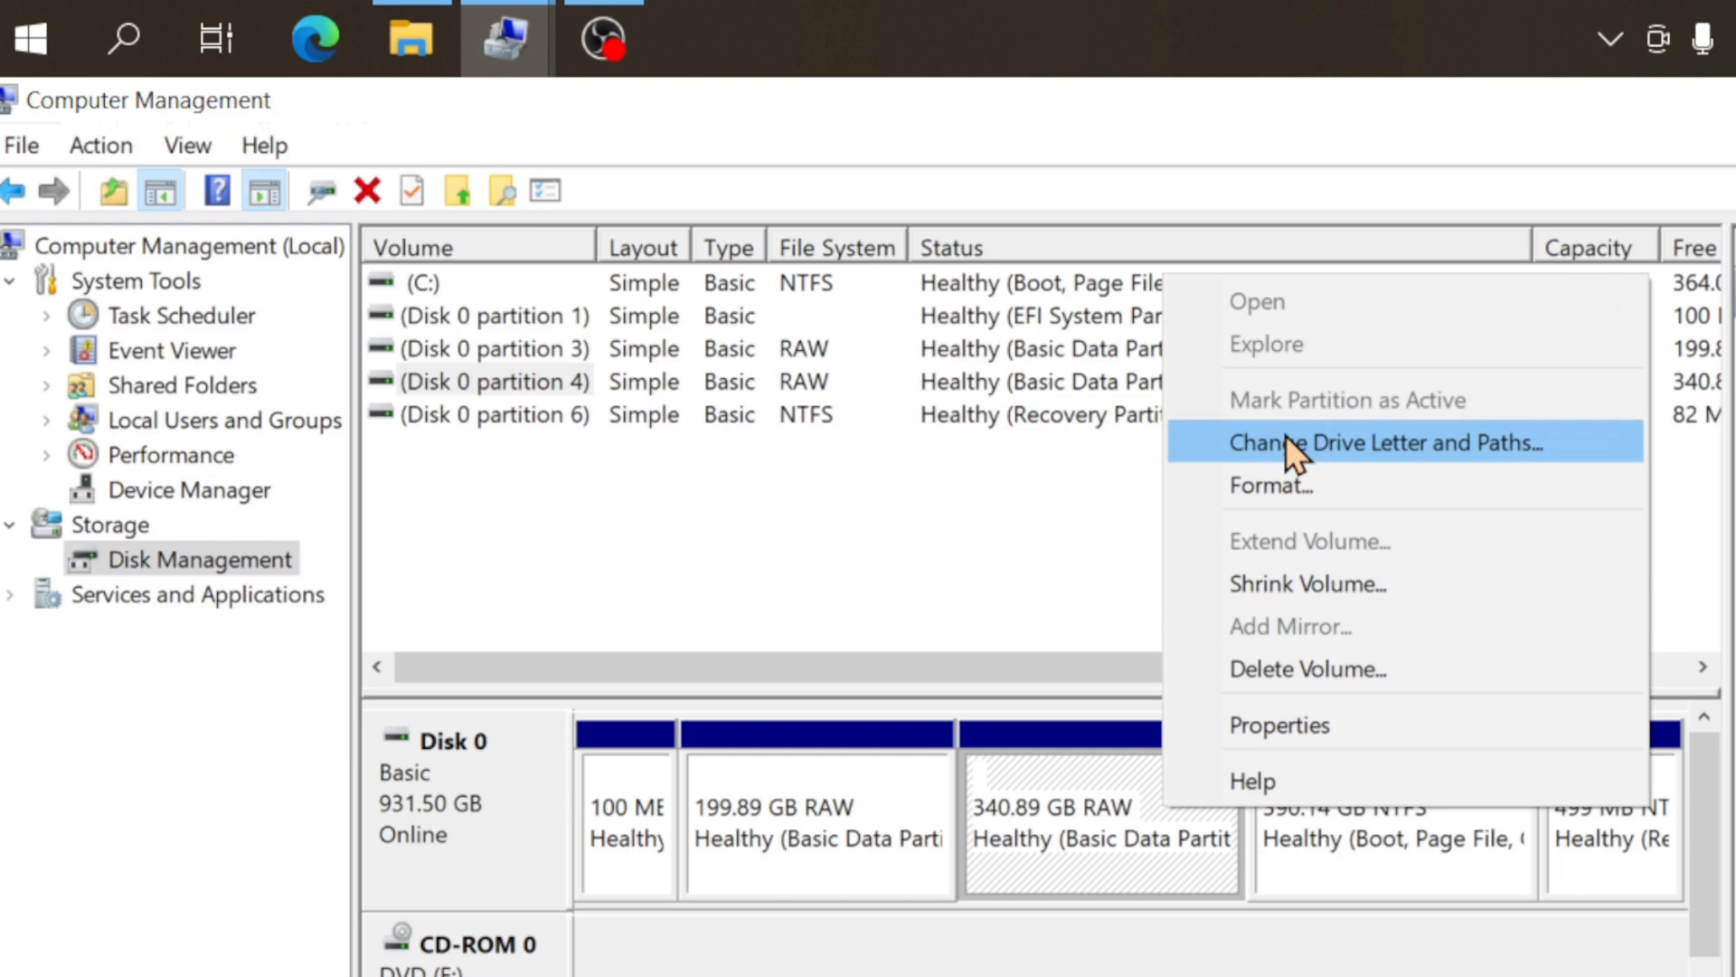
pyautogui.moveTo(1212, 470)
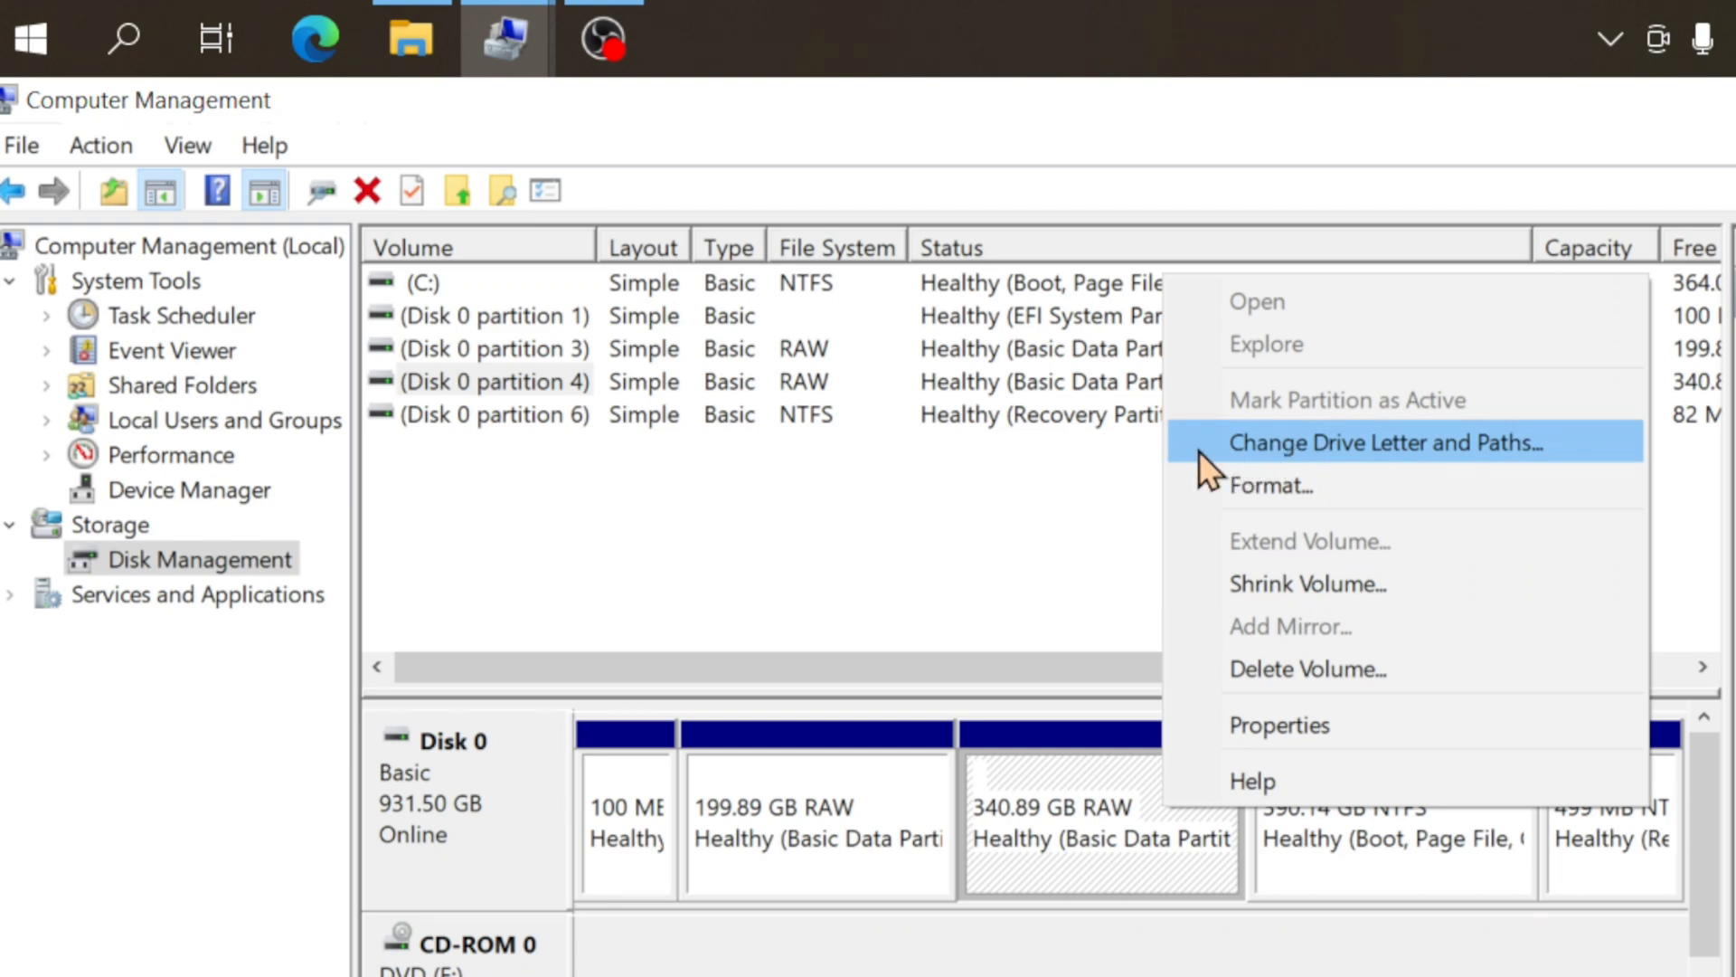
pyautogui.click(1388, 443)
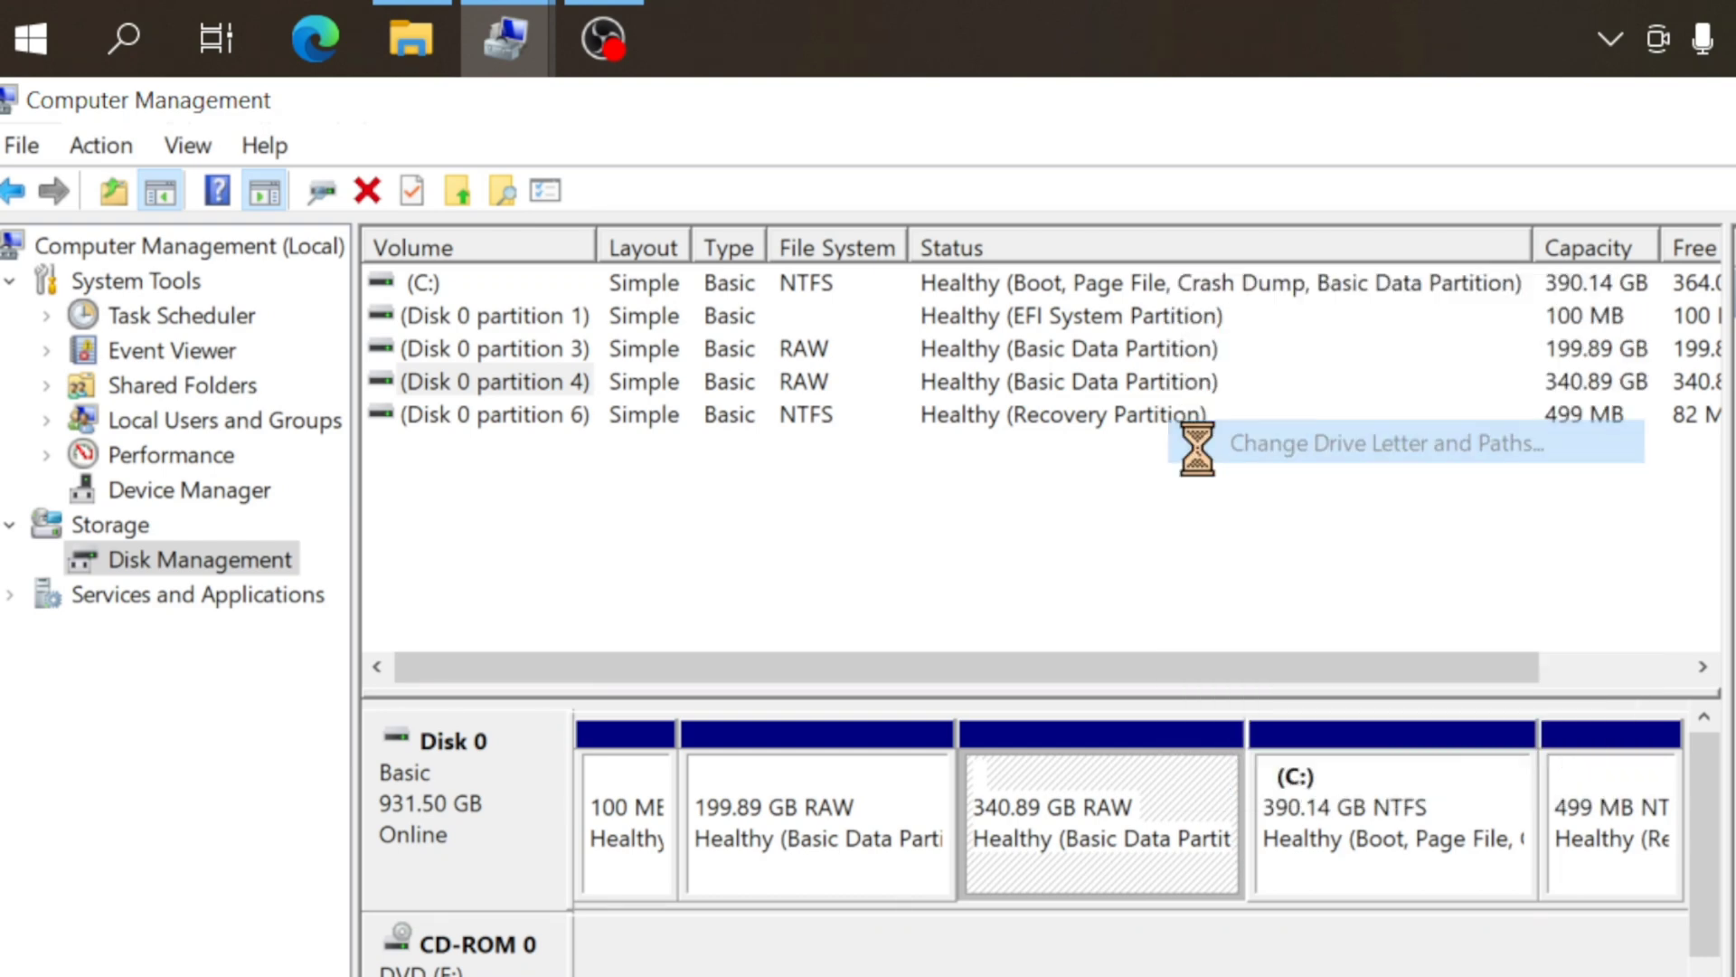
pyautogui.click(1386, 443)
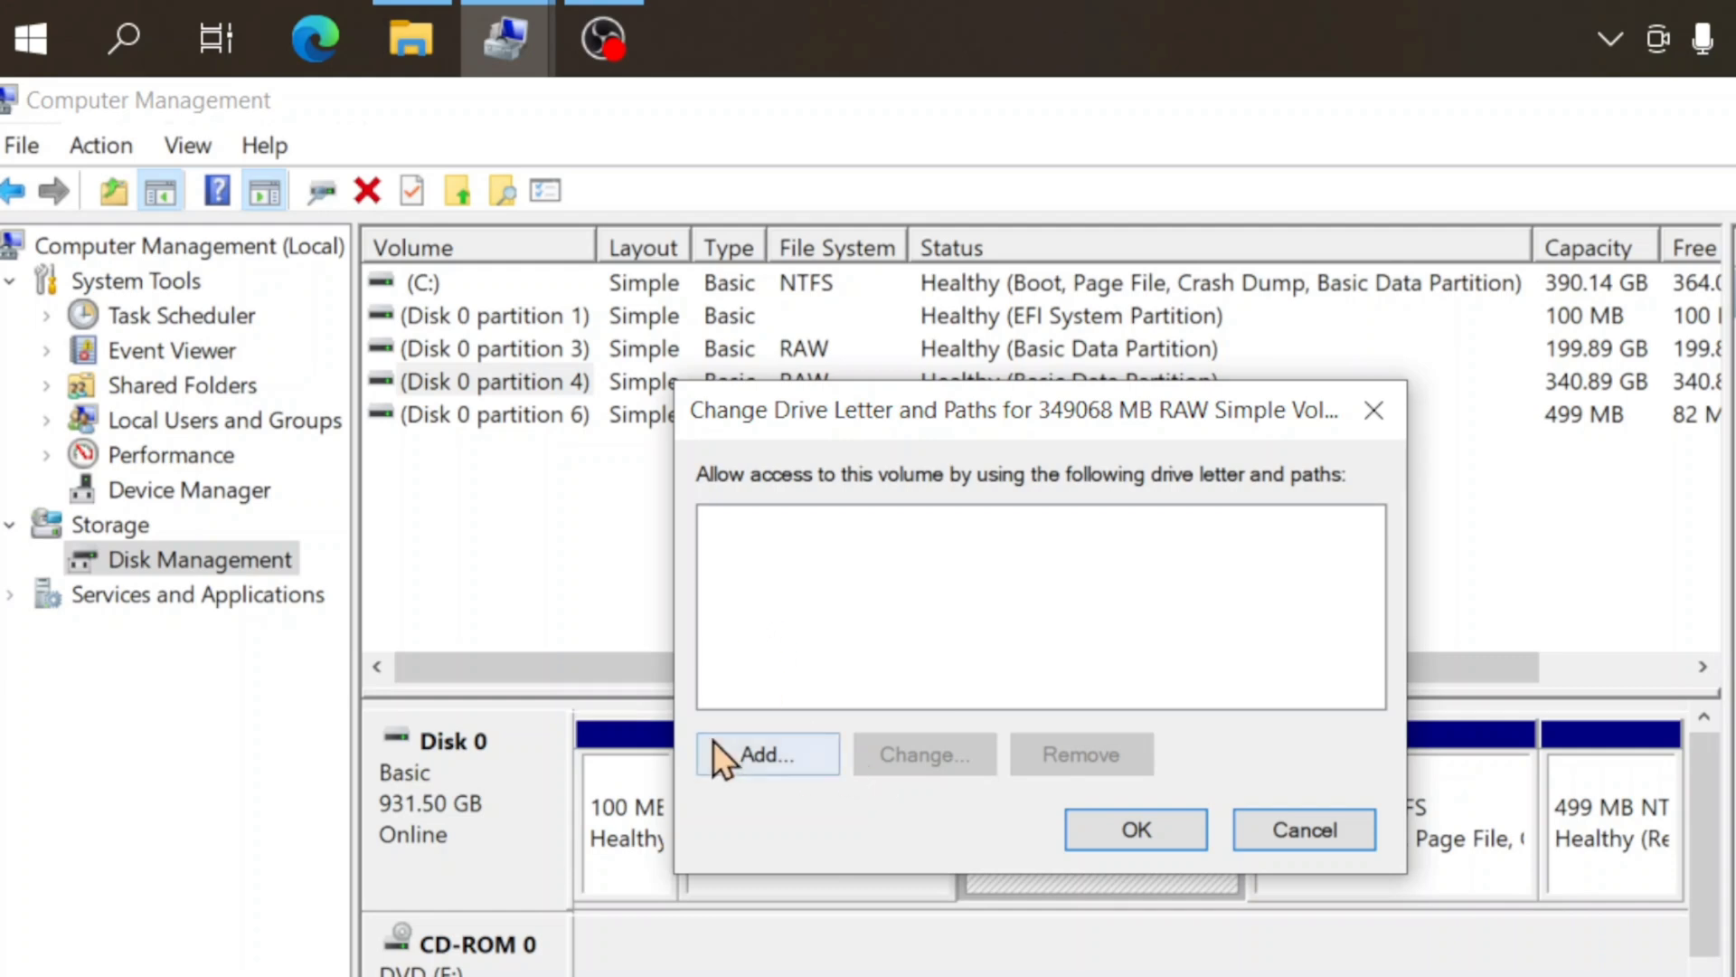
pyautogui.click(767, 754)
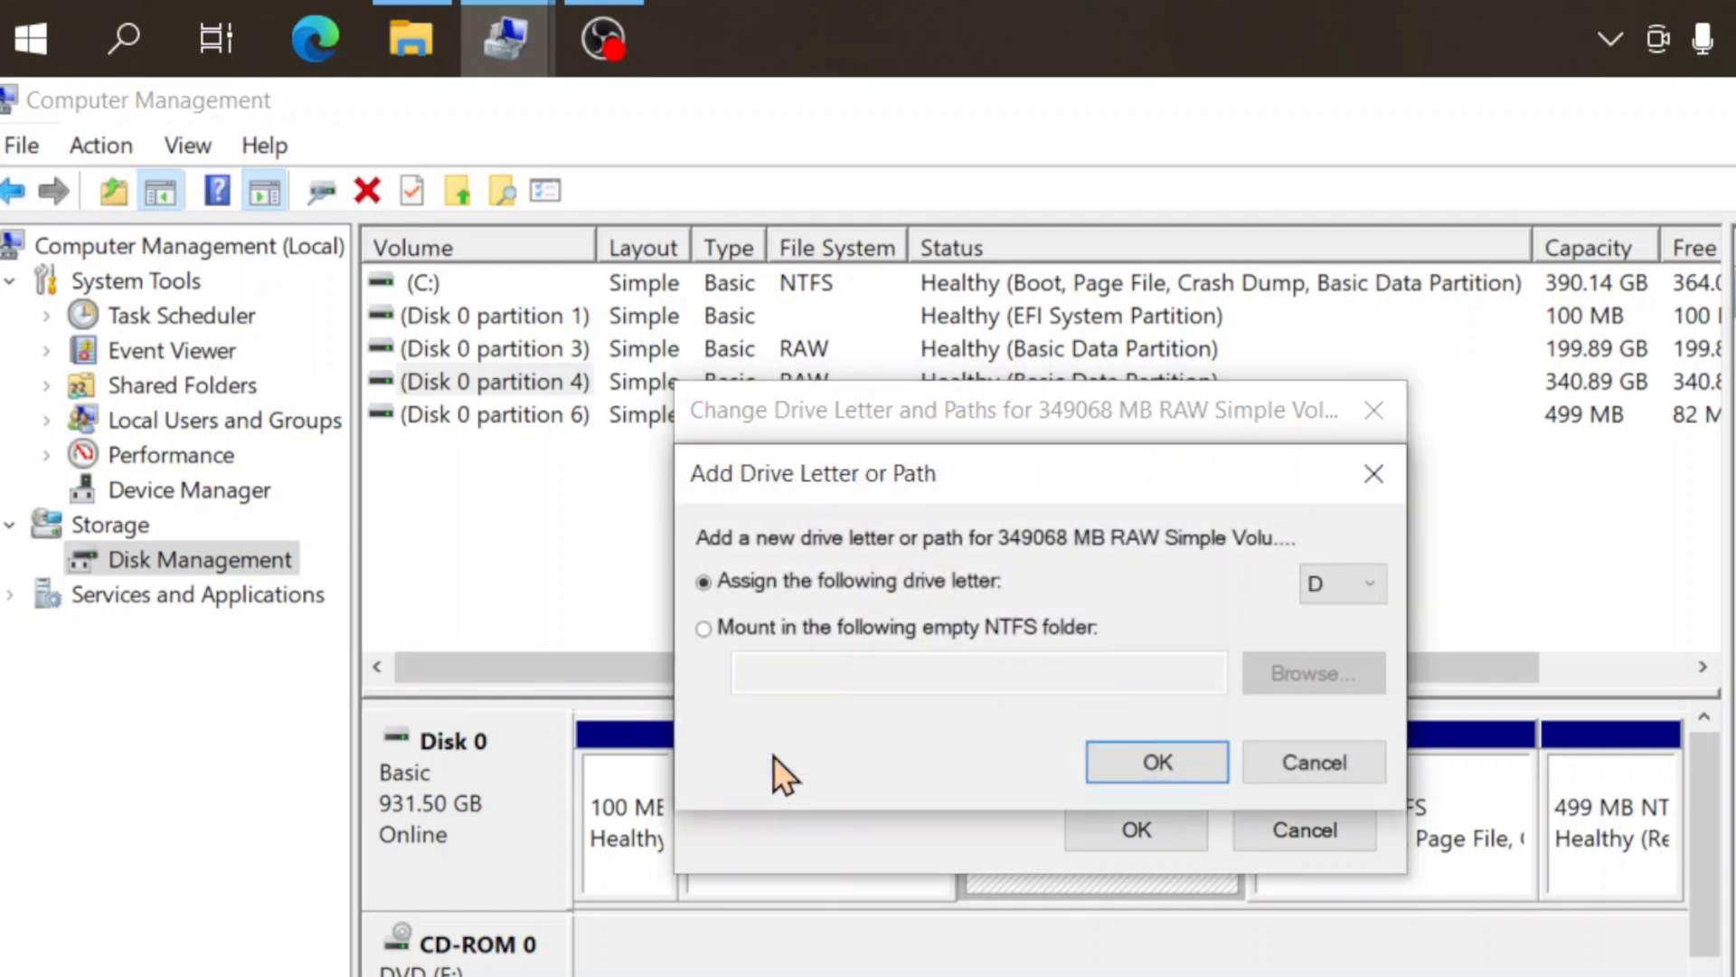
pyautogui.click(1368, 584)
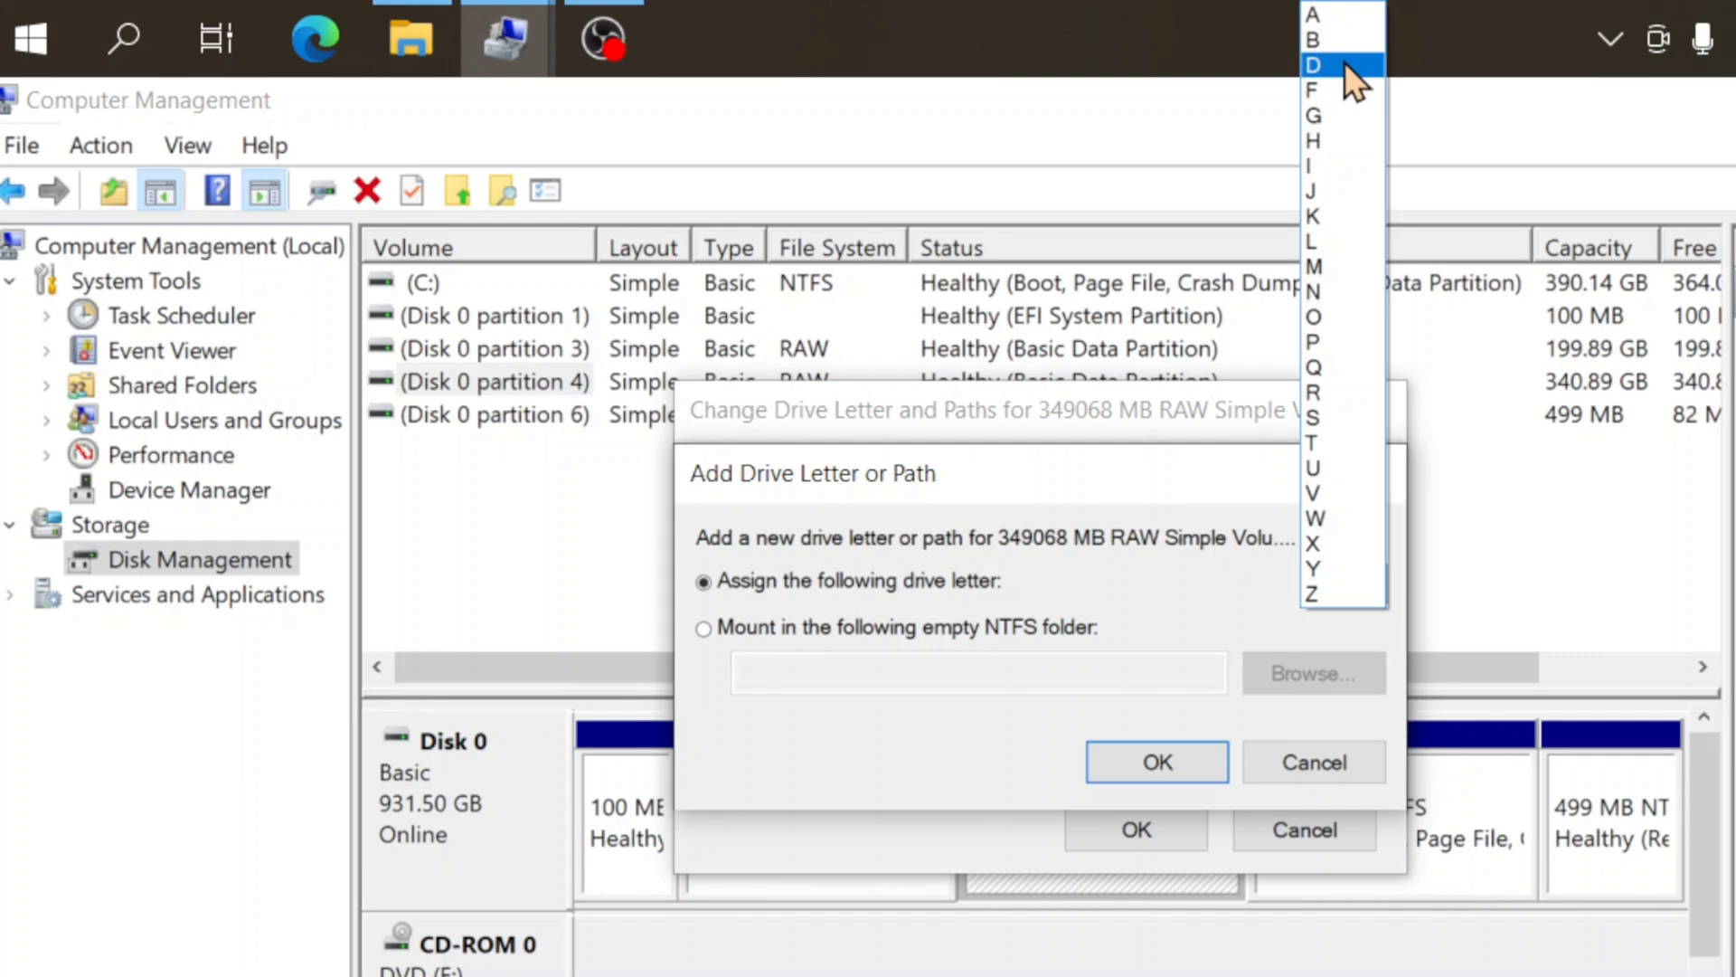
pyautogui.click(1313, 63)
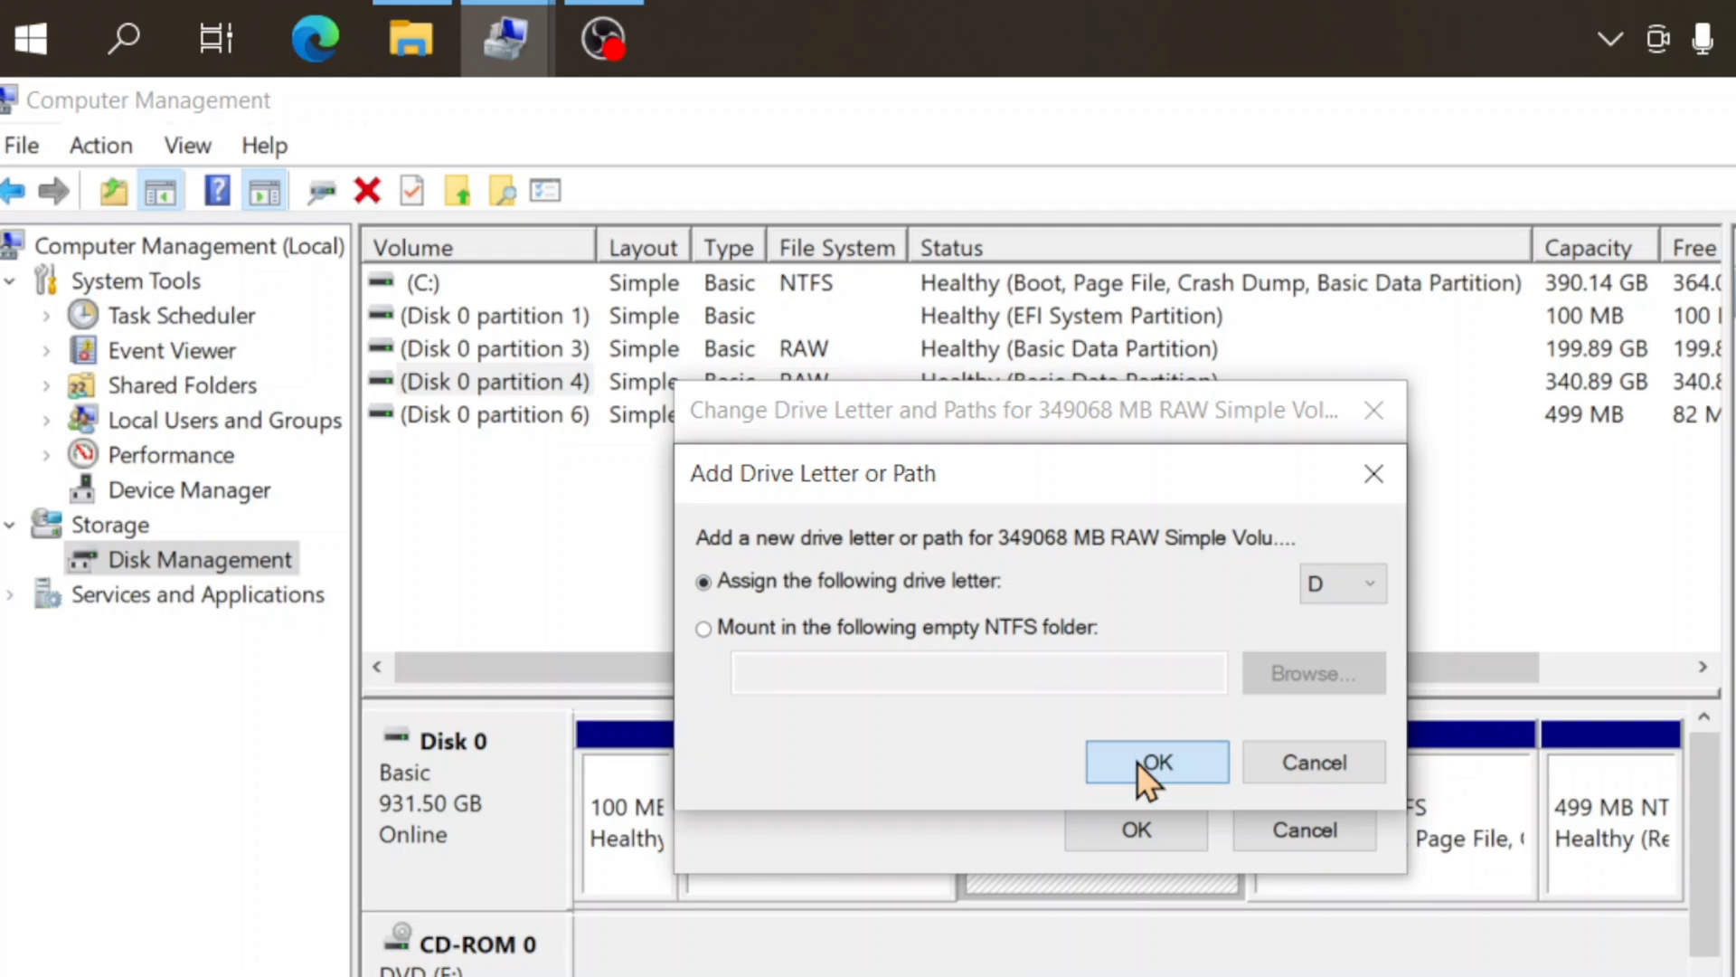
pyautogui.click(1156, 762)
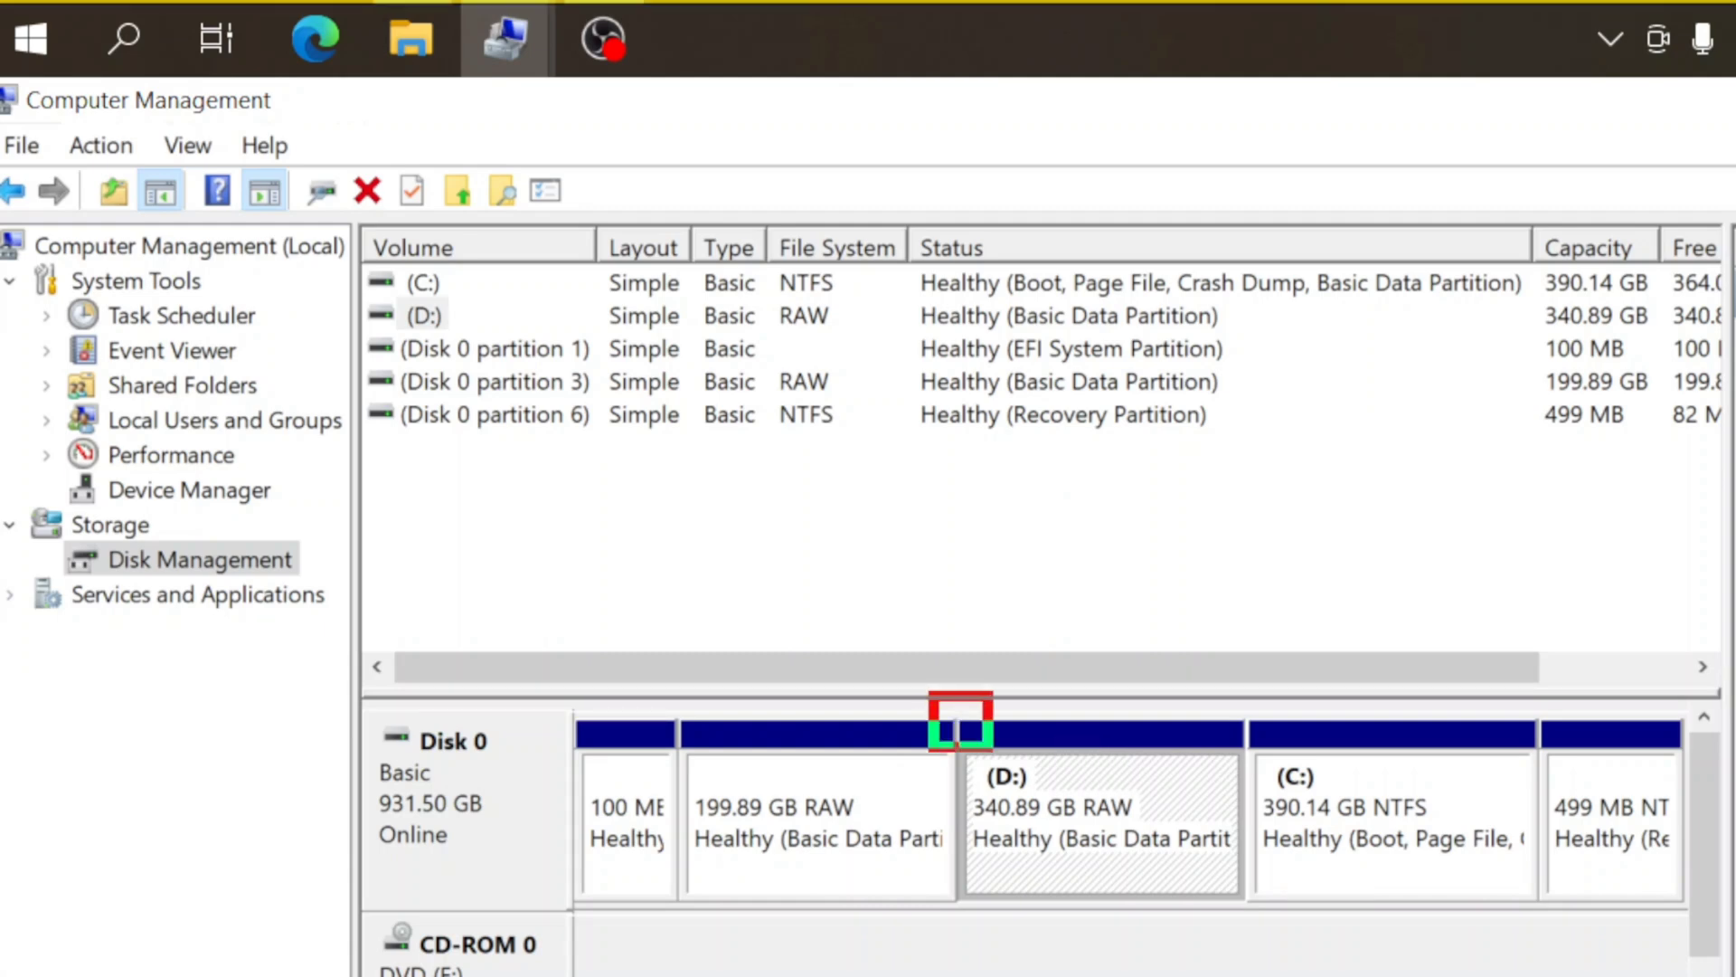
# Switch to File Explorer's This PC and select Local Disk (D:)
pyautogui.click(1097, 825)
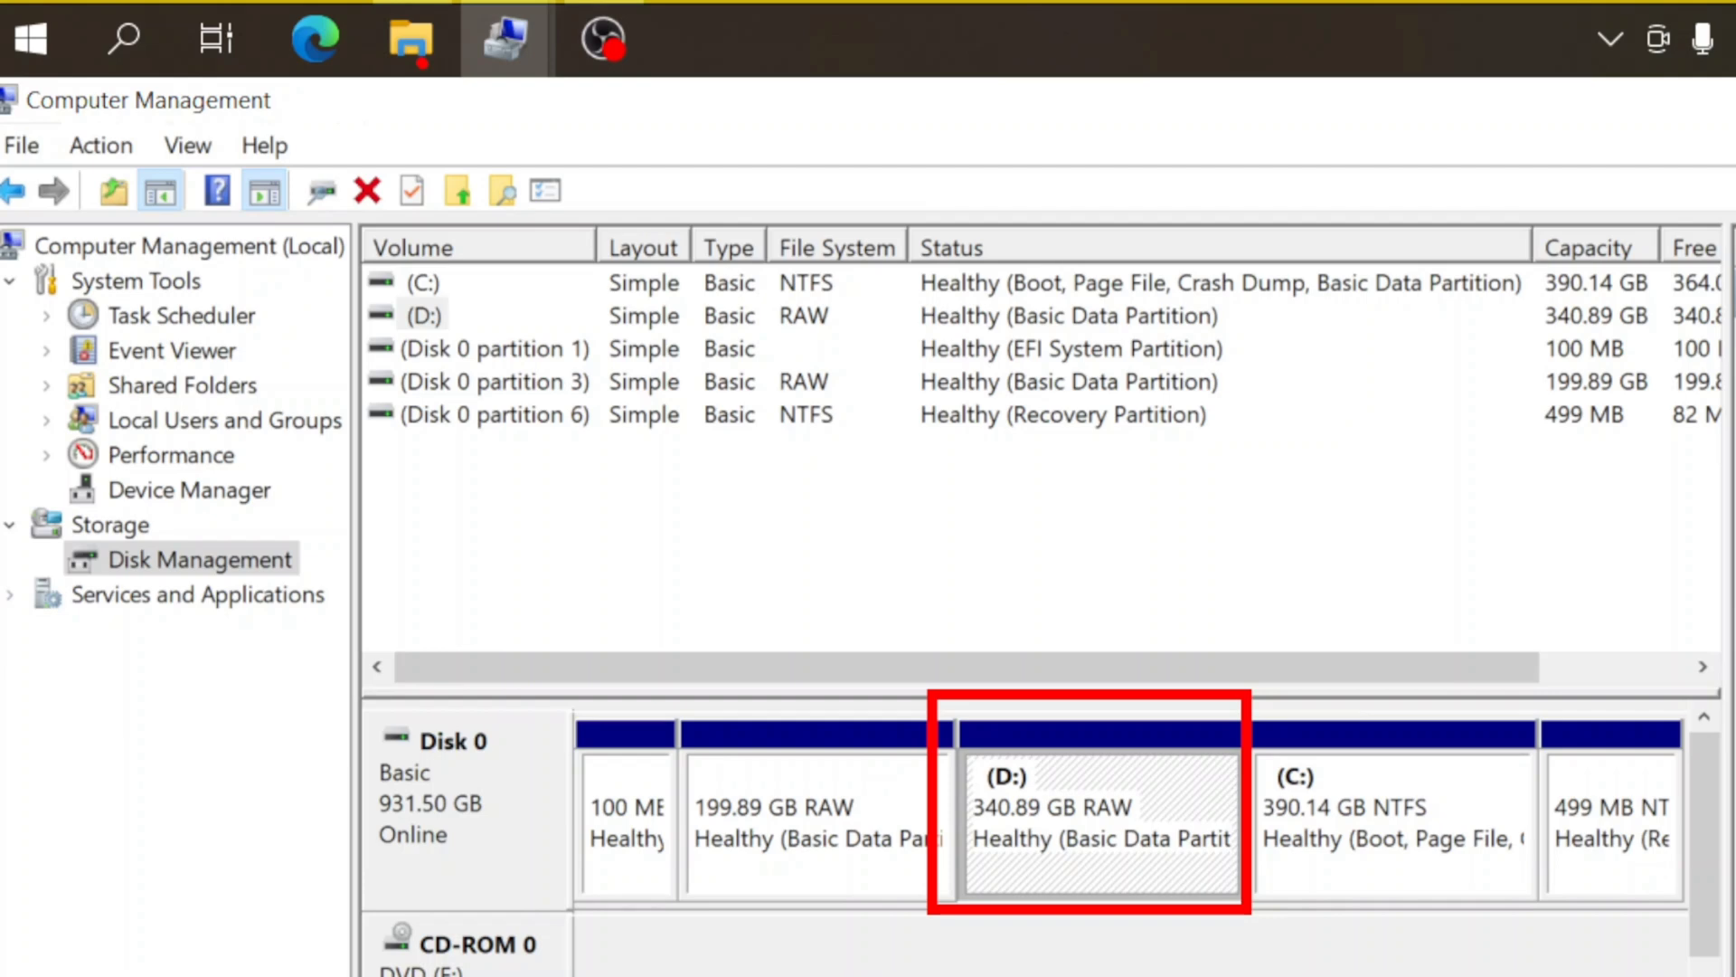
pyautogui.click(409, 40)
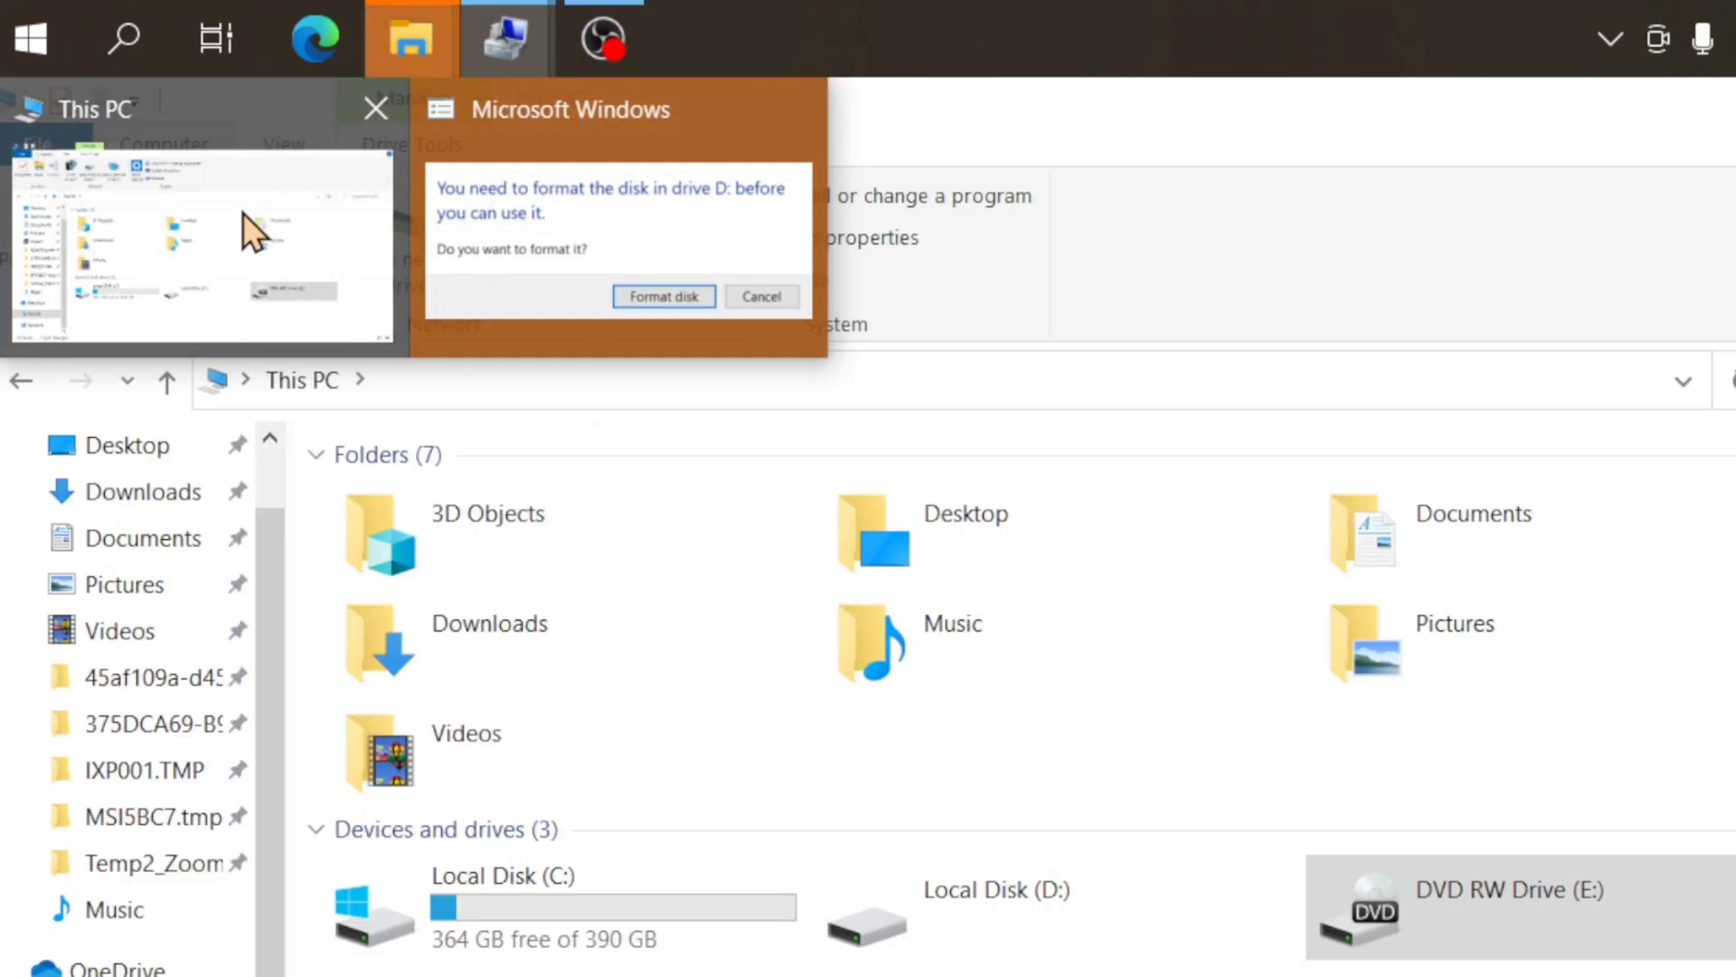
pyautogui.click(761, 295)
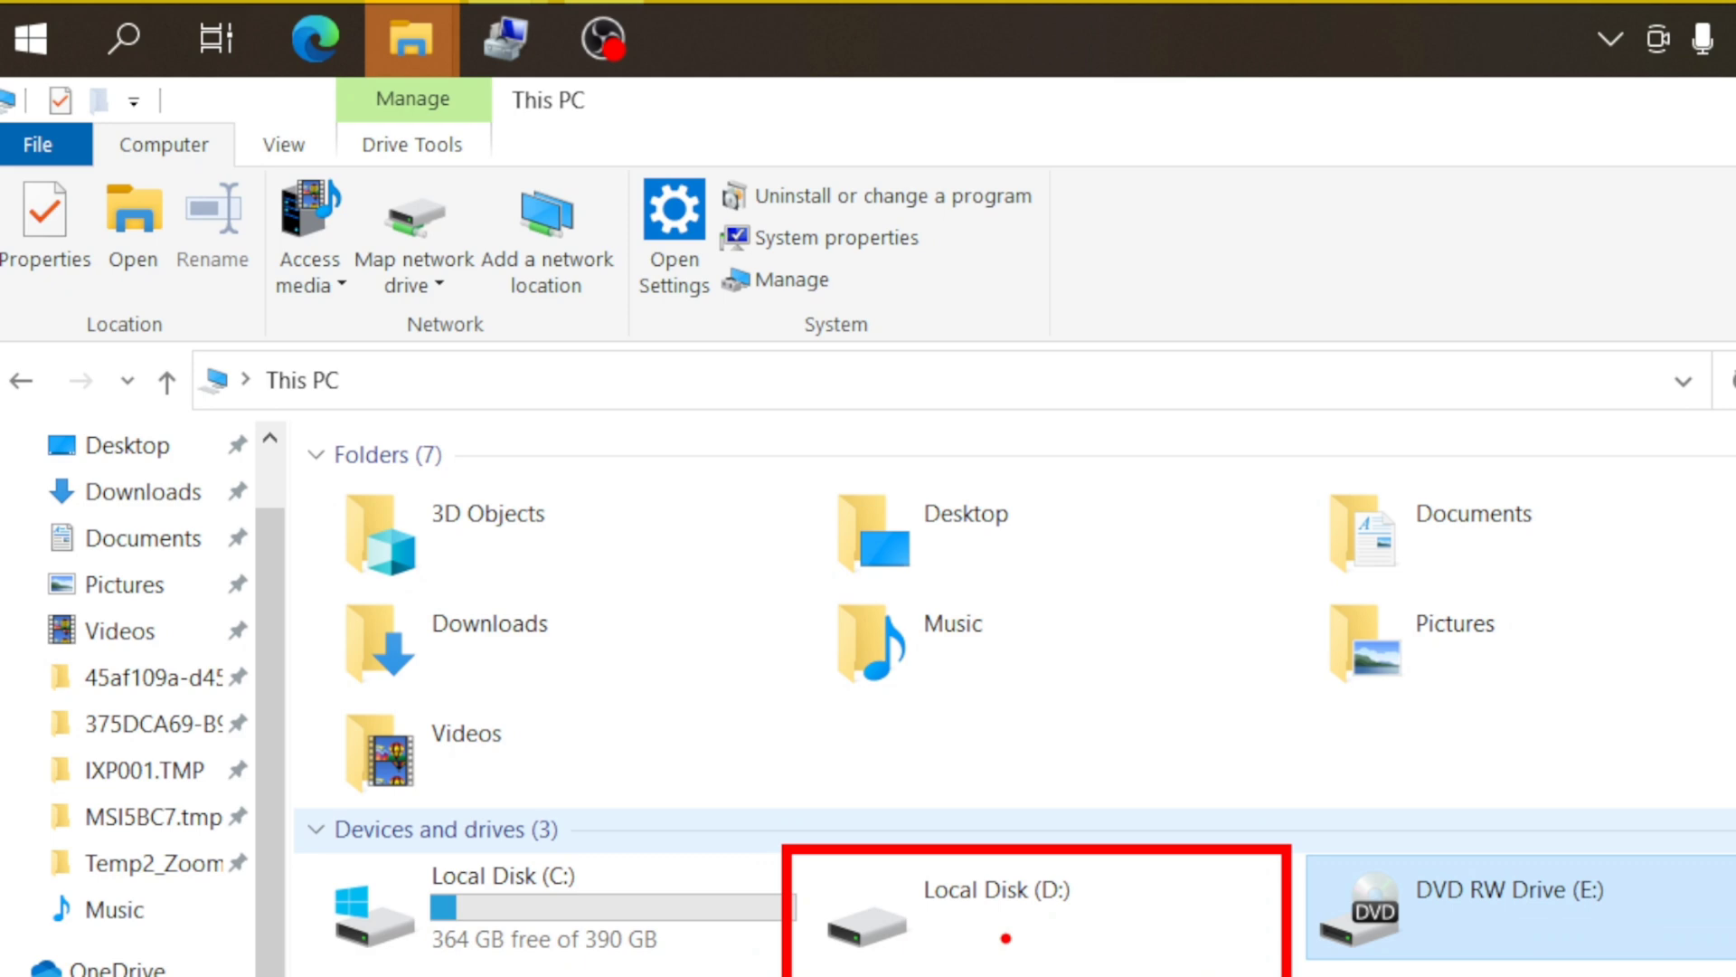
pyautogui.moveTo(1096, 946)
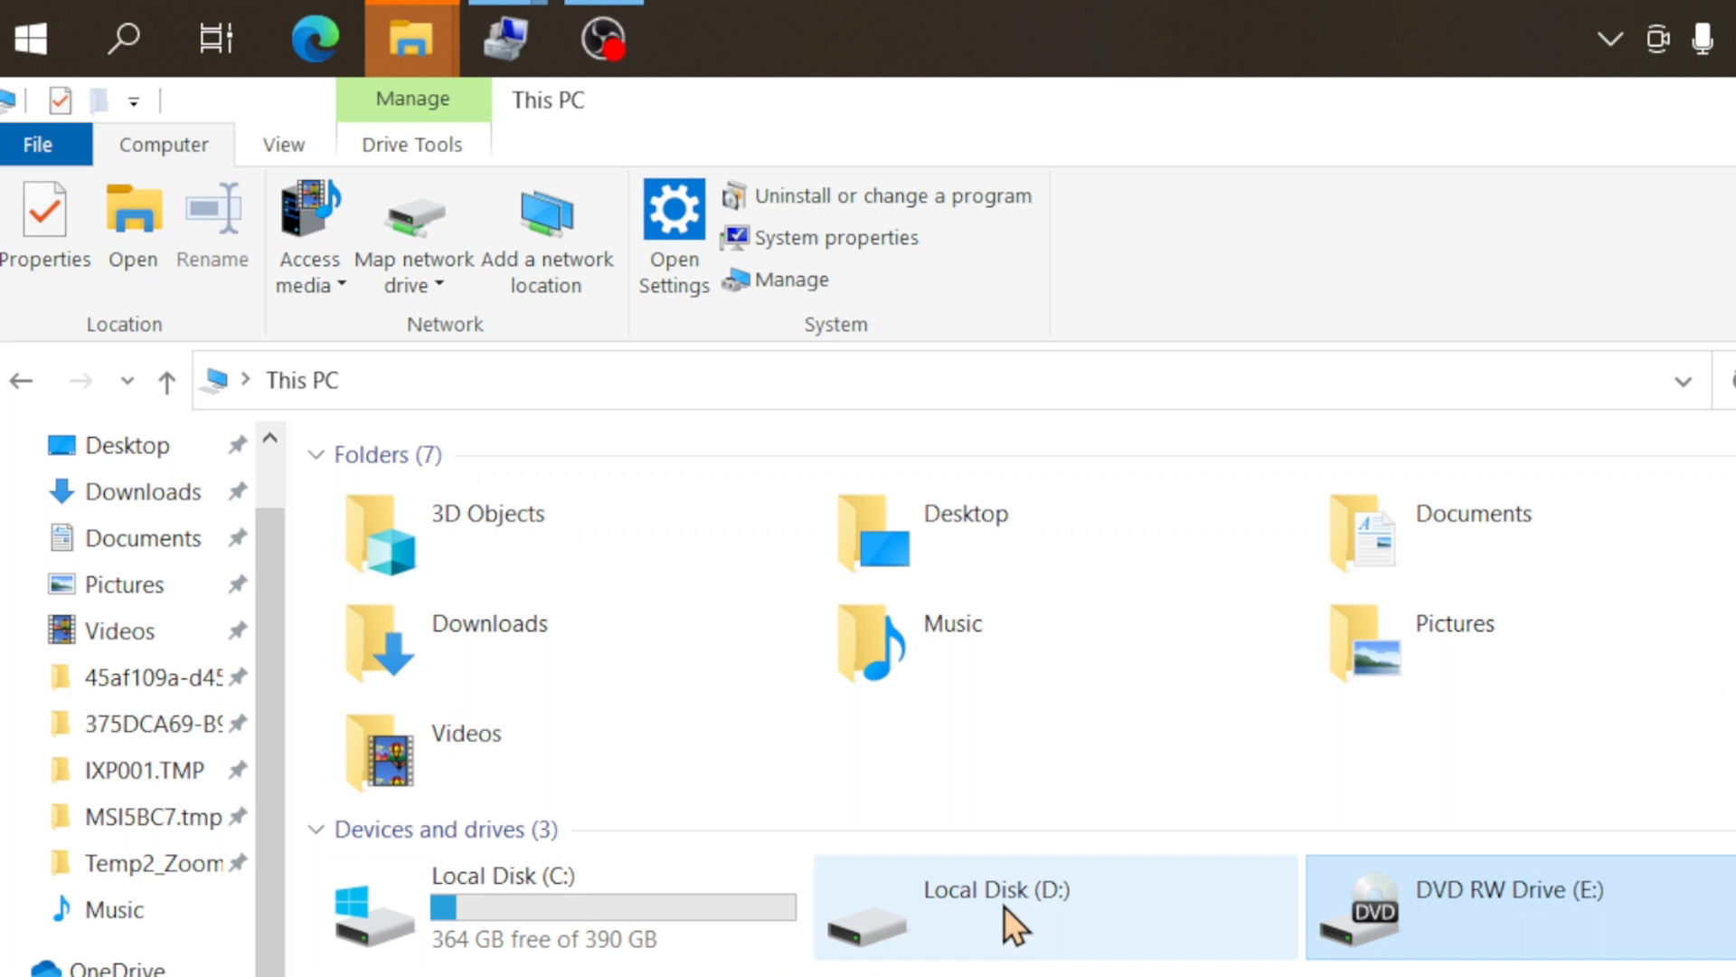
pyautogui.click(997, 906)
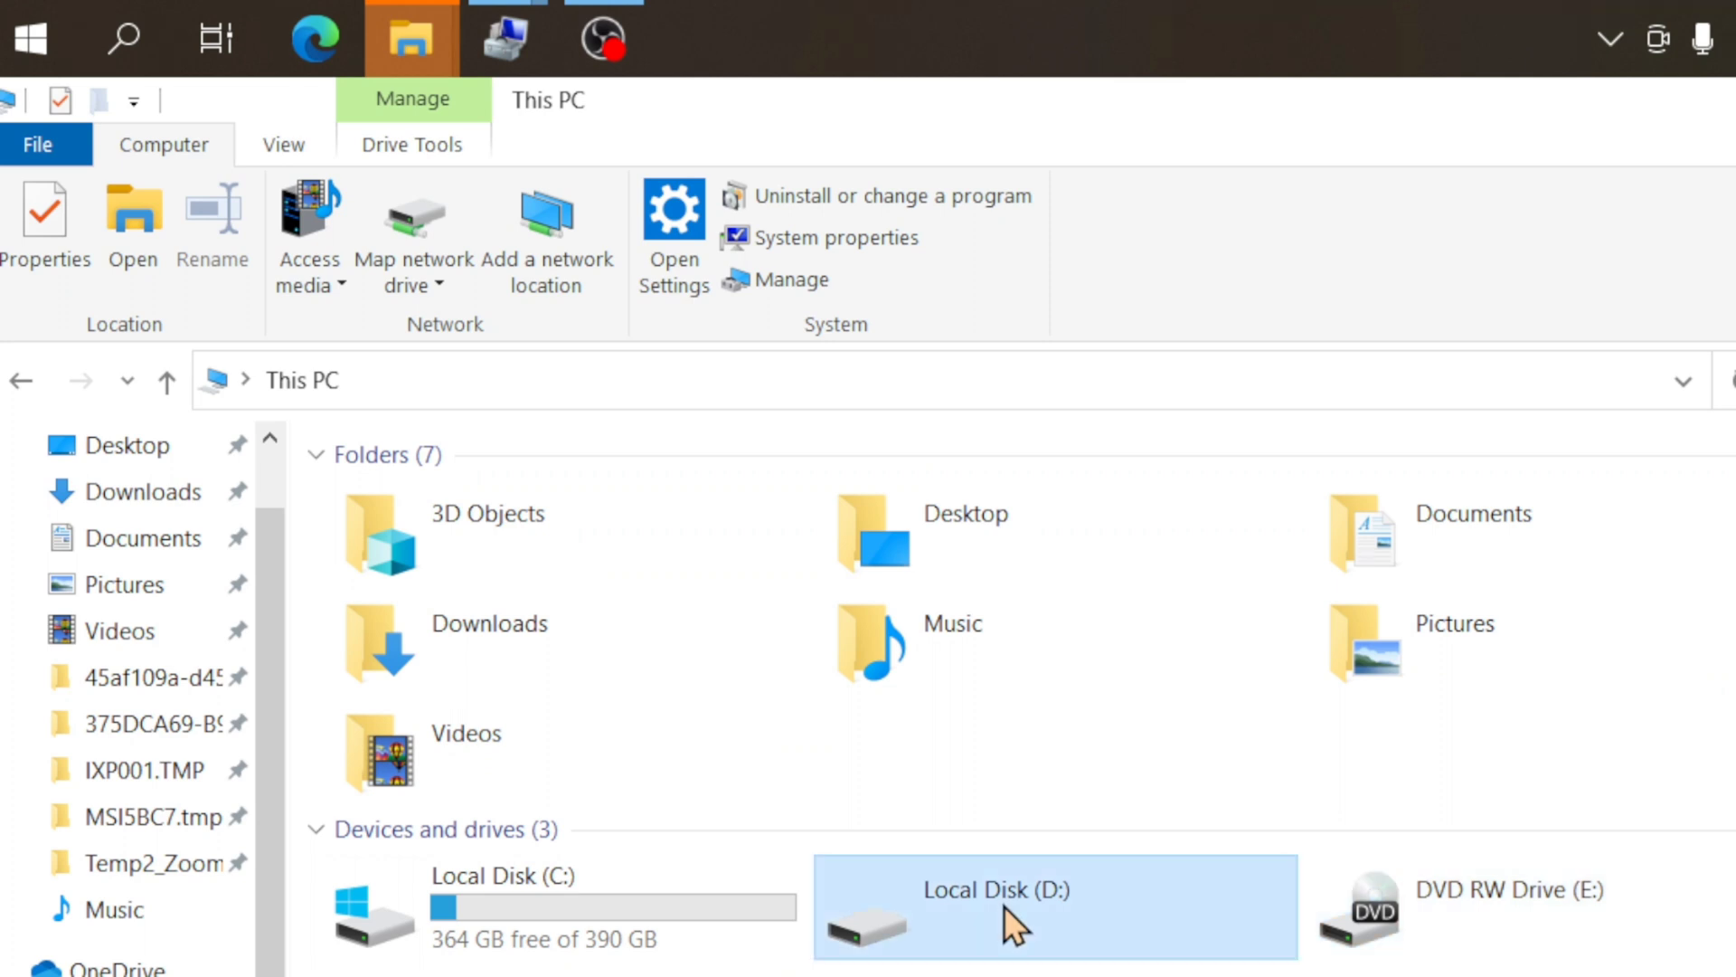
# Quick-format Local Disk (D:) as NTFS, leaving 340 GB free of 340 GB
pyautogui.doubleClick(996, 904)
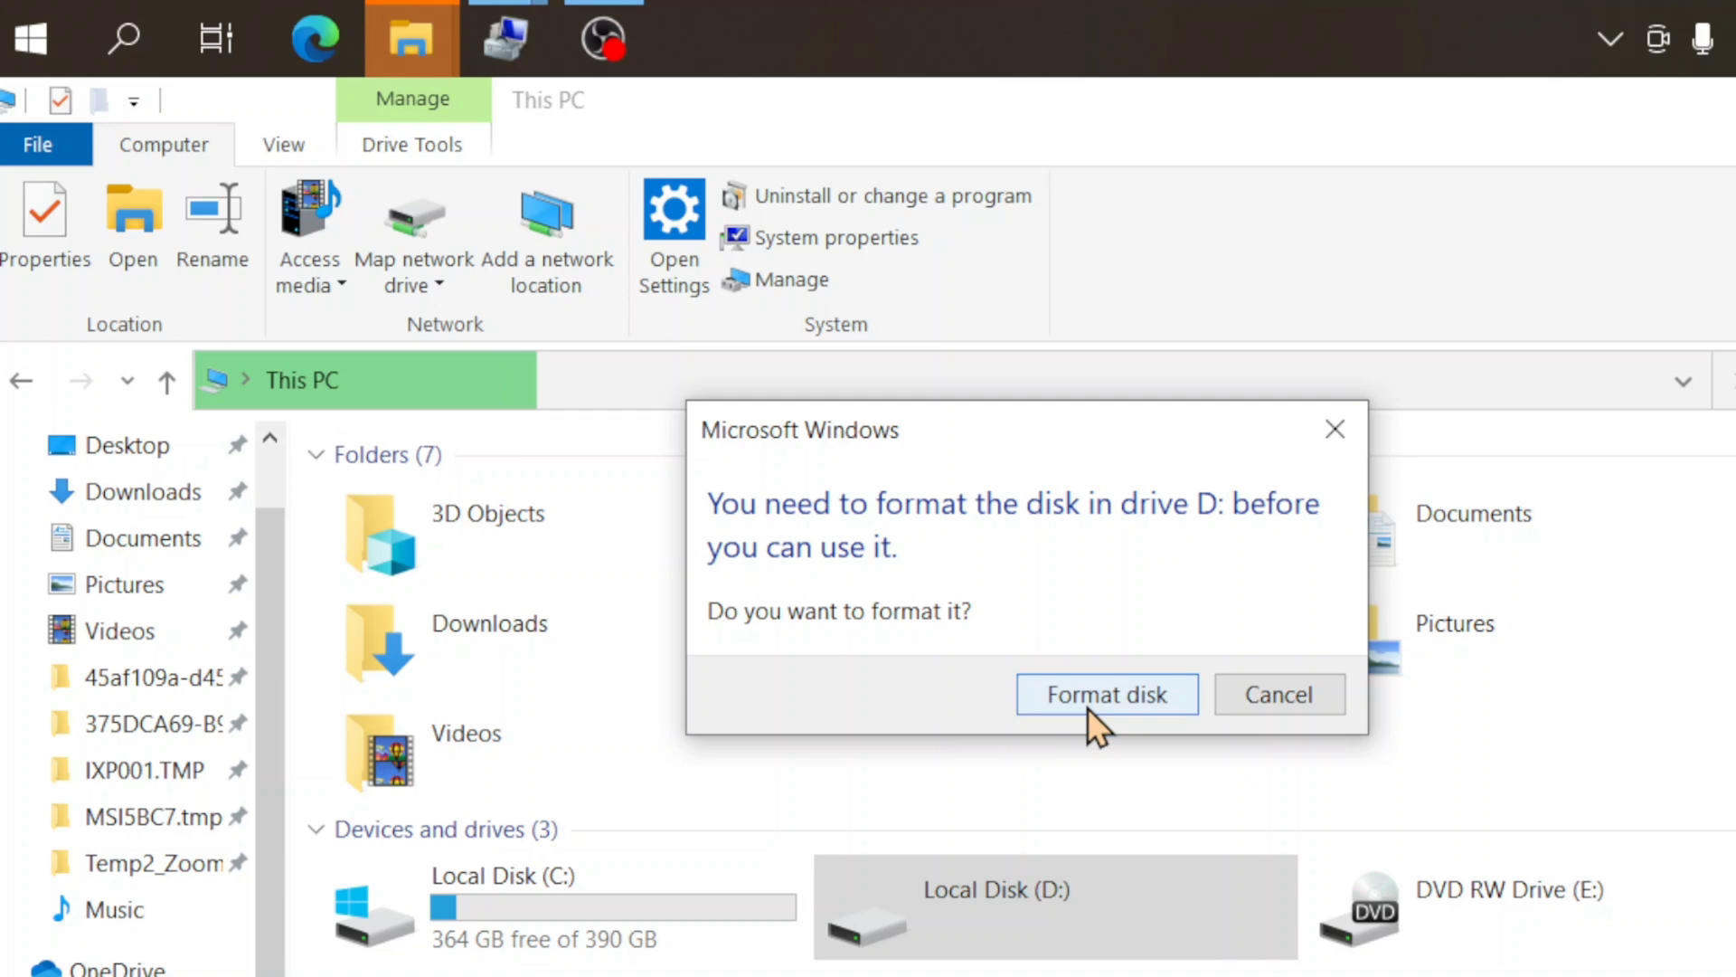
pyautogui.click(1277, 695)
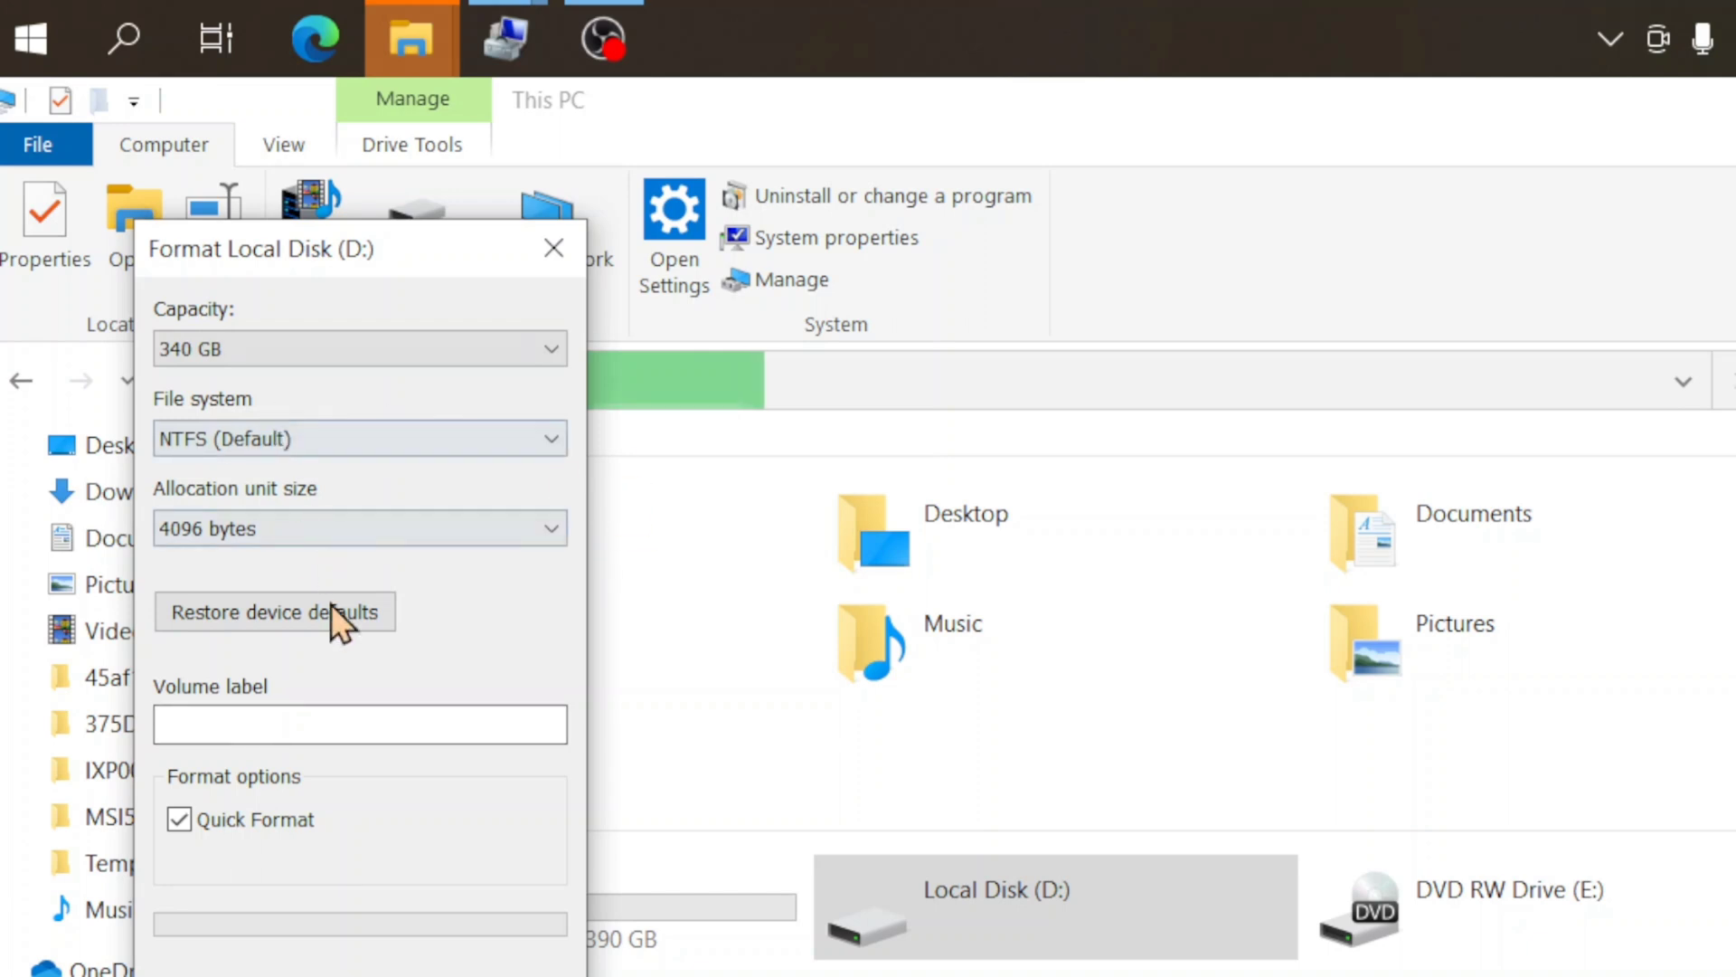
pyautogui.moveTo(172, 328)
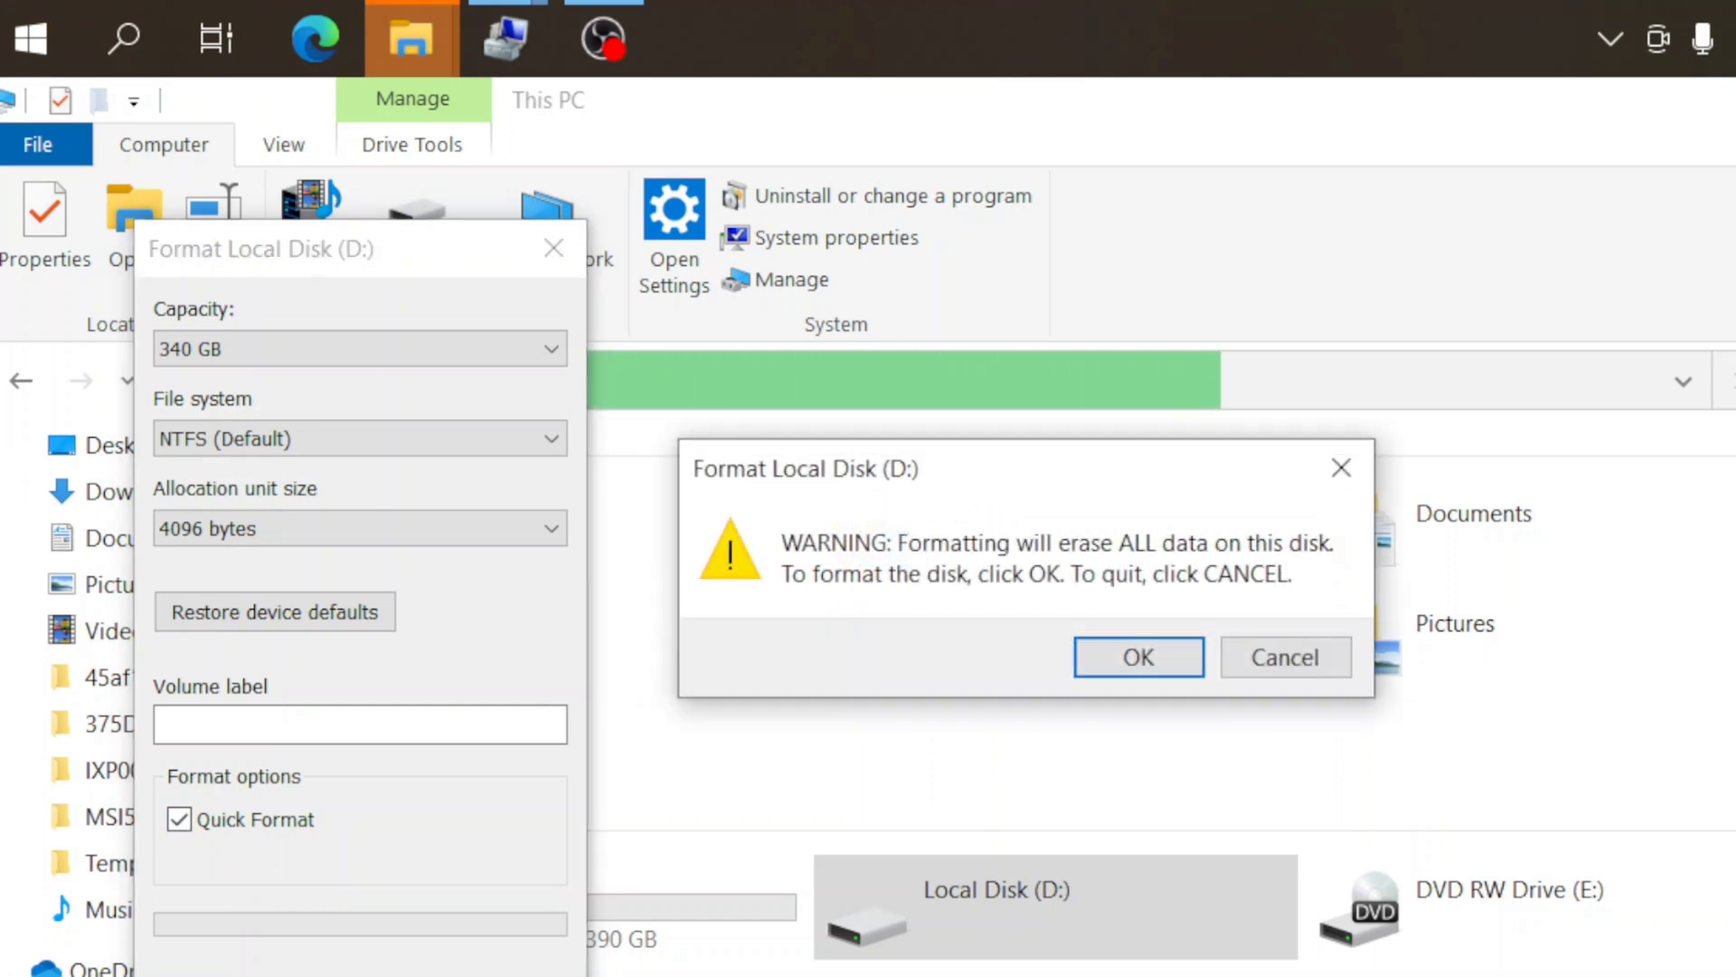
pyautogui.moveTo(744, 530)
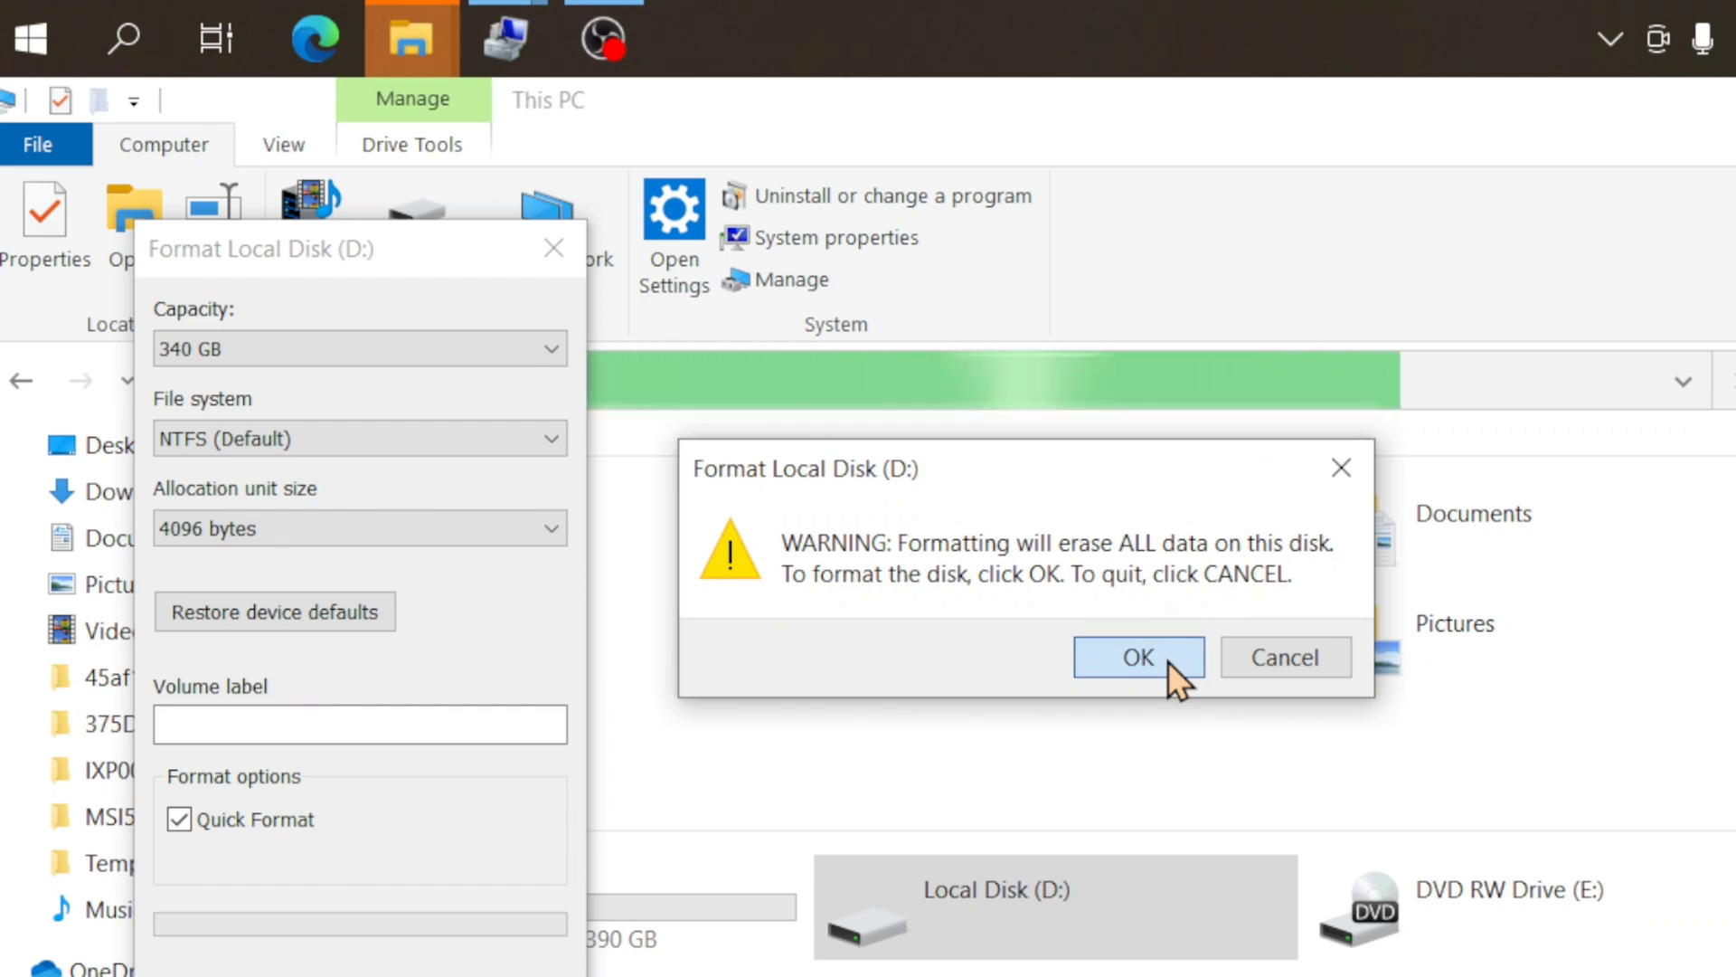
pyautogui.click(1138, 657)
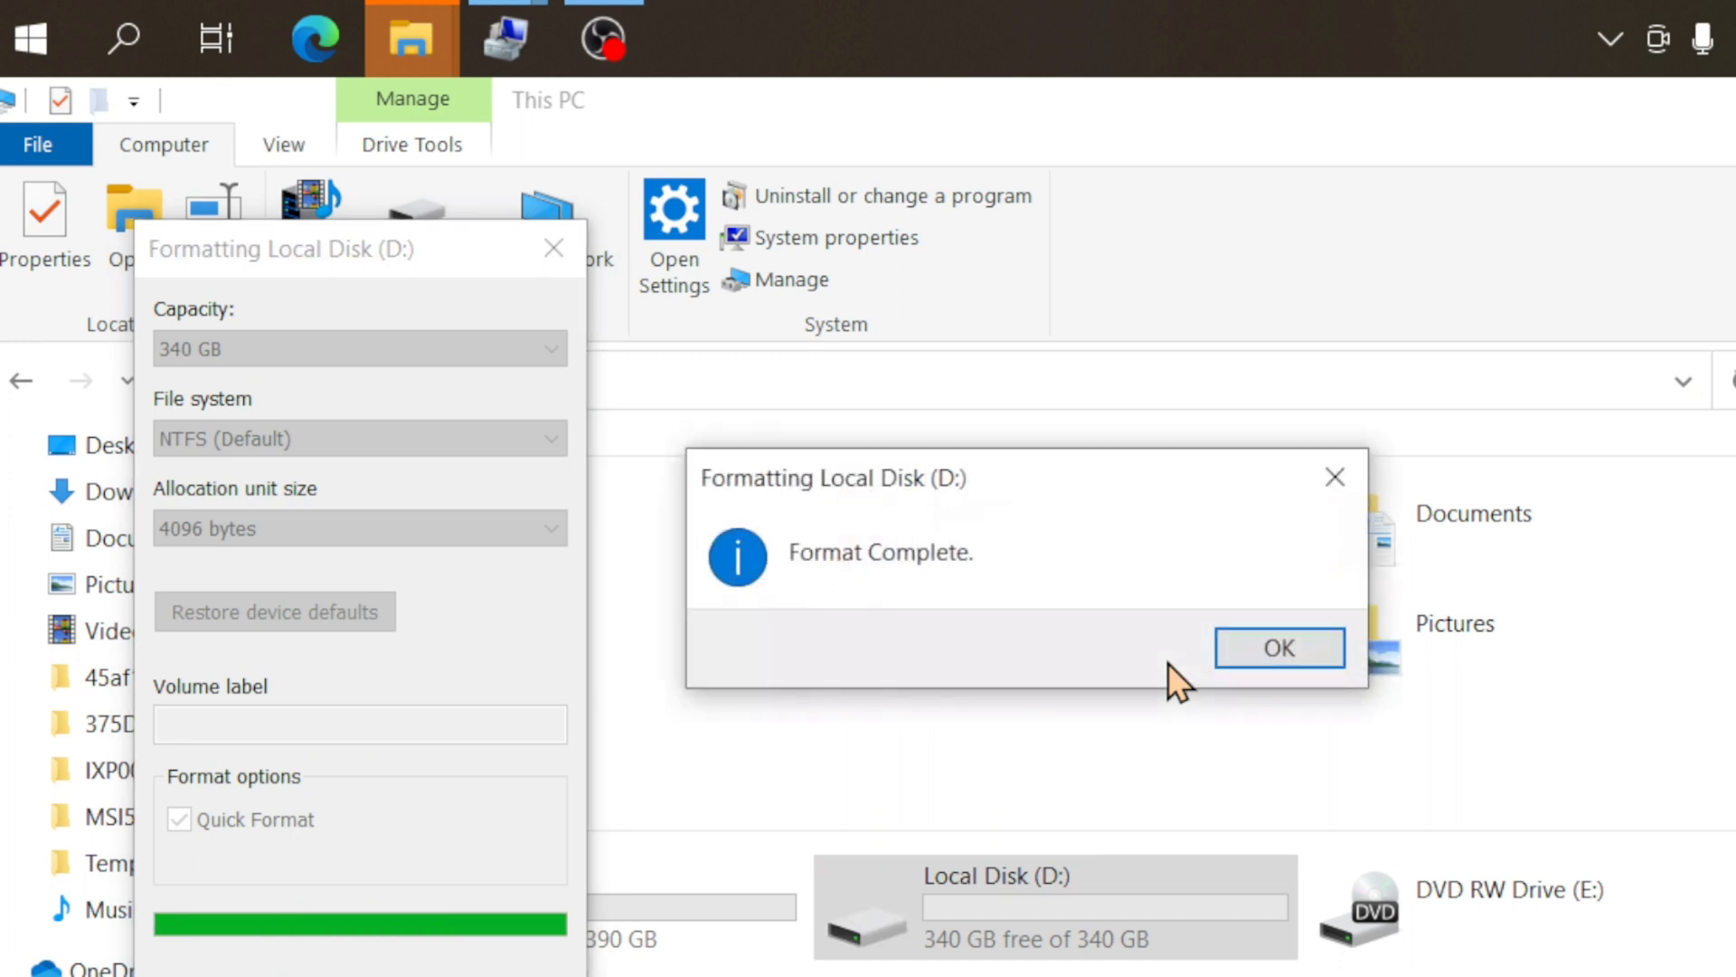
pyautogui.moveTo(1217, 678)
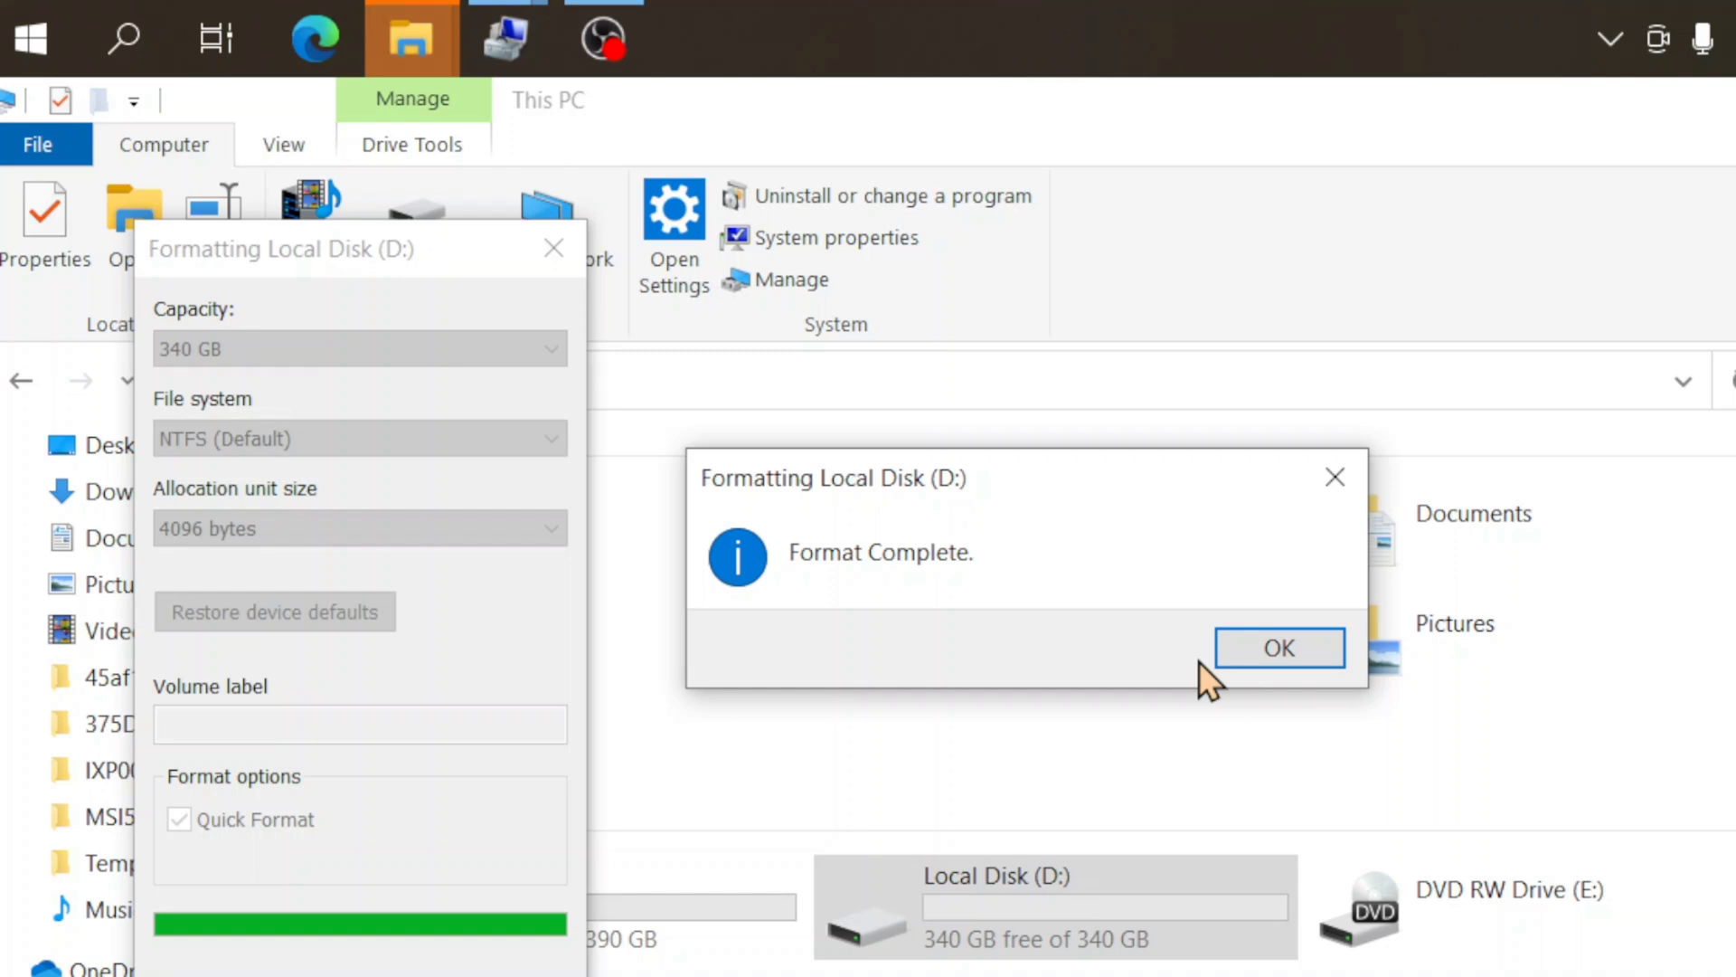
pyautogui.click(1278, 648)
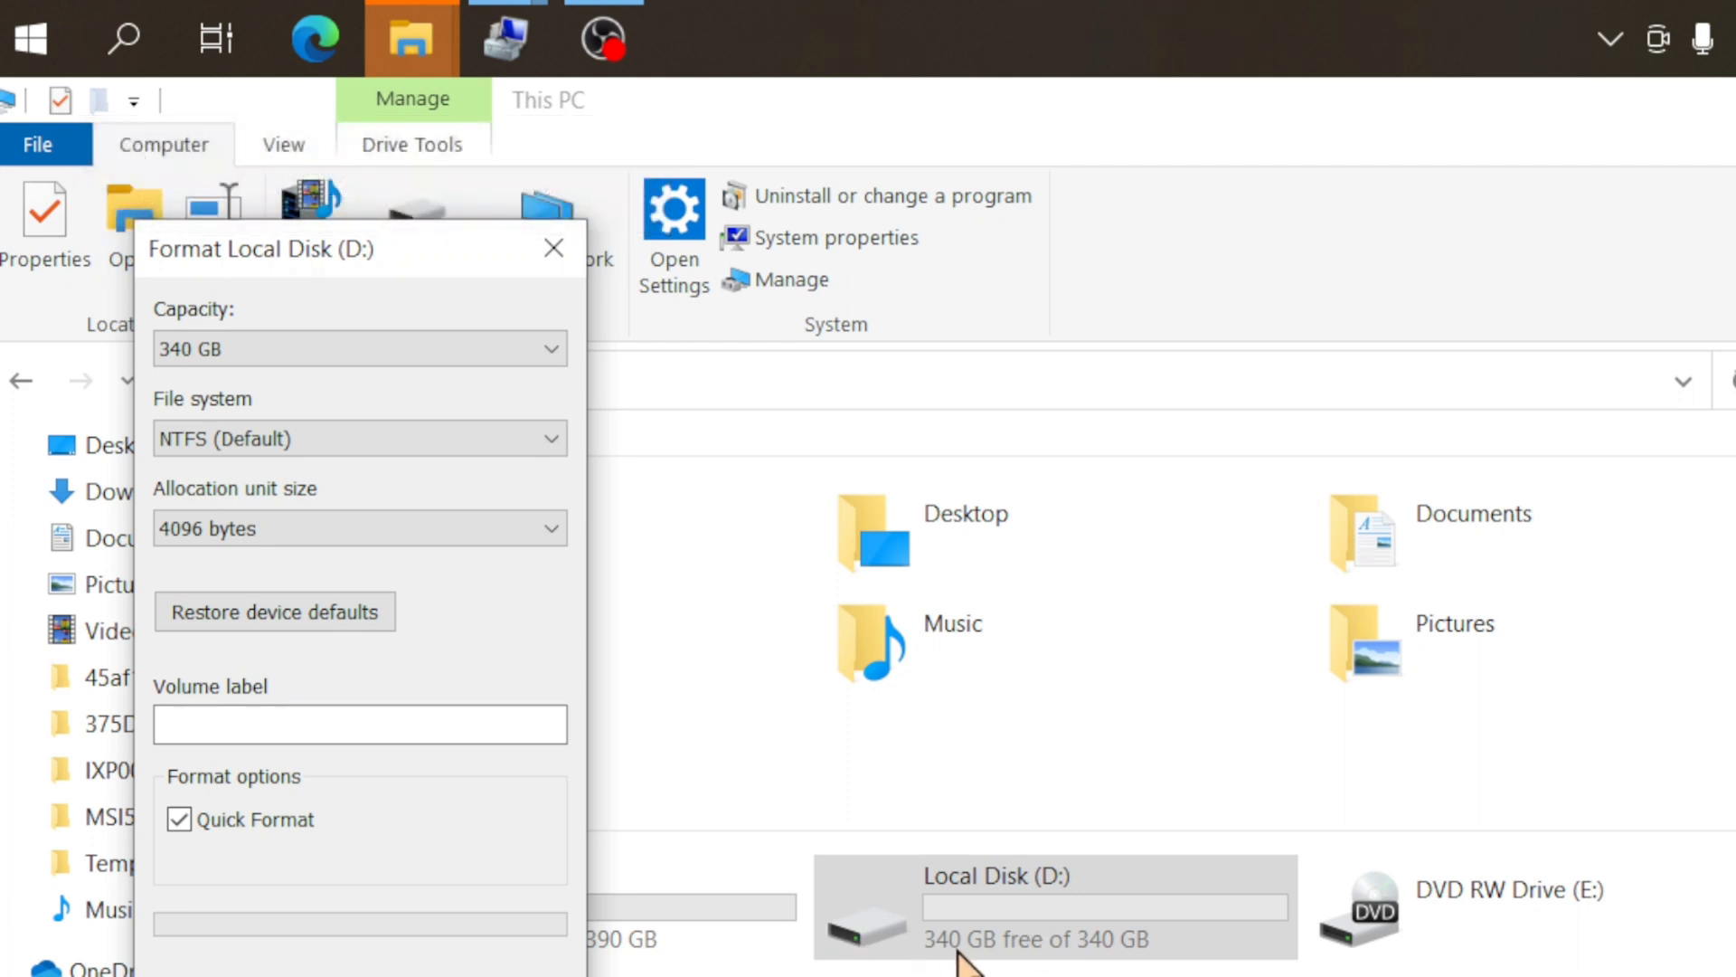
pyautogui.moveTo(1157, 958)
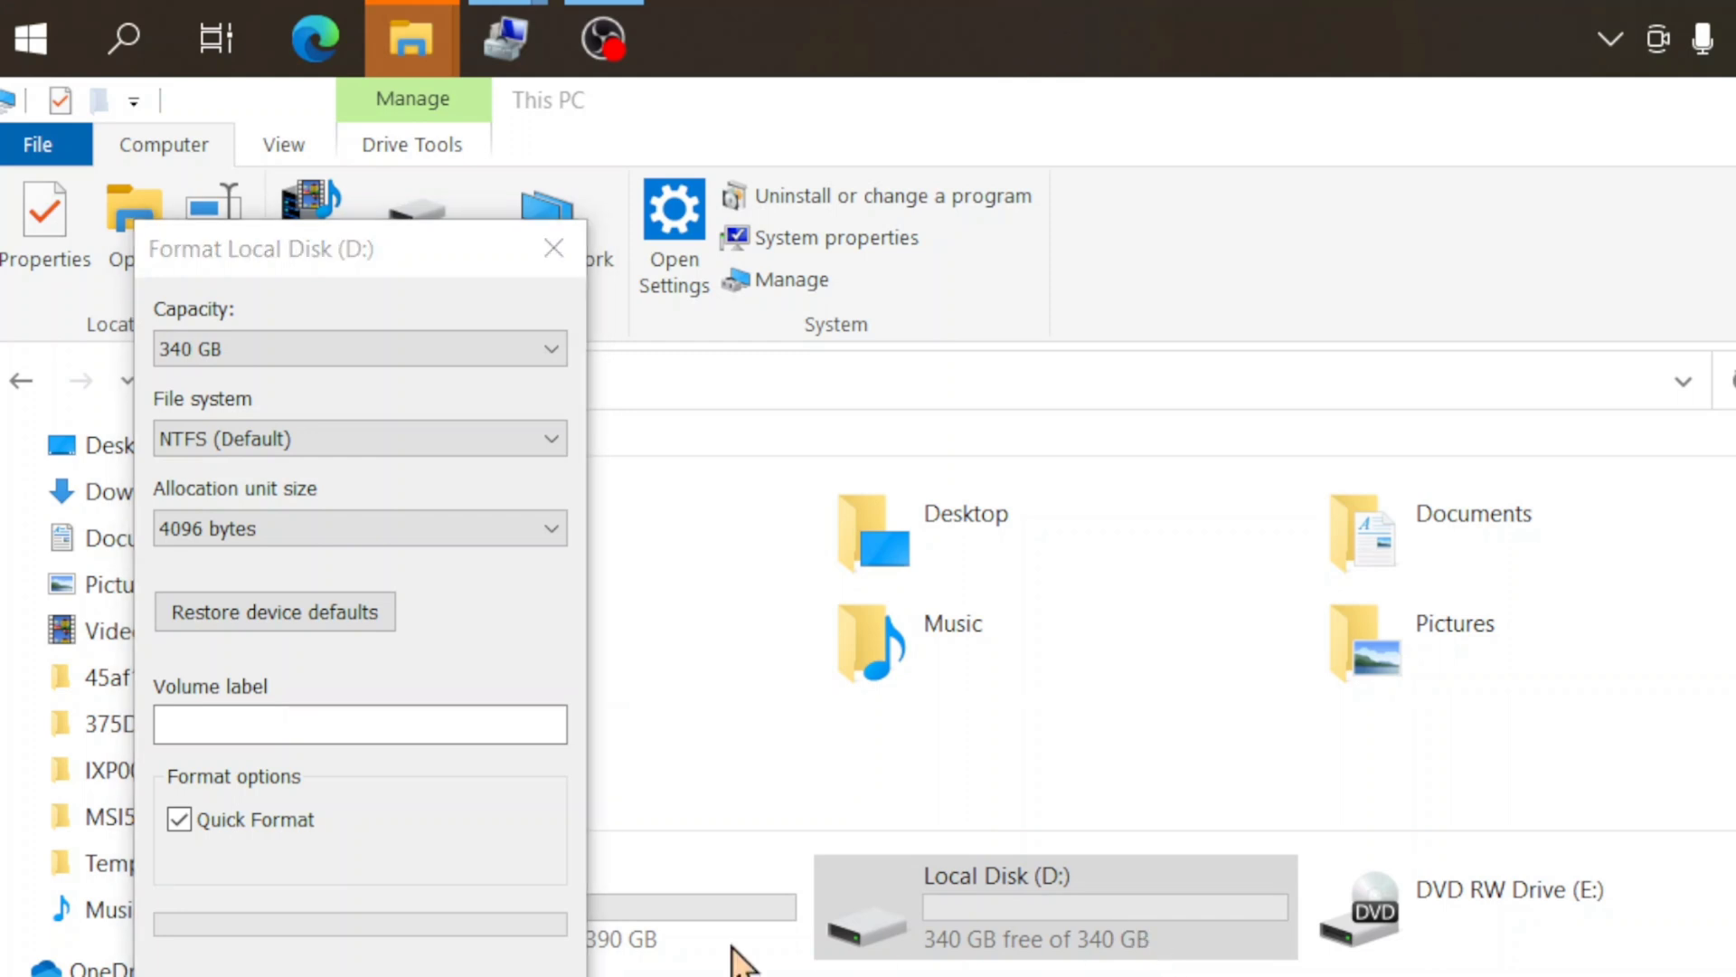
# Create a new folder named test on drive D: and view it as the drive's only contents
pyautogui.click(554, 247)
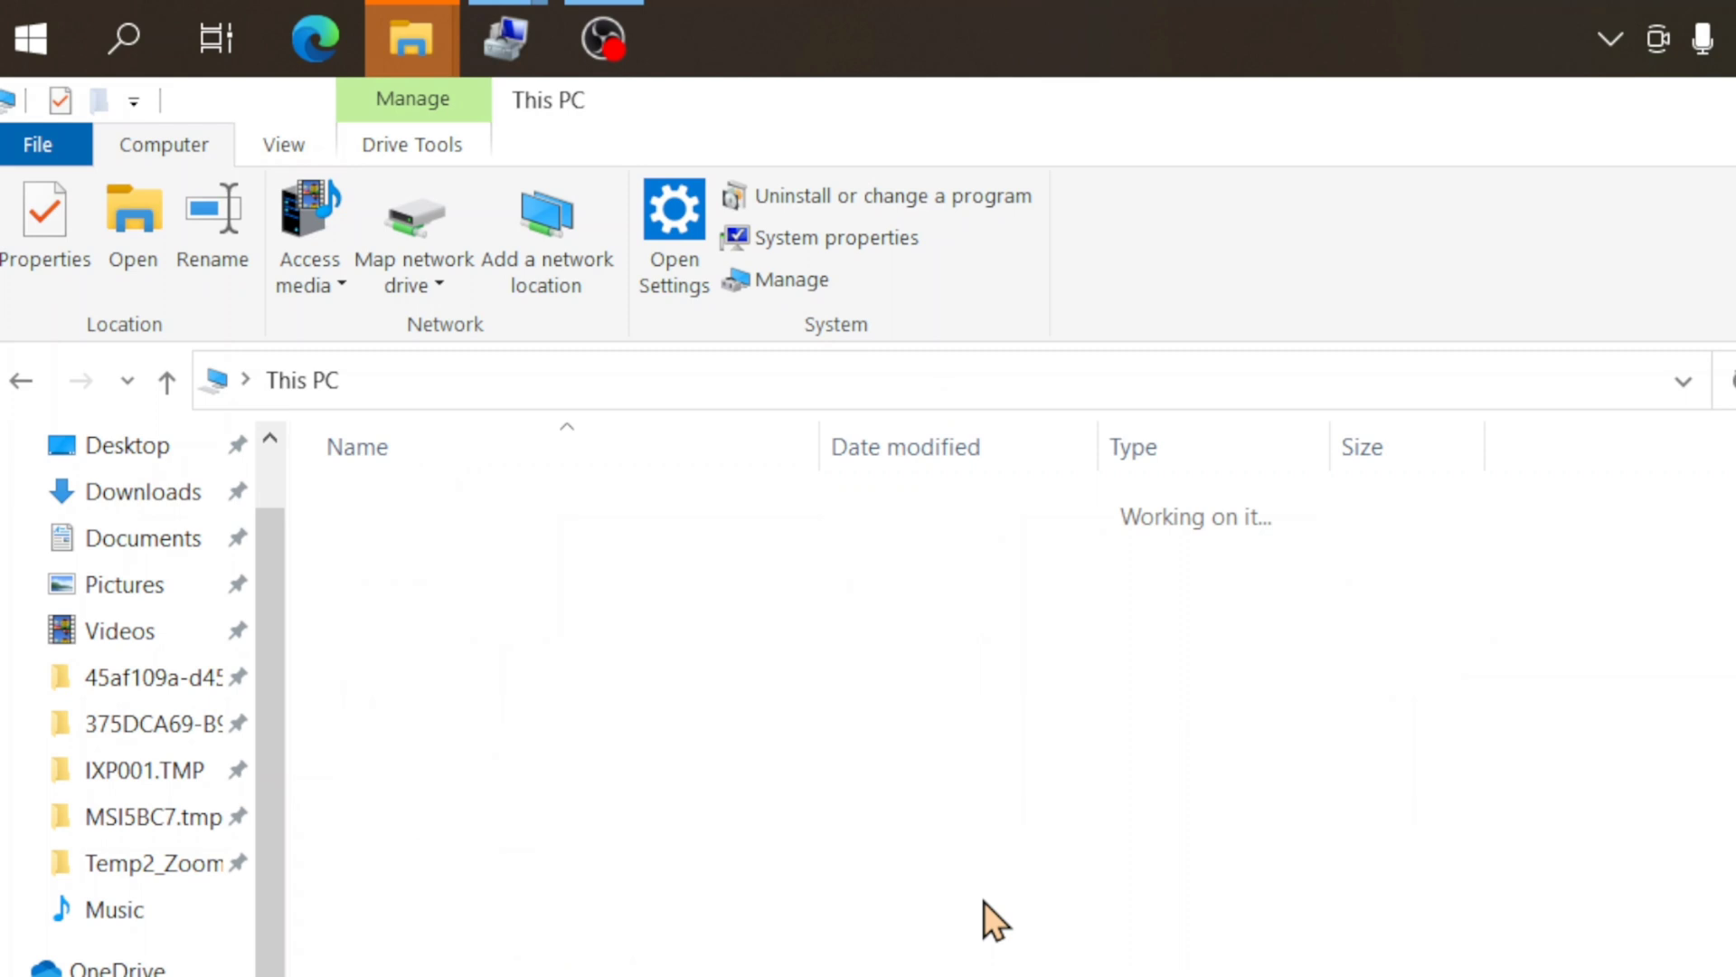
pyautogui.rightClick(642, 682)
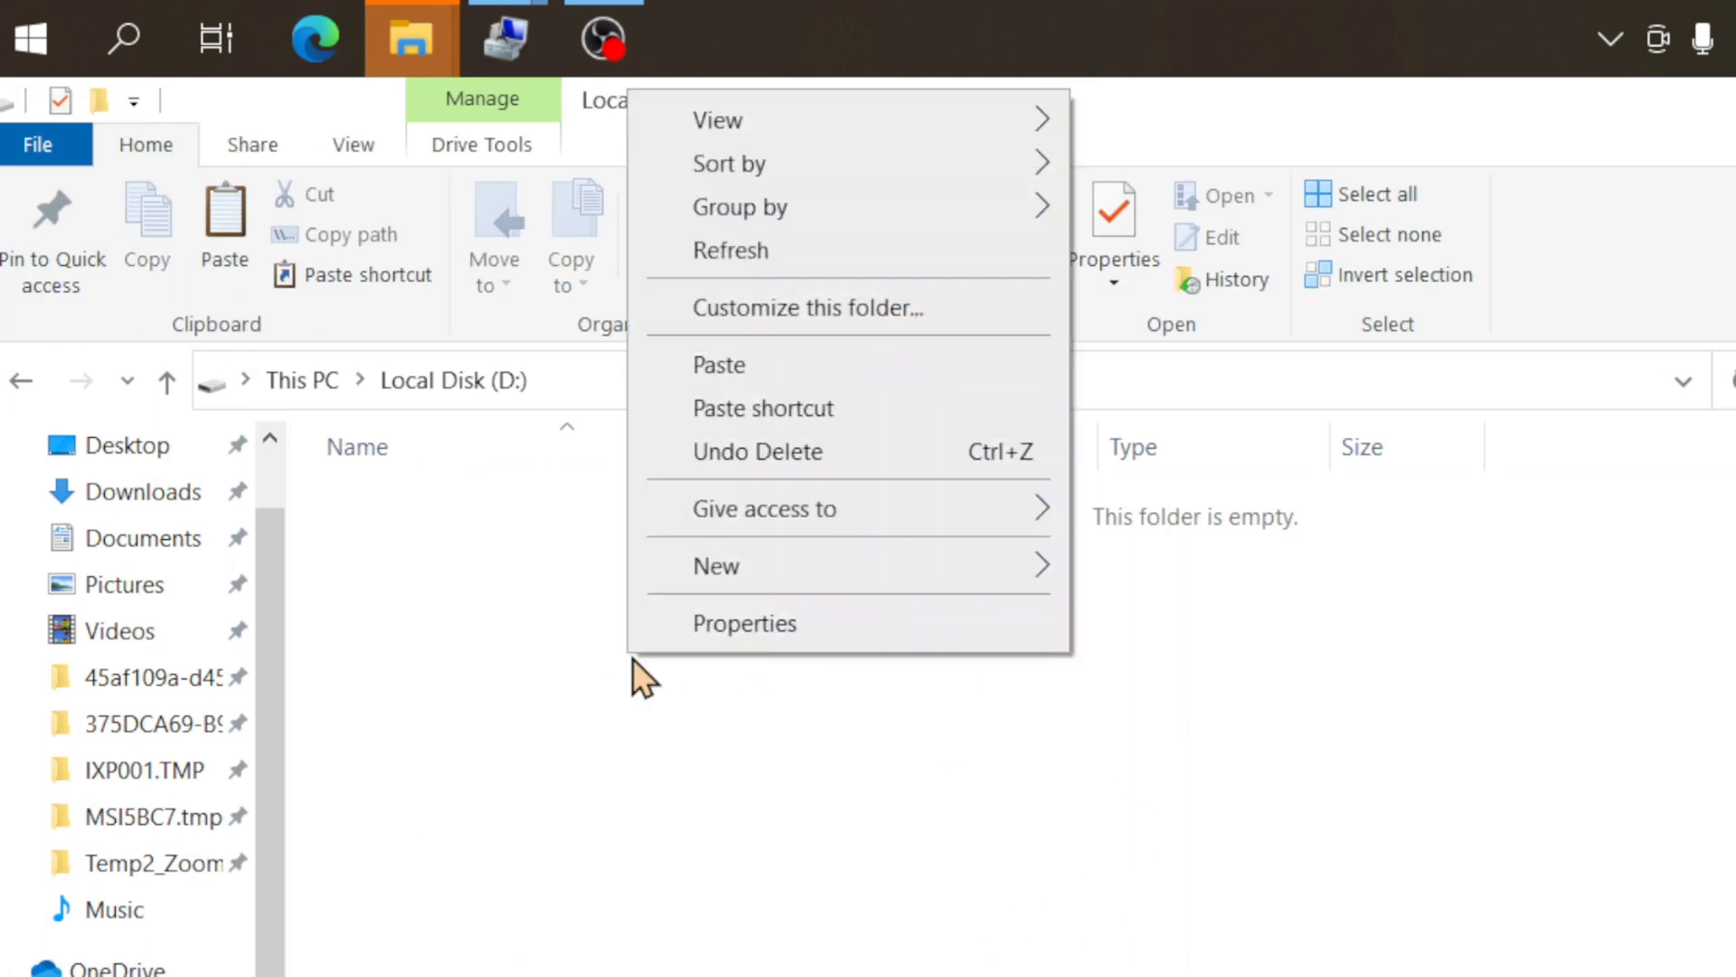
pyautogui.click(717, 567)
pyautogui.write('test')
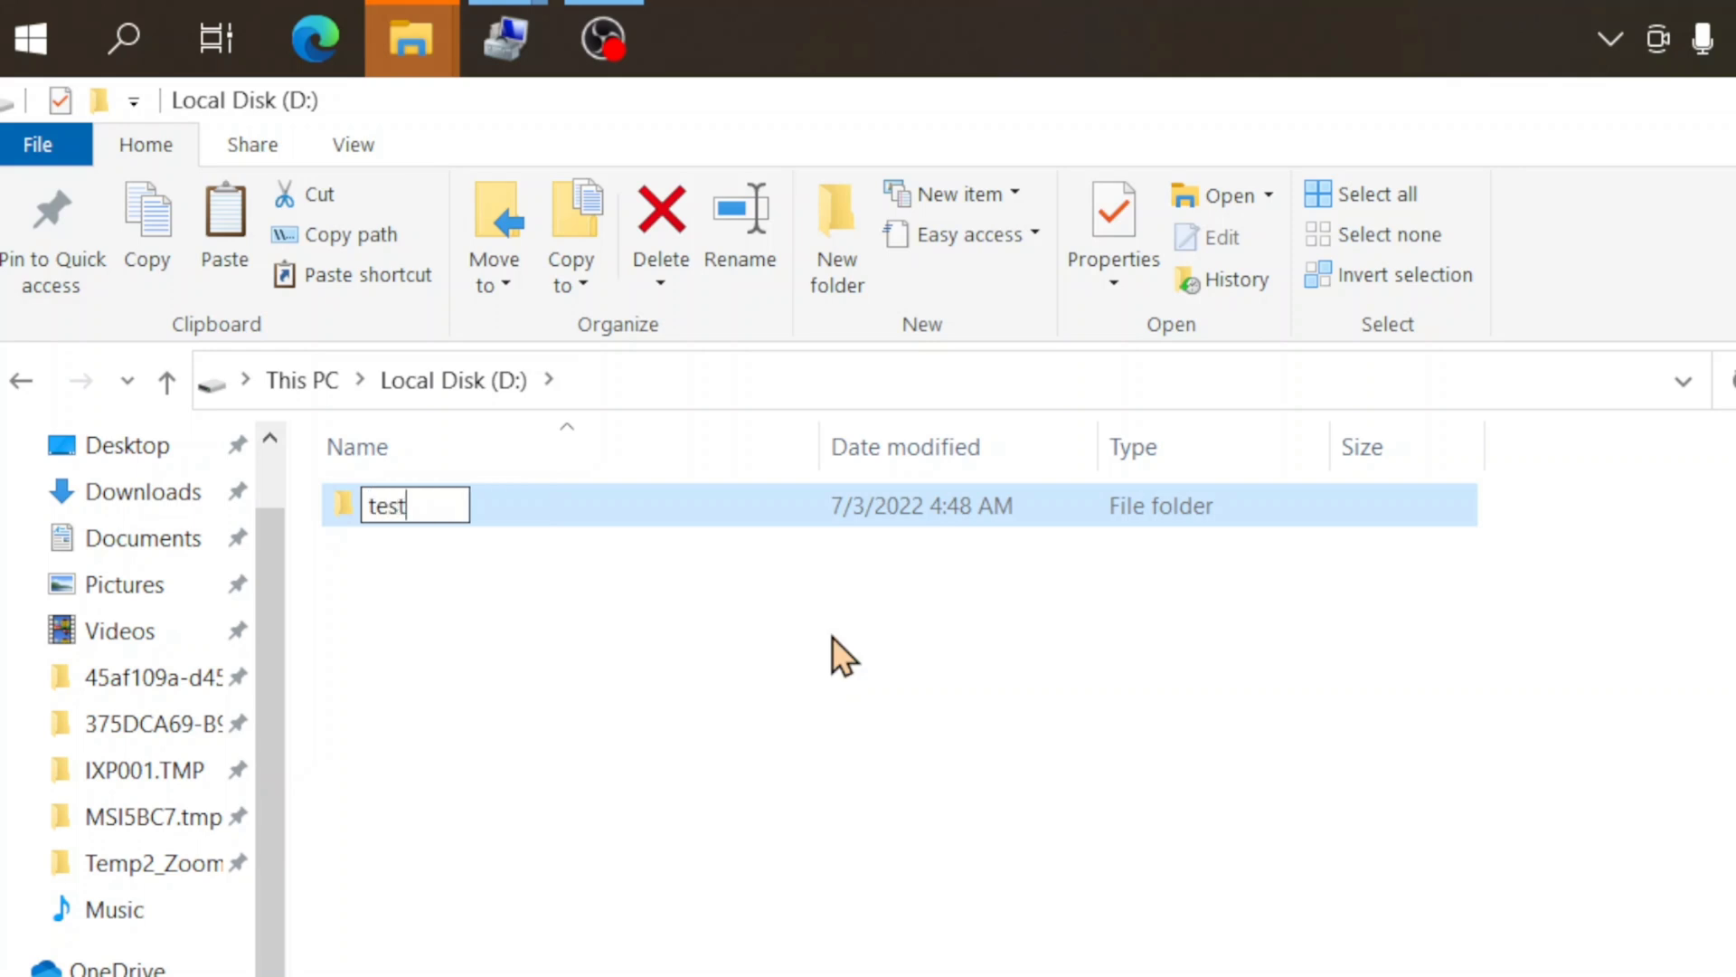
pyautogui.press('Return')
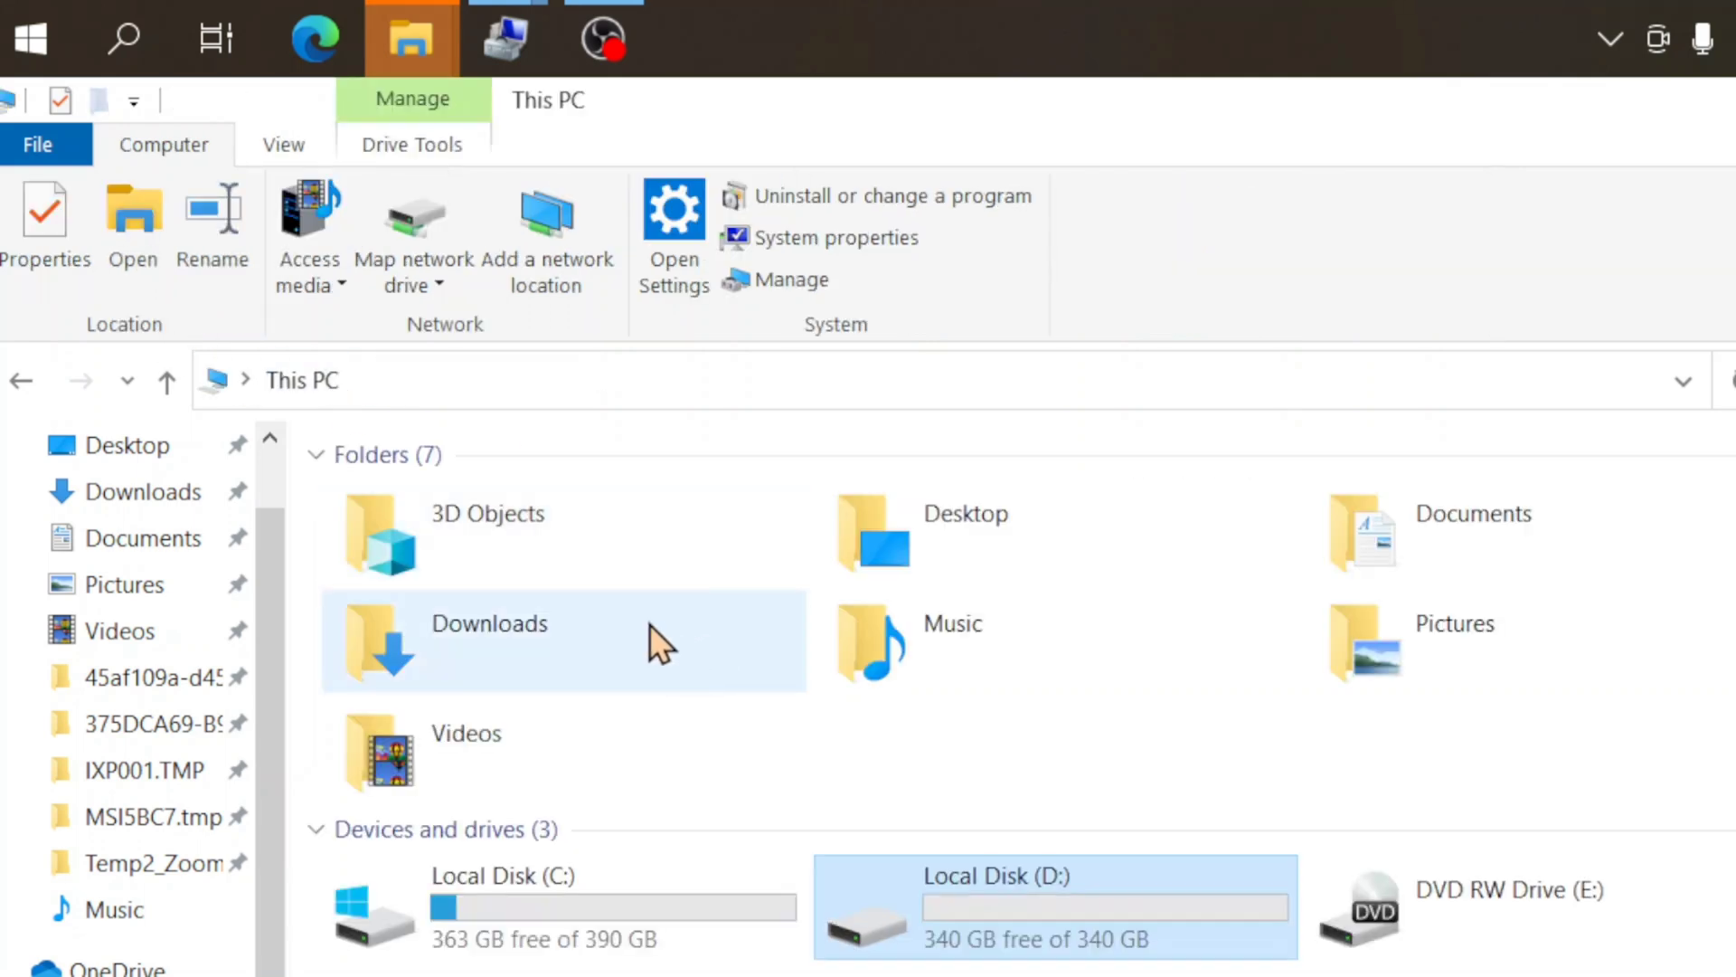
pyautogui.doubleClick(1053, 904)
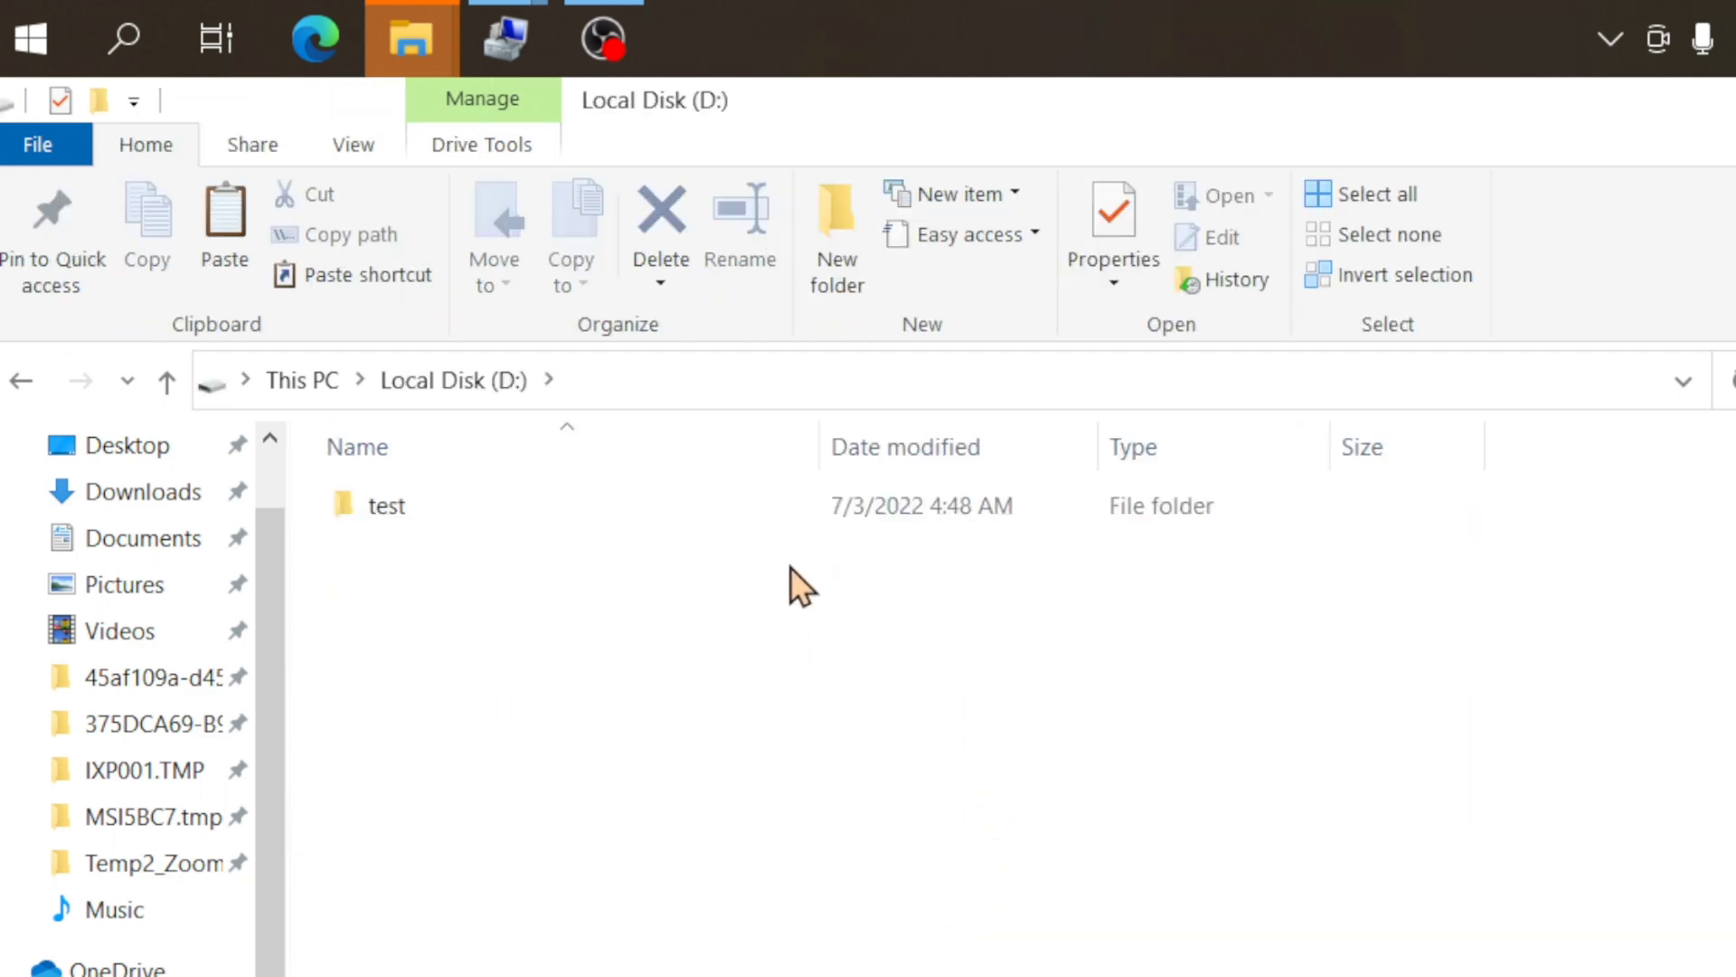
pyautogui.moveTo(1069, 698)
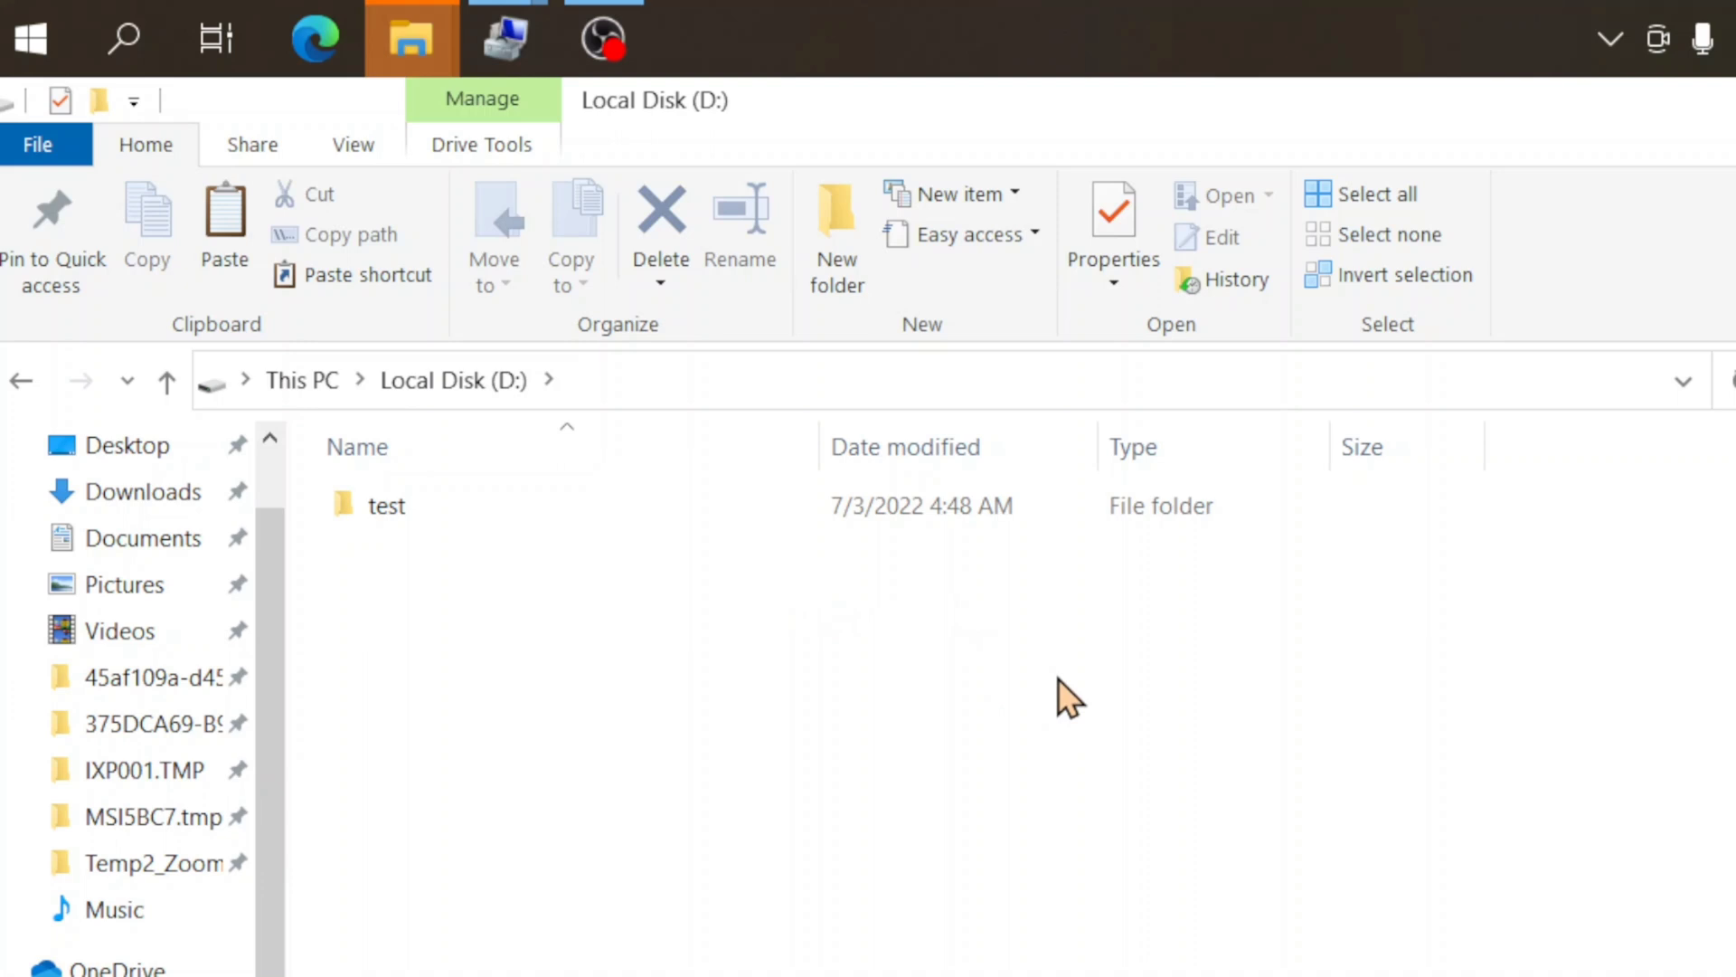